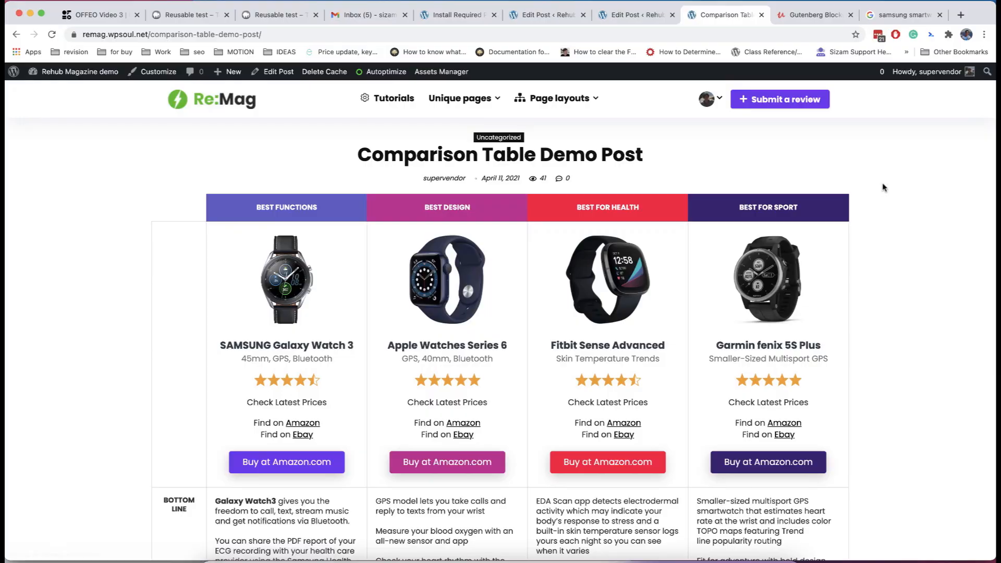
# Step: Scroll through the Comparison Table Demo Post and the Dynamic charts page's bar, line and area charts
pyautogui.scroll(-3)
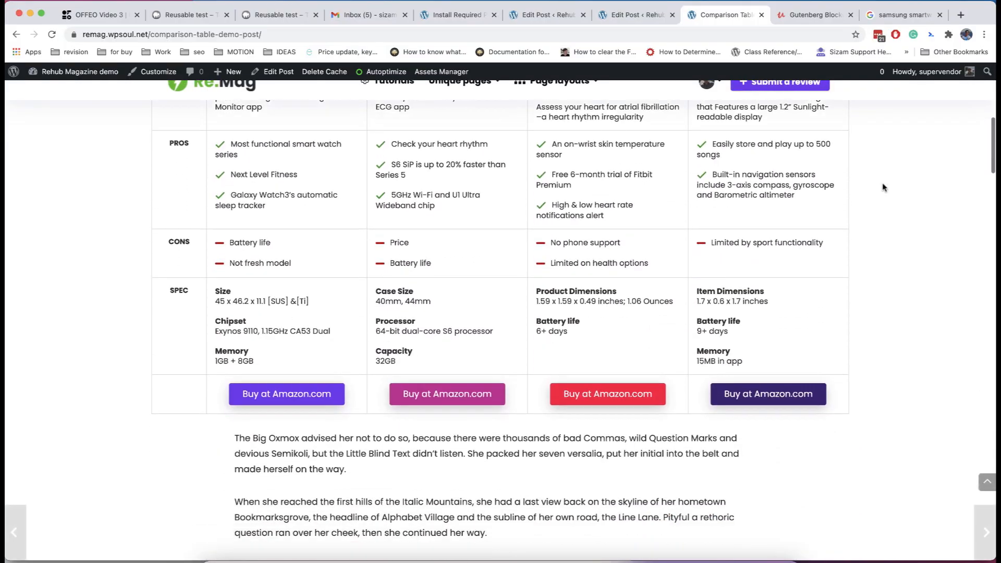
pyautogui.scroll(3)
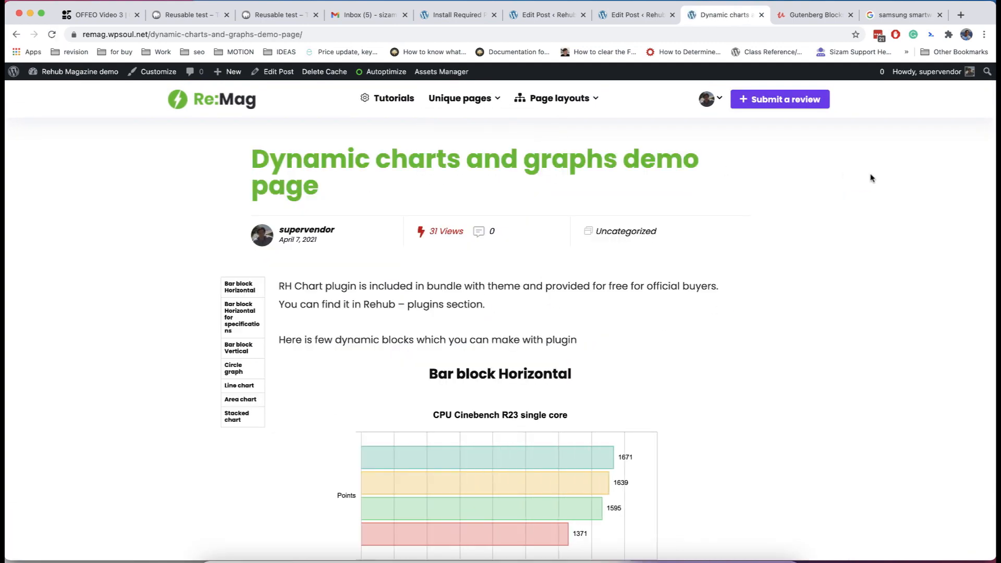
pyautogui.scroll(-3)
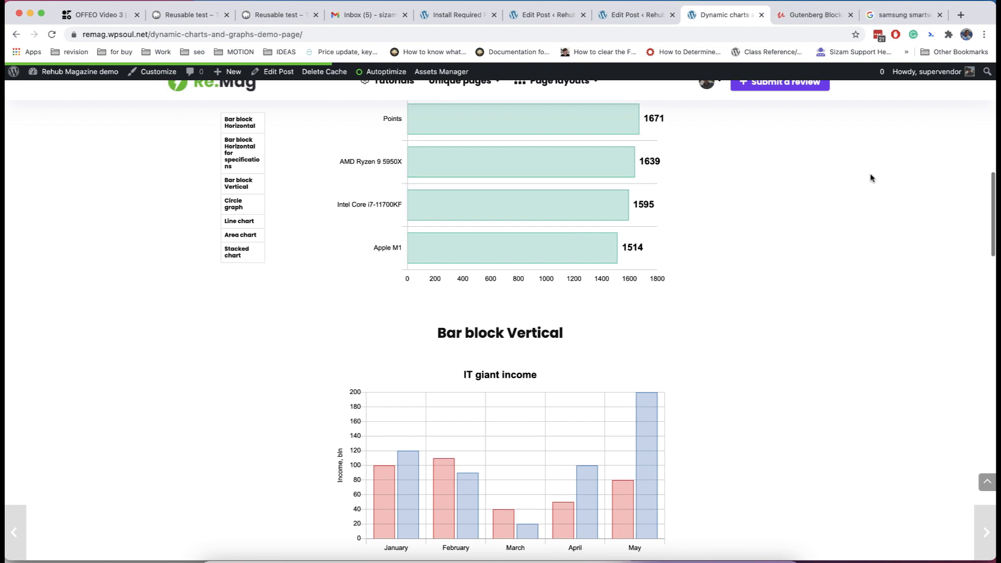
pyautogui.scroll(-3)
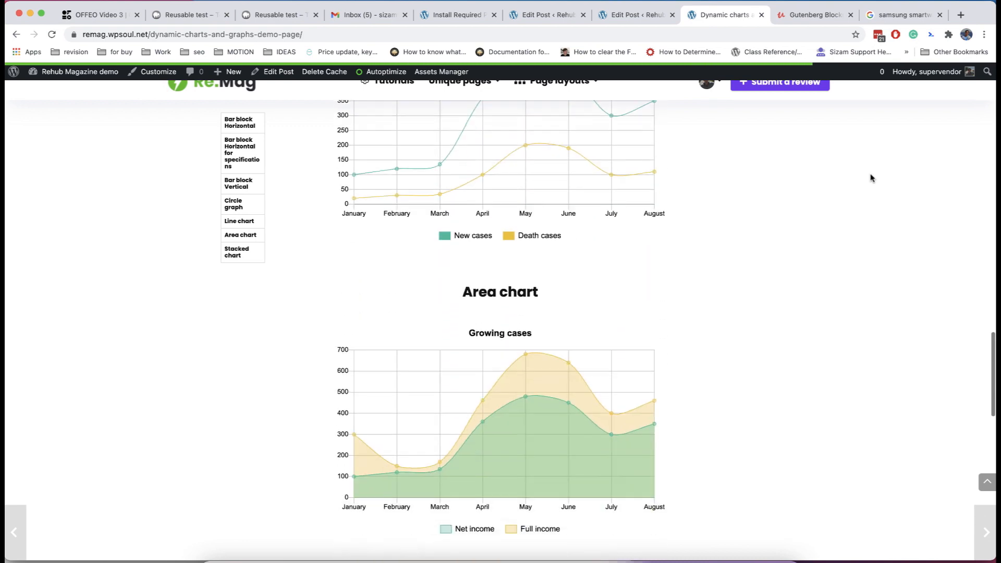
pyautogui.scroll(3)
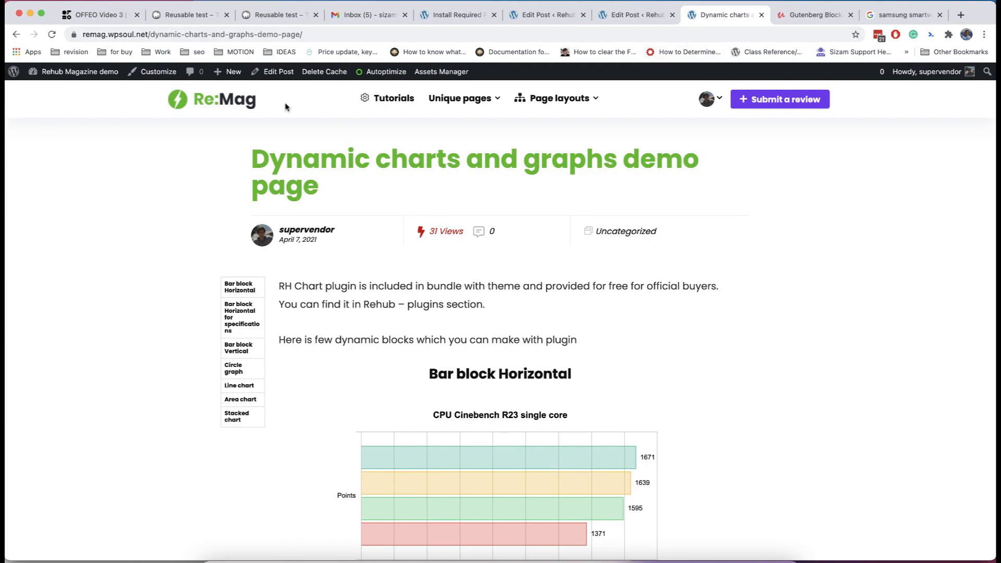
# Step: Open the Comparison Table Demo Post in the editor and review its Visibility and Font Settings
pyautogui.click(634, 15)
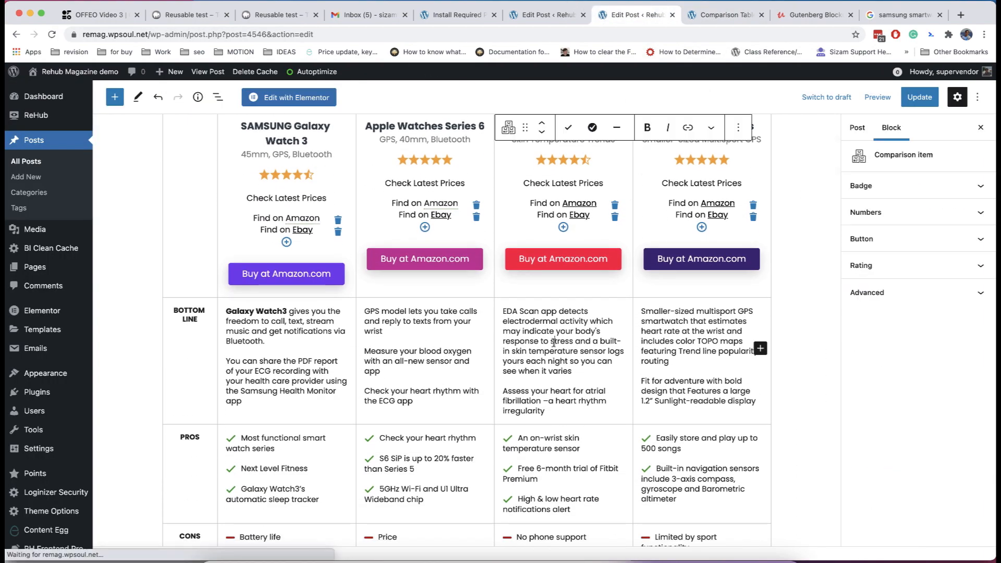
pyautogui.scroll(3)
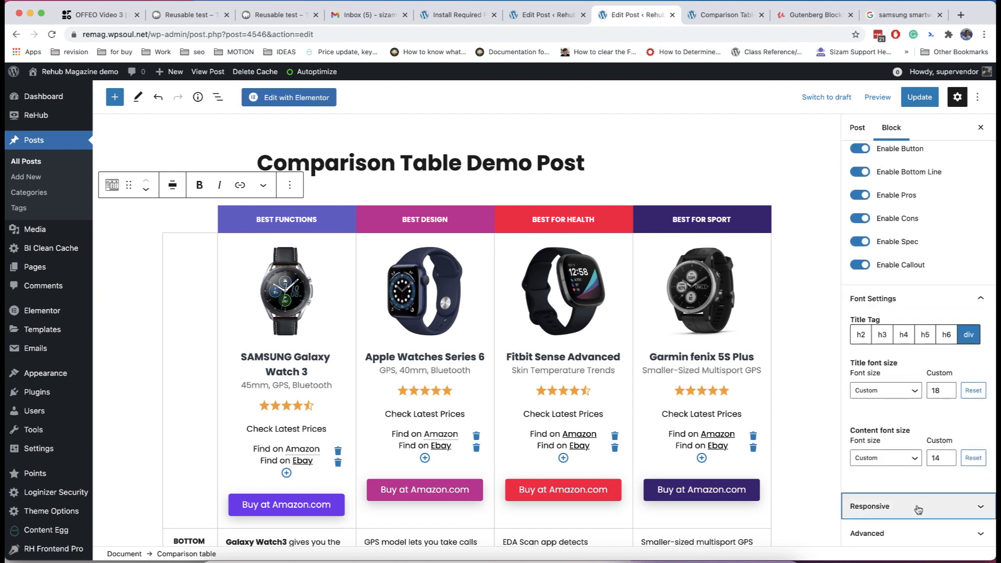
pyautogui.click(915, 506)
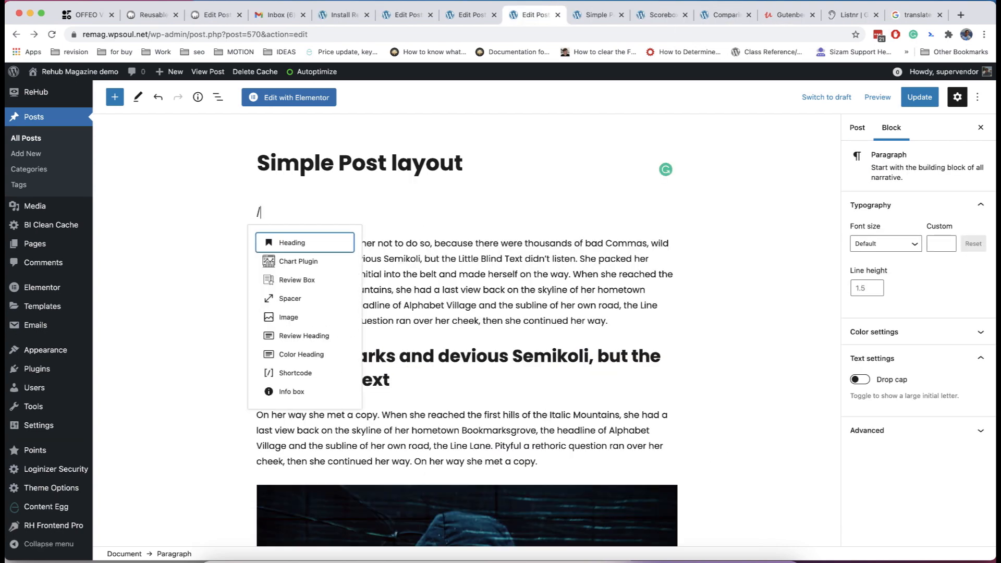
# Step: Insert a Comparison table block via /com and add watch photos to its product columns
pyautogui.write('com')
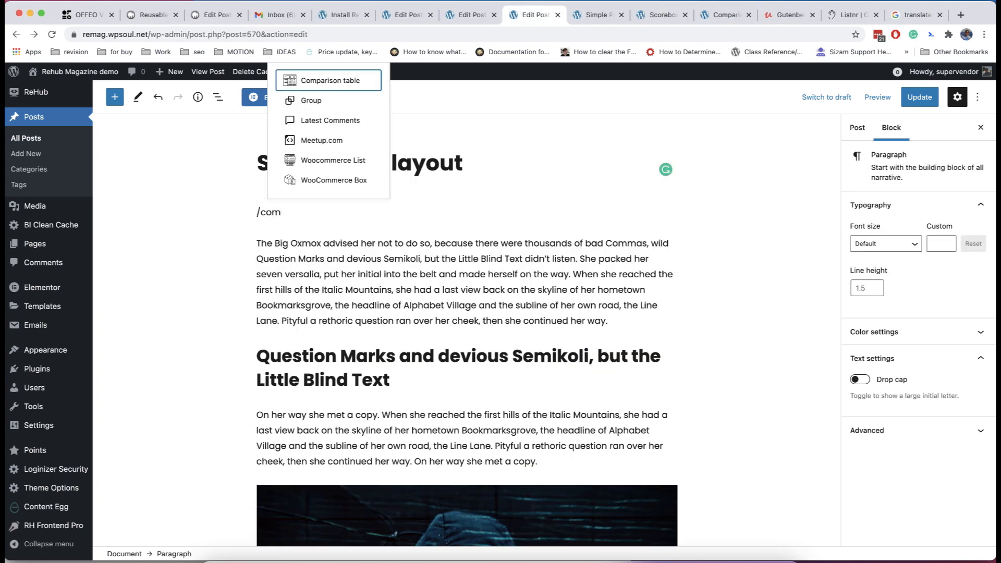
pyautogui.click(327, 79)
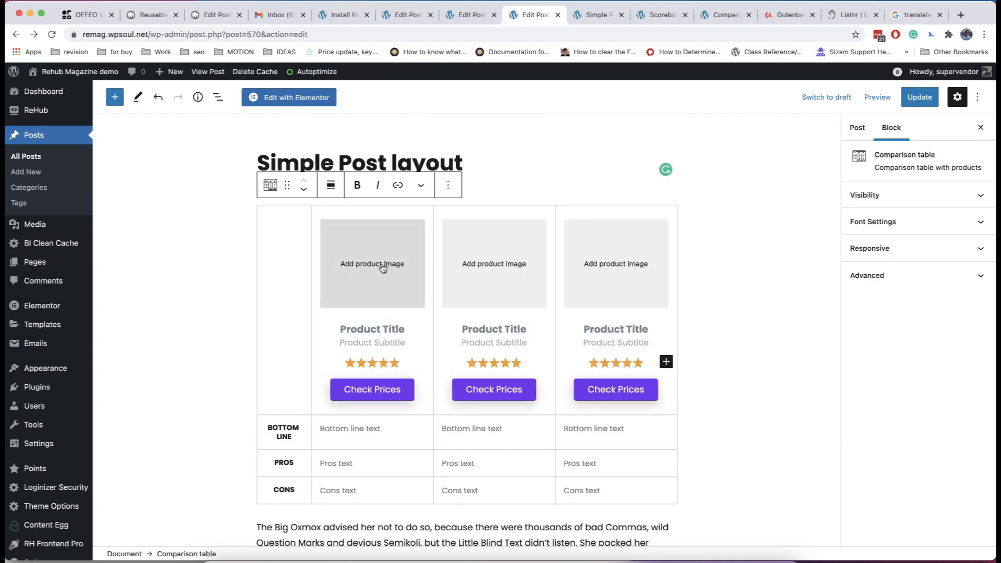
pyautogui.click(372, 264)
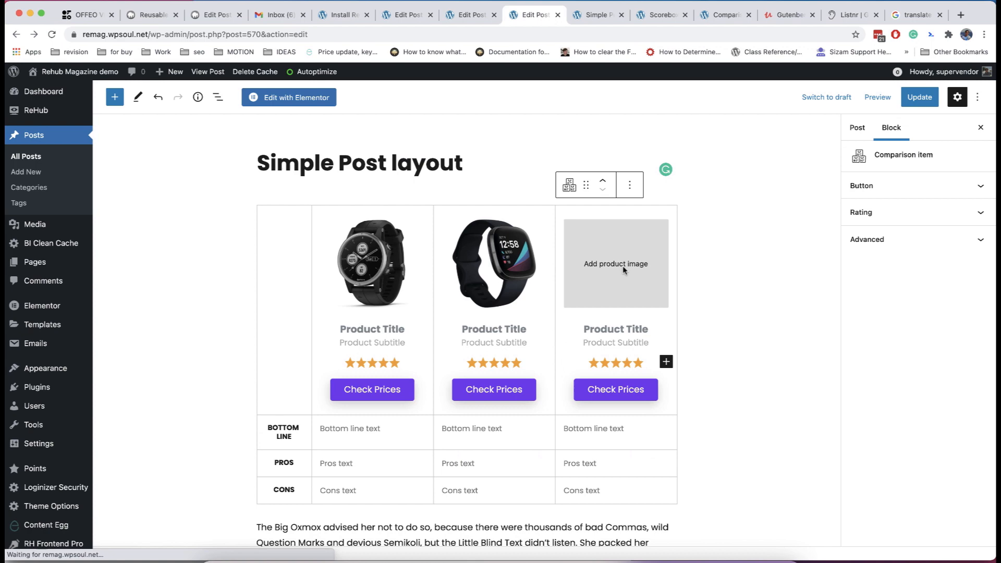
pyautogui.click(614, 263)
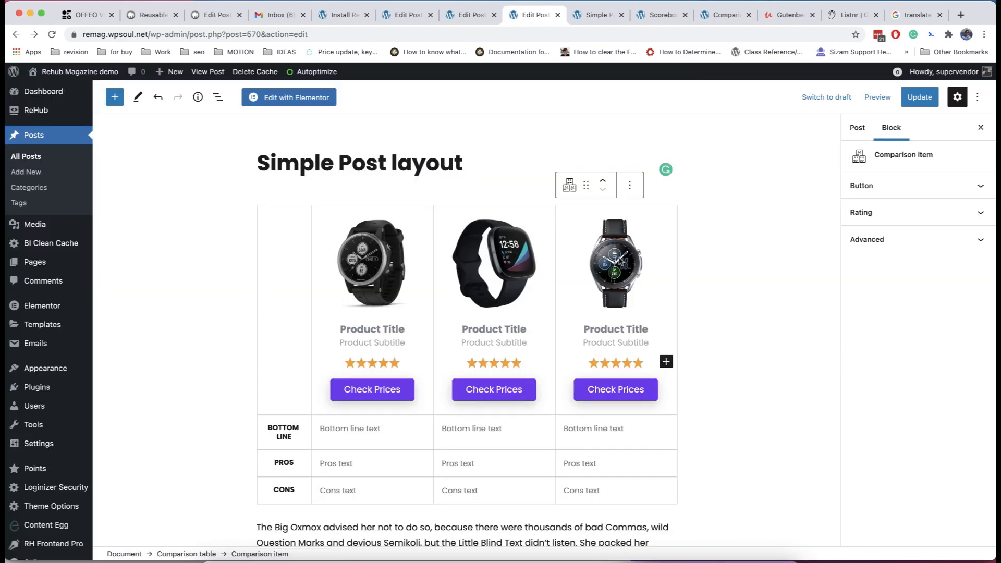
# Step: Add a fourth product column, then remove it through its more-options menu
pyautogui.click(665, 362)
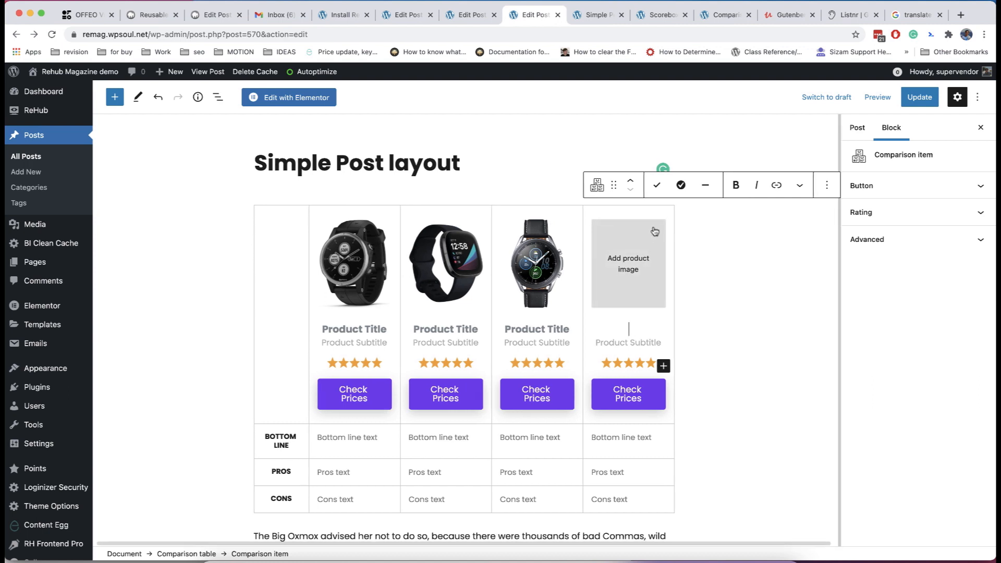
pyautogui.click(825, 185)
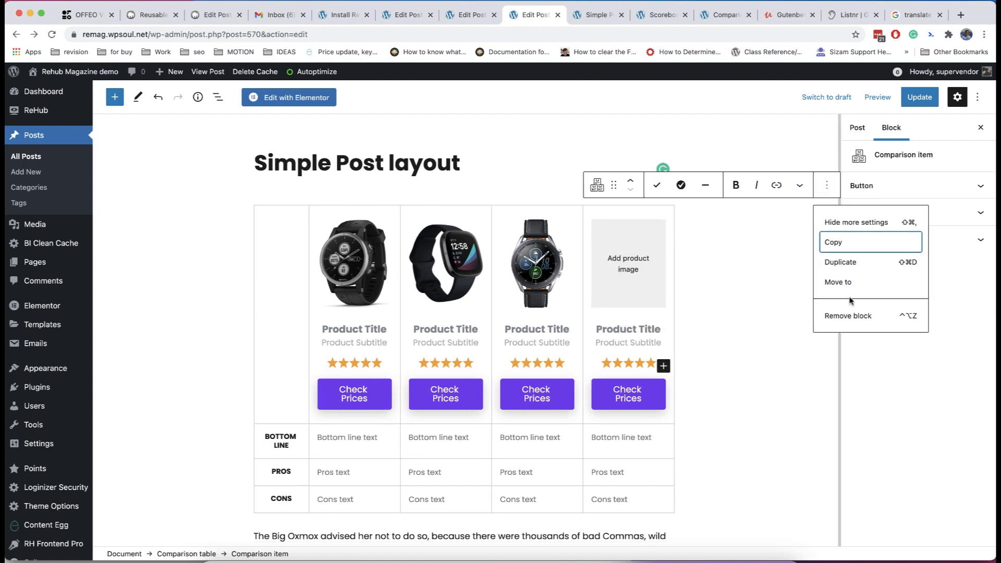
pyautogui.click(847, 315)
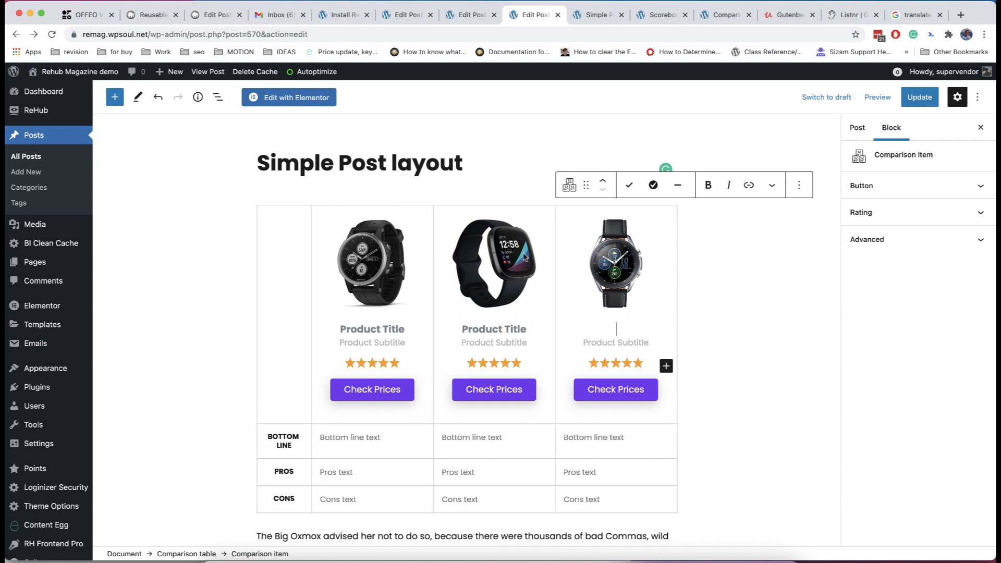
# Step: Select the Comparison table and enable badges and product titles in its Visibility options
pyautogui.scroll(-3)
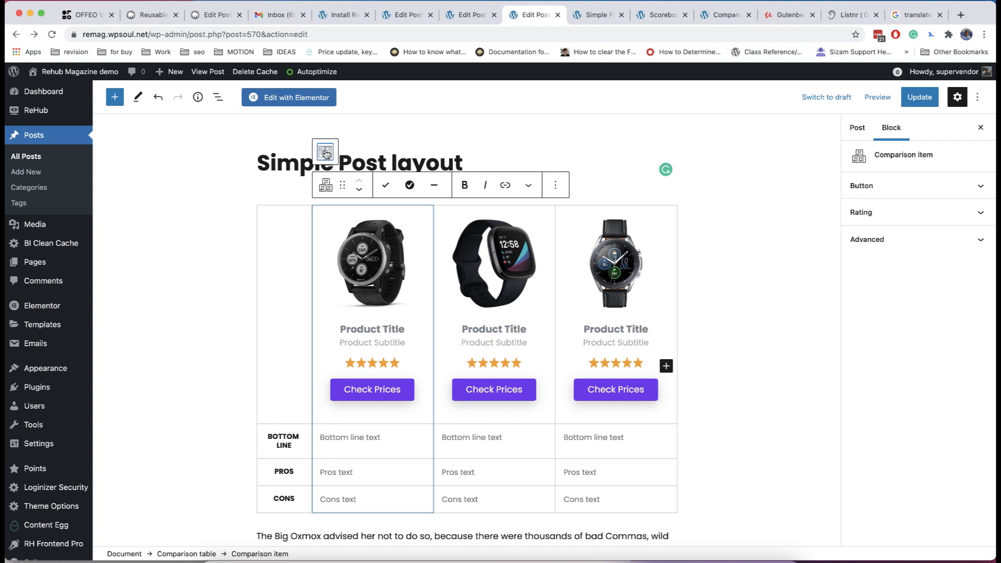
pyautogui.click(324, 151)
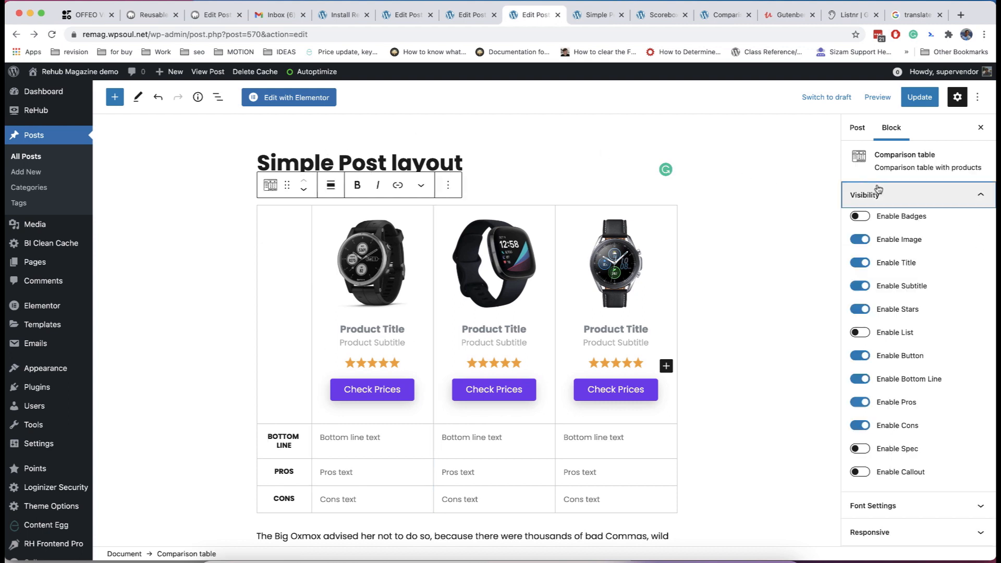
pyautogui.click(860, 216)
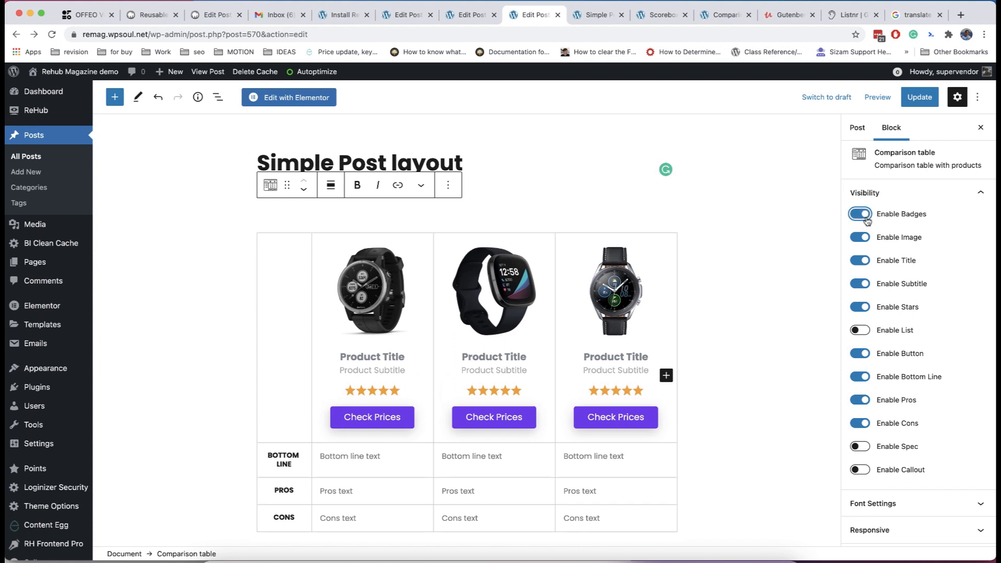
pyautogui.click(859, 330)
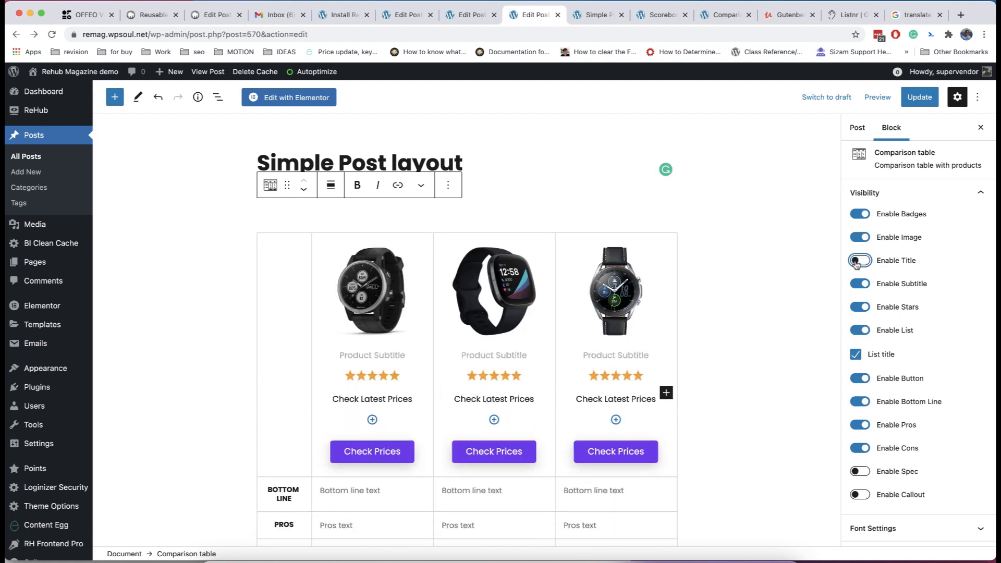
pyautogui.click(859, 260)
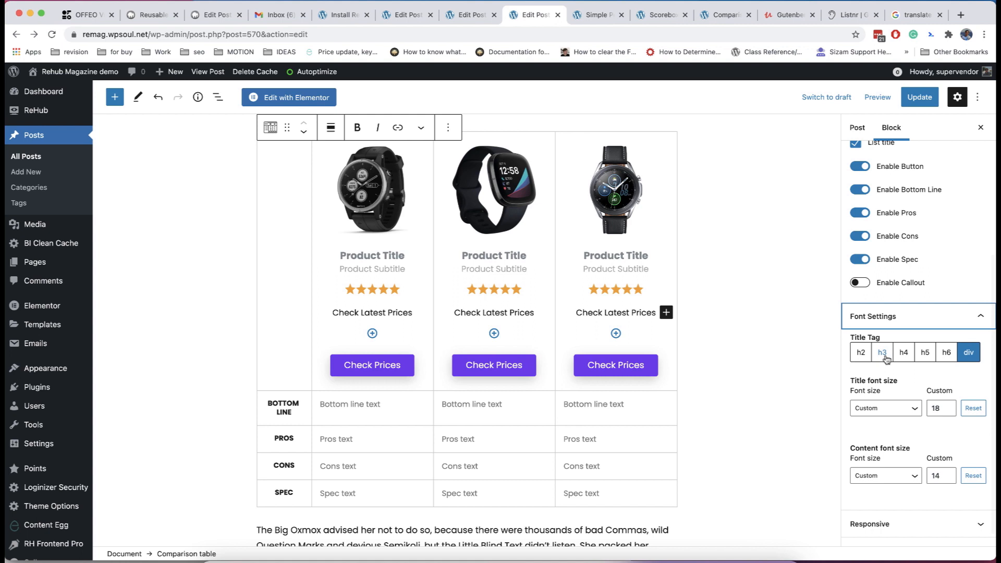
# Step: Set the product title tag to h3, keeping title font size 18 and content size 14
pyautogui.click(882, 352)
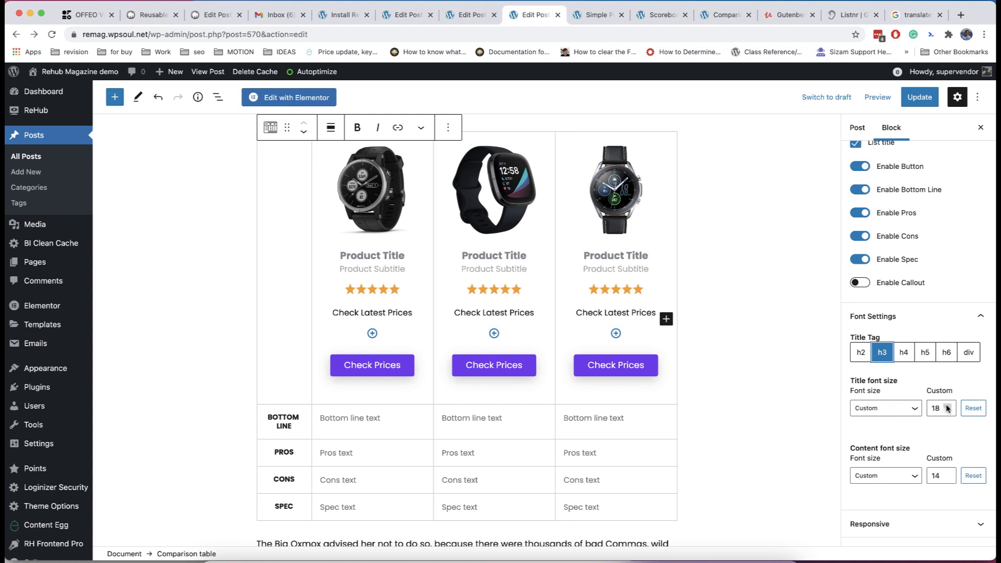
pyautogui.click(946, 406)
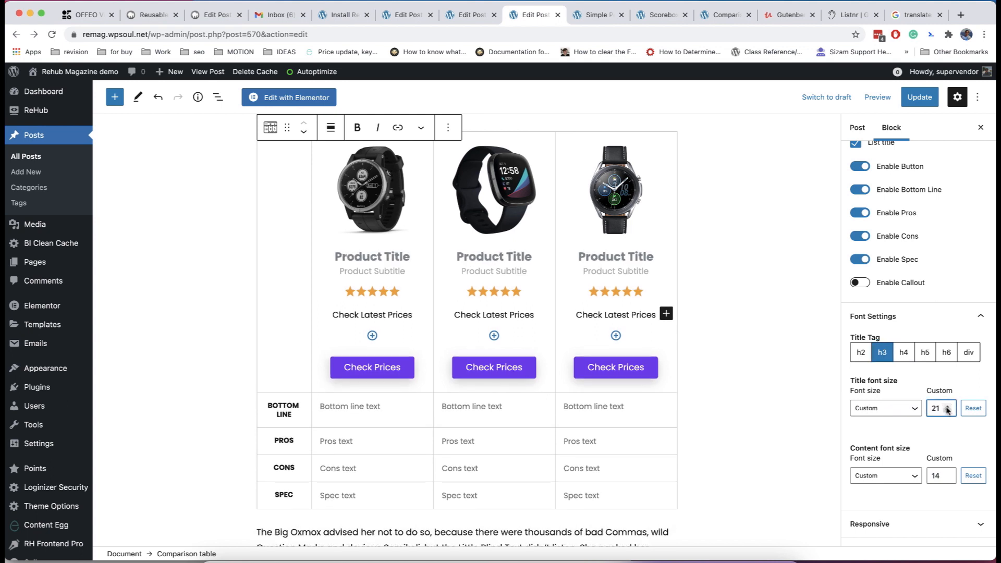
pyautogui.click(949, 411)
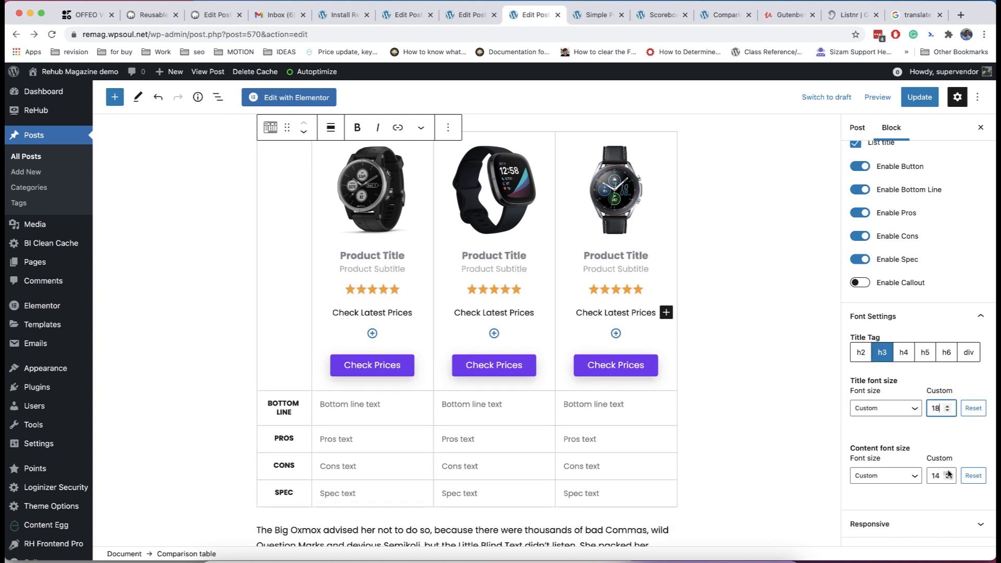
pyautogui.click(948, 472)
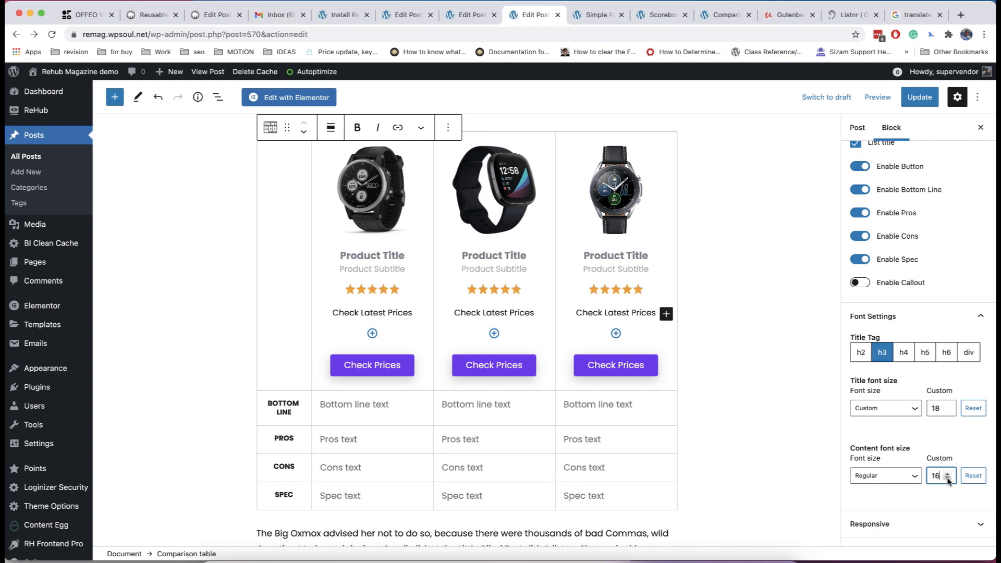
pyautogui.click(947, 478)
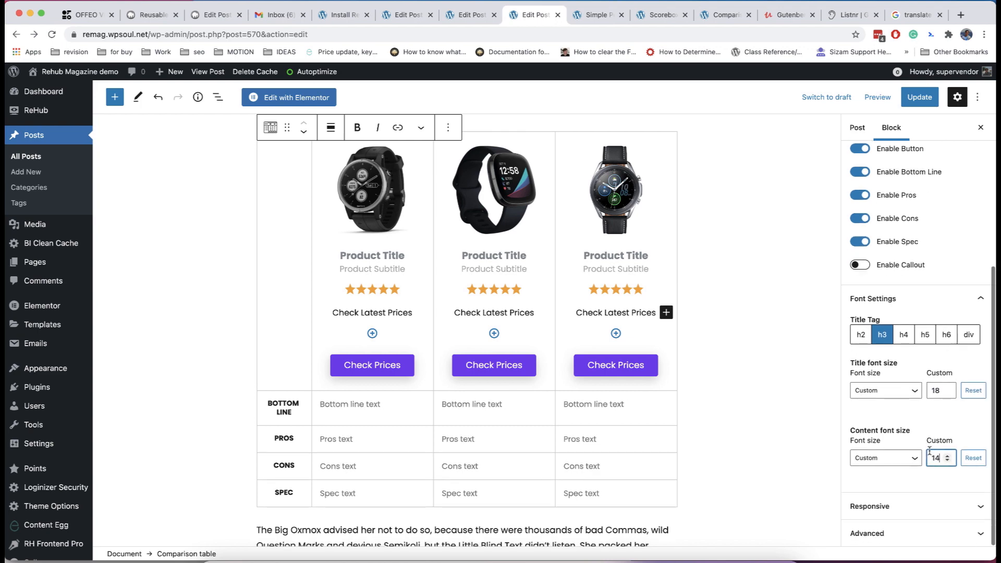
pyautogui.click(680, 14)
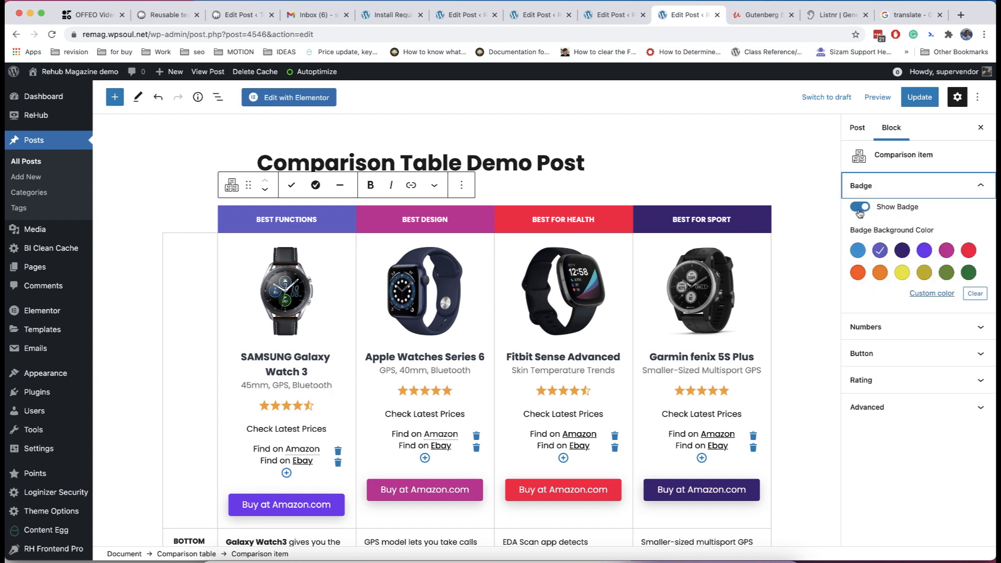
# Step: Toggle the Samsung column's badge, then make its Amazon link nofollow and open in a new tab
pyautogui.click(859, 206)
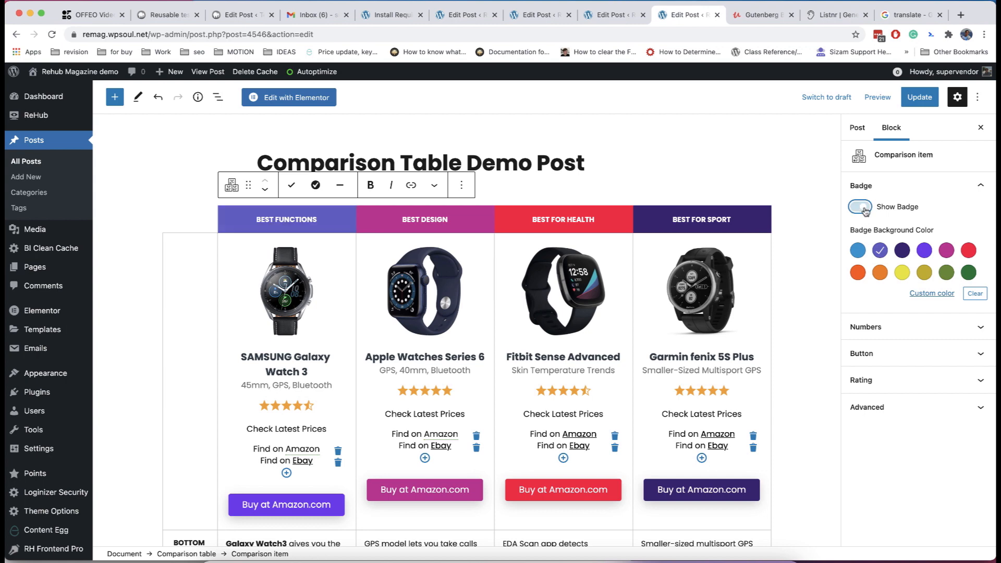
pyautogui.click(859, 207)
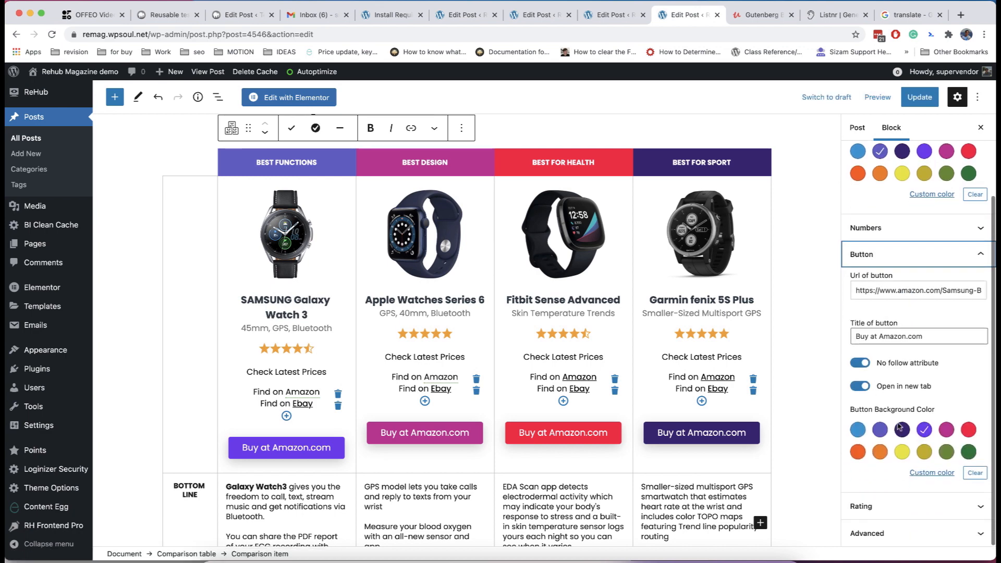
pyautogui.scroll(-3)
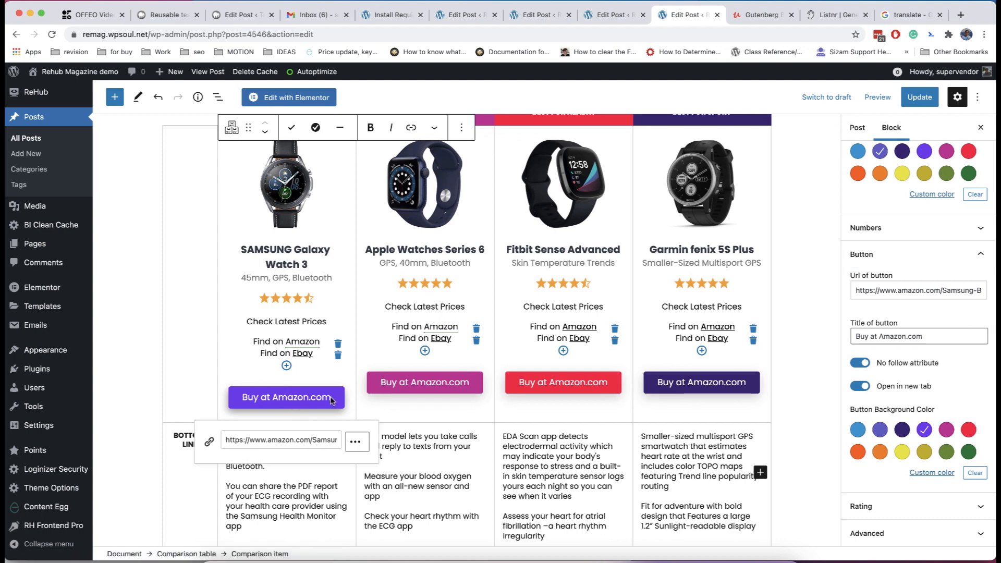
pyautogui.press('Backspace')
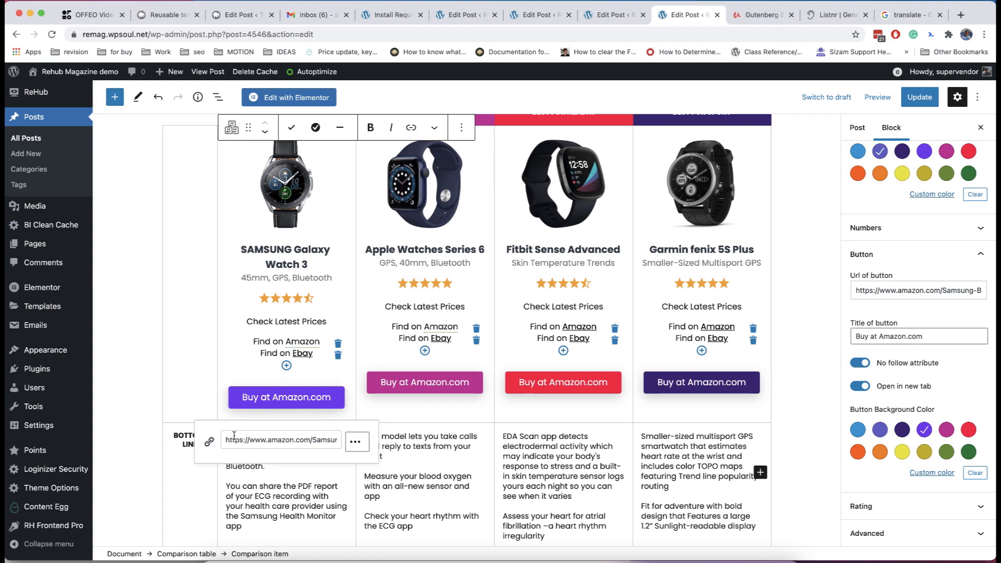
pyautogui.click(356, 440)
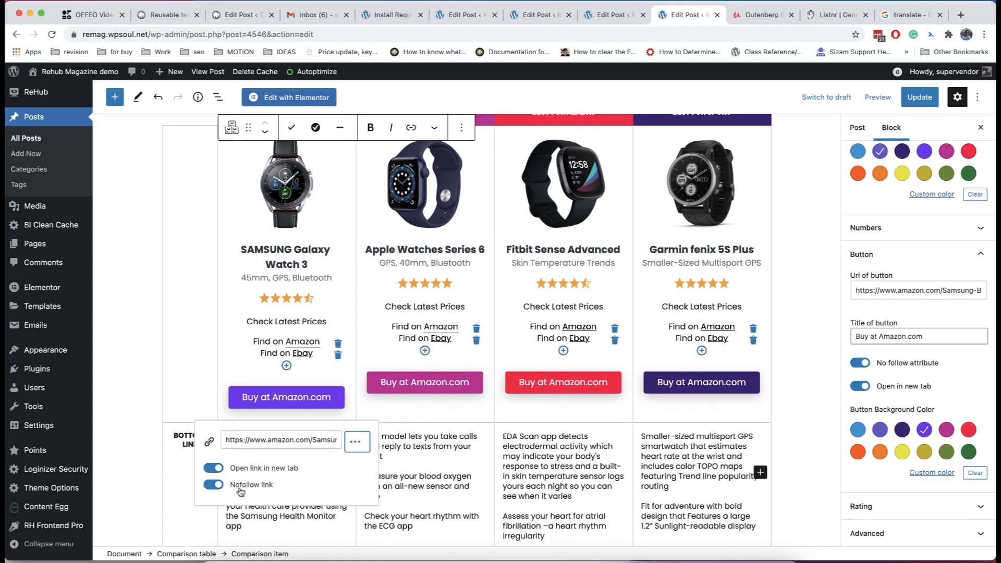
pyautogui.click(918, 336)
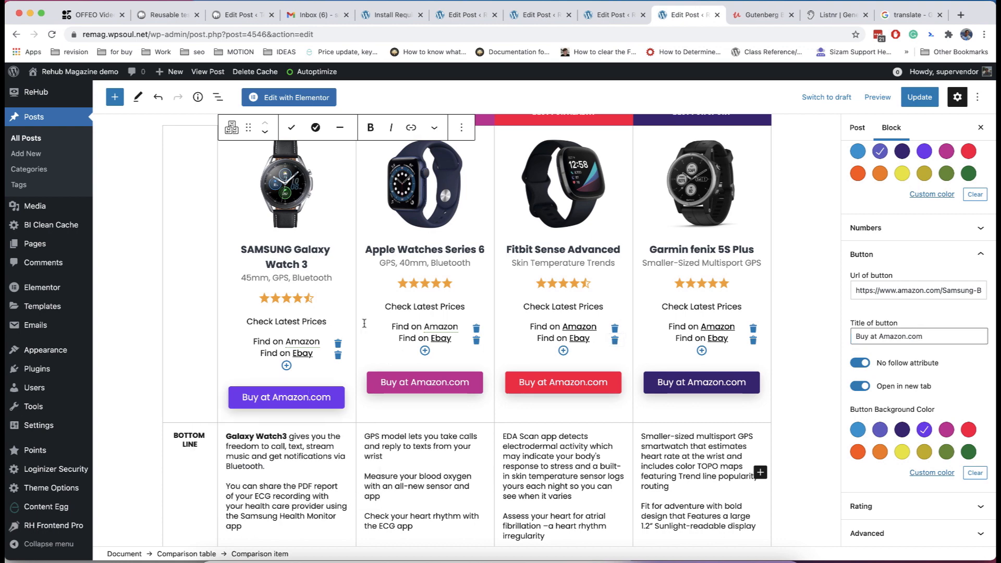
# Step: Add a 'My another link' entry under the Samsung price links and start linking 'link'
pyautogui.click(286, 365)
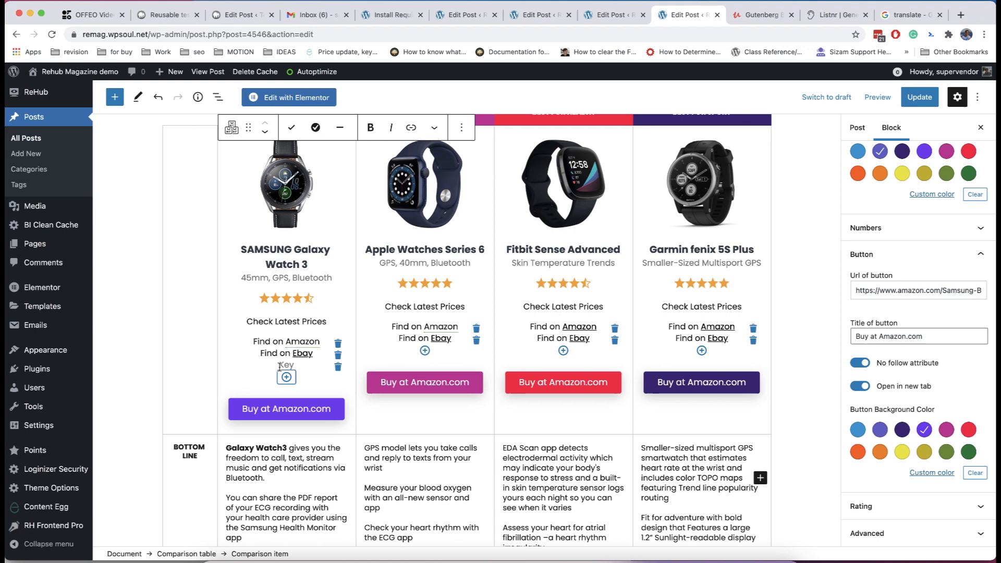
pyautogui.write('My')
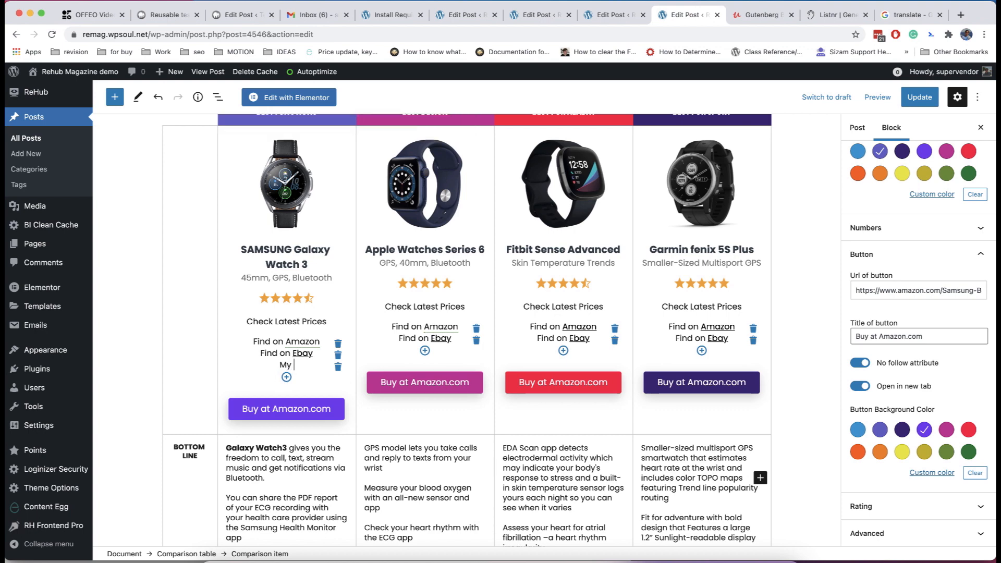
pyautogui.write('another lin')
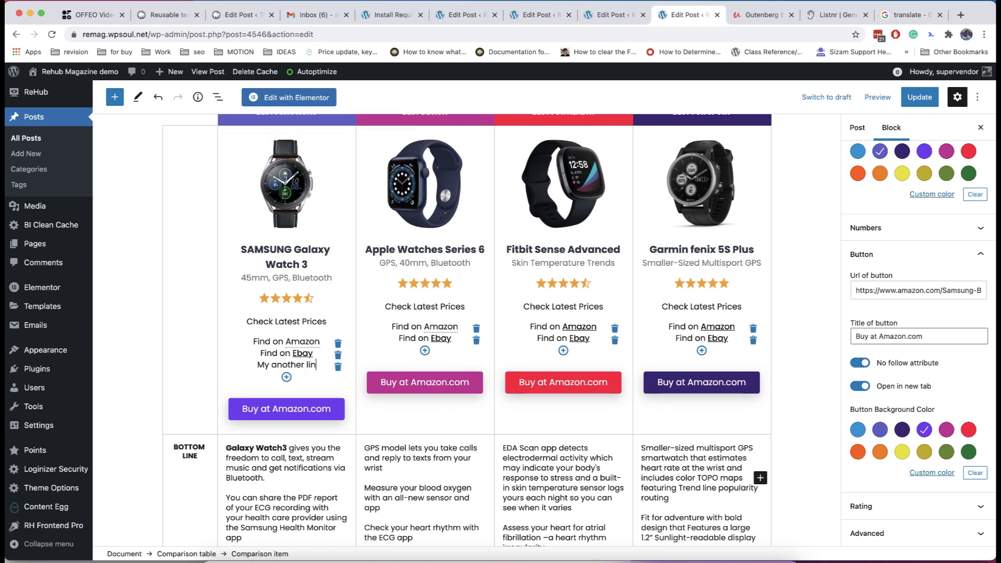
pyautogui.click(296, 364)
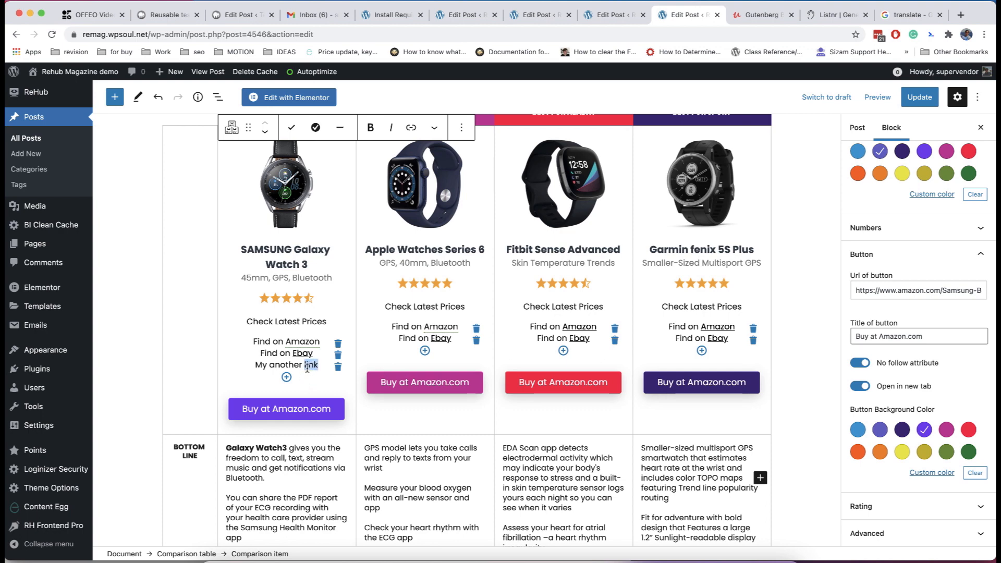
pyautogui.click(412, 128)
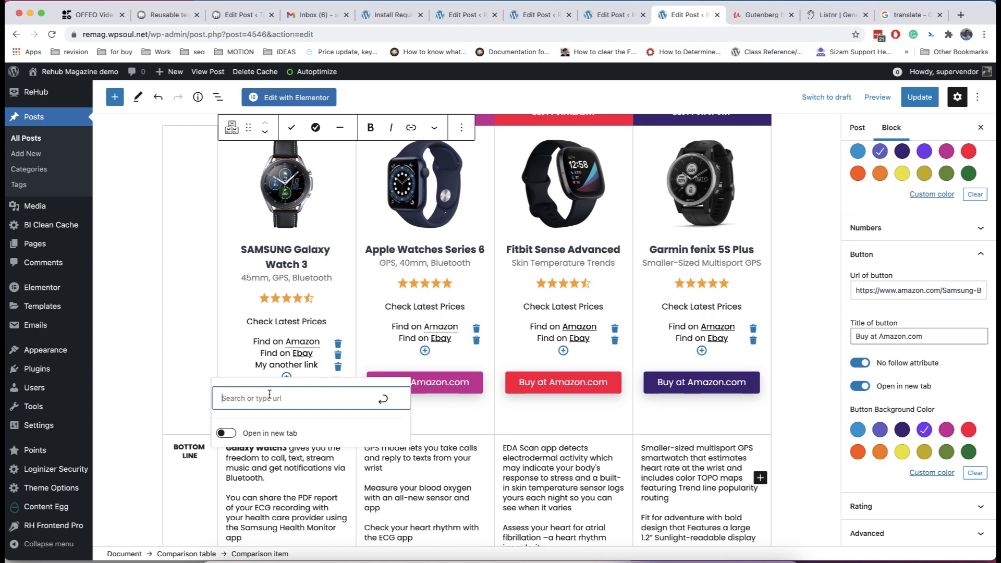
pyautogui.write('http://')
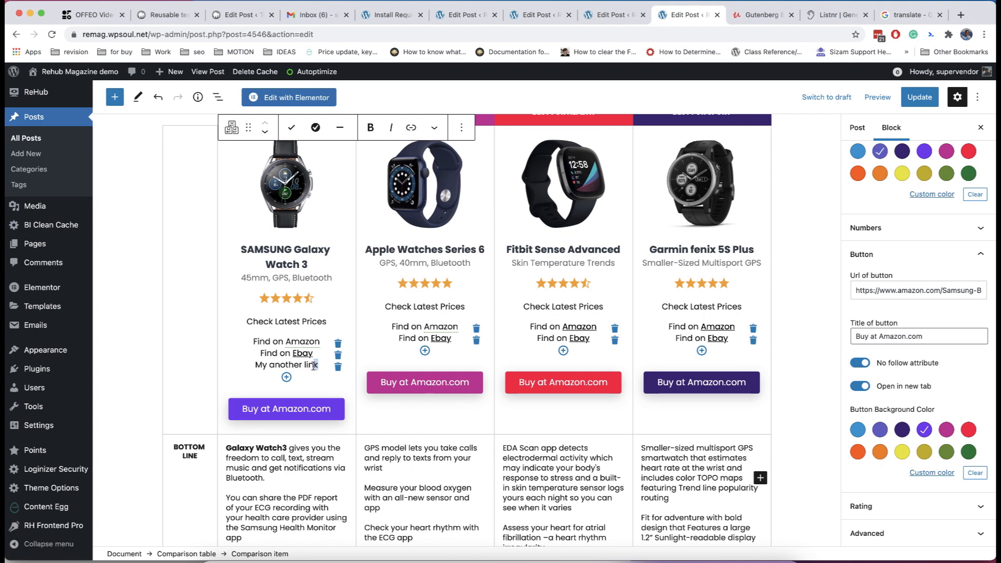
pyautogui.doubleClick(291, 364)
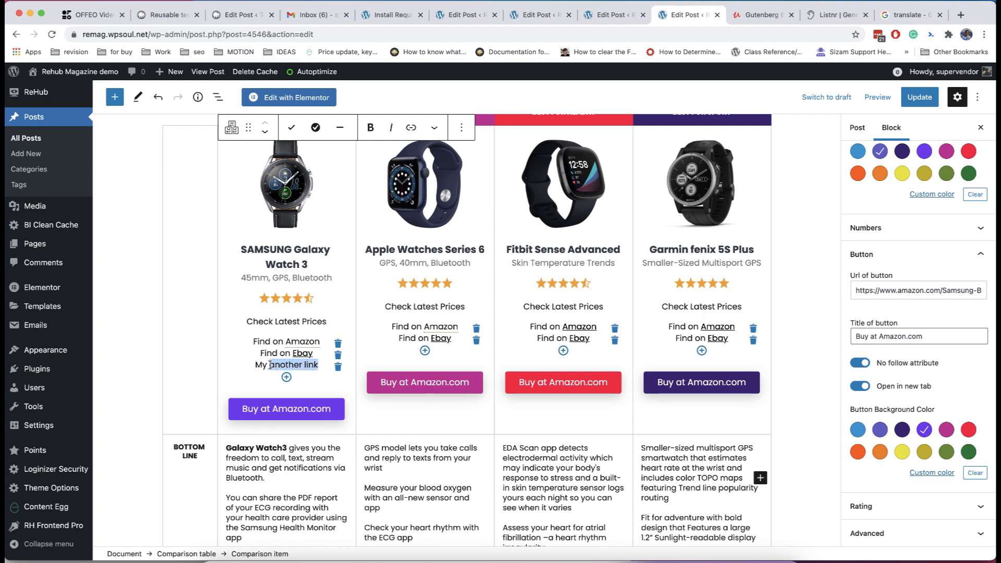
pyautogui.click(435, 127)
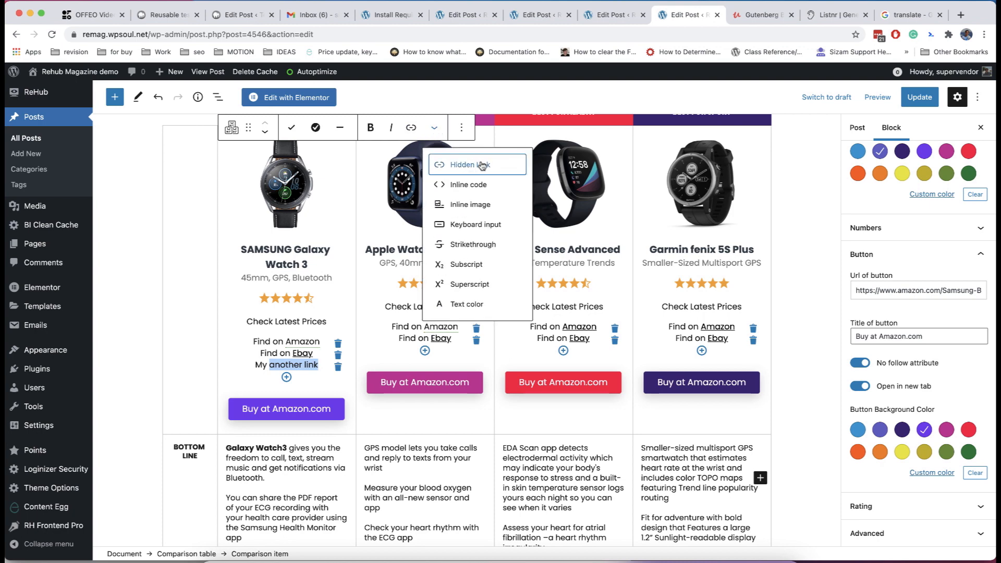
pyautogui.click(468, 165)
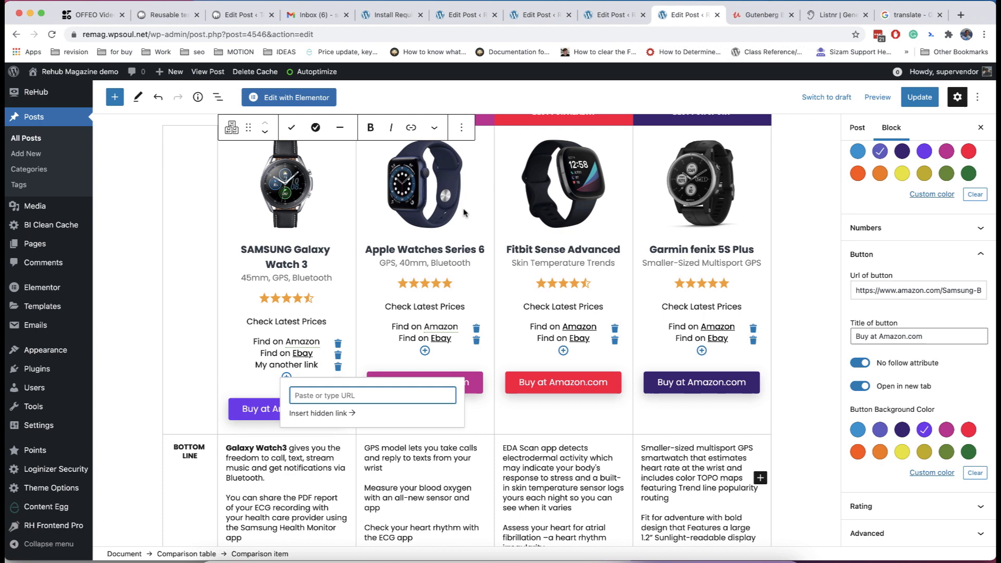
pyautogui.write('h')
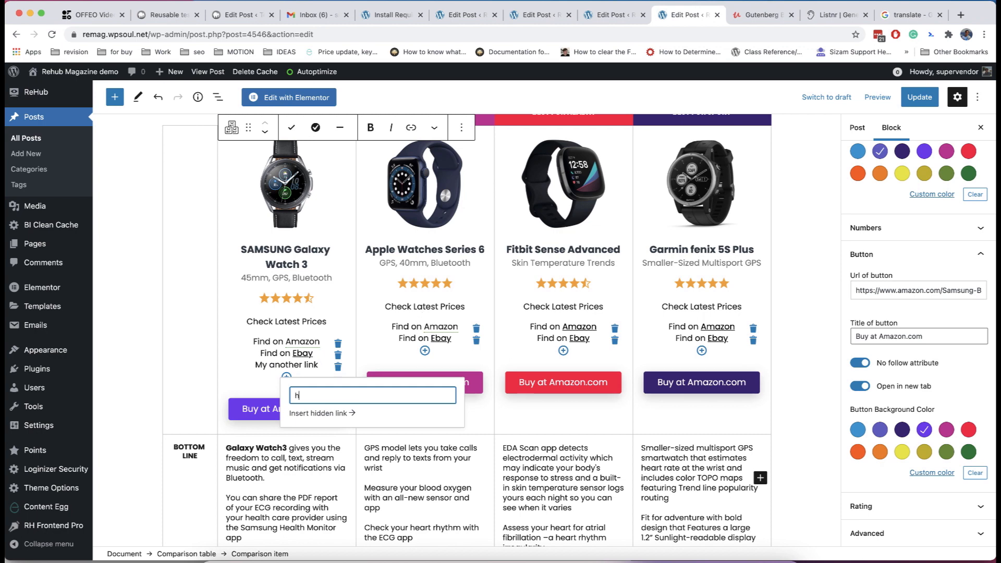
pyautogui.write('http://')
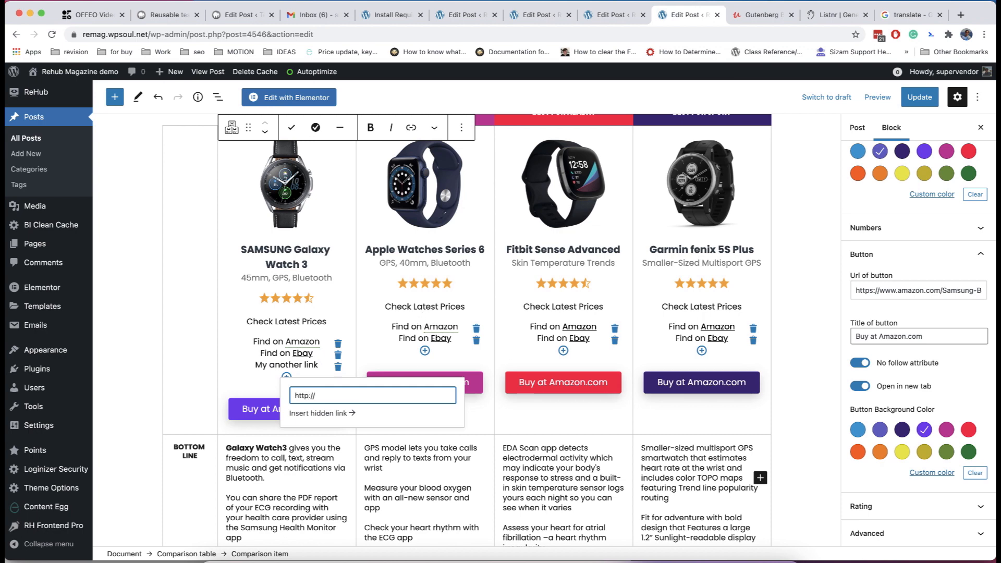
pyautogui.write('hidden.;imk')
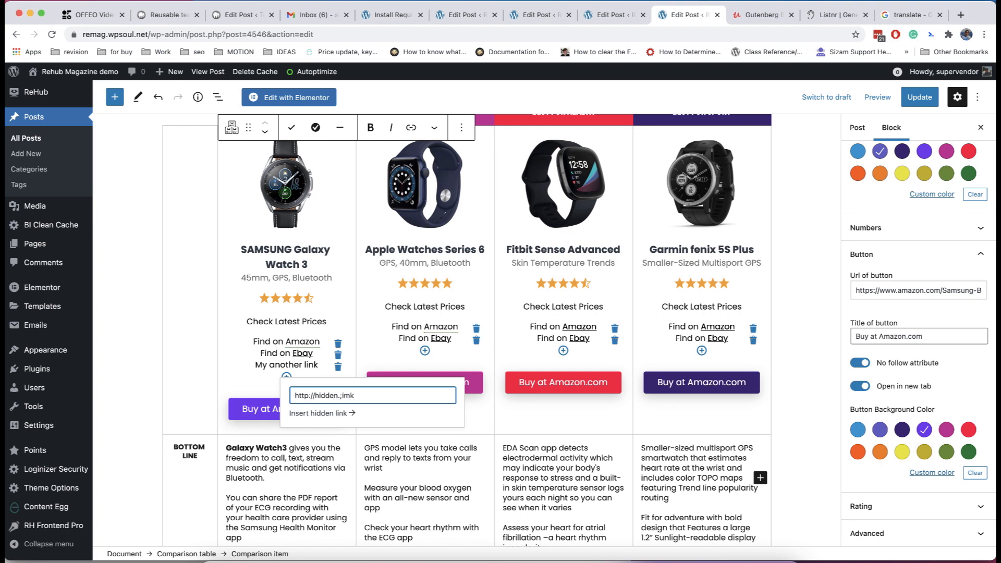
pyautogui.press('Backspace')
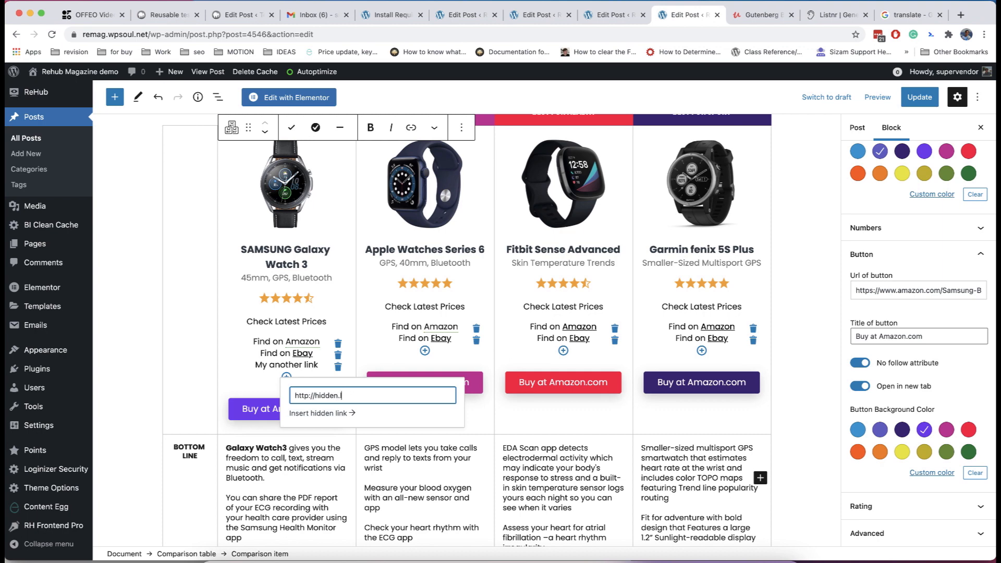
pyautogui.write('link')
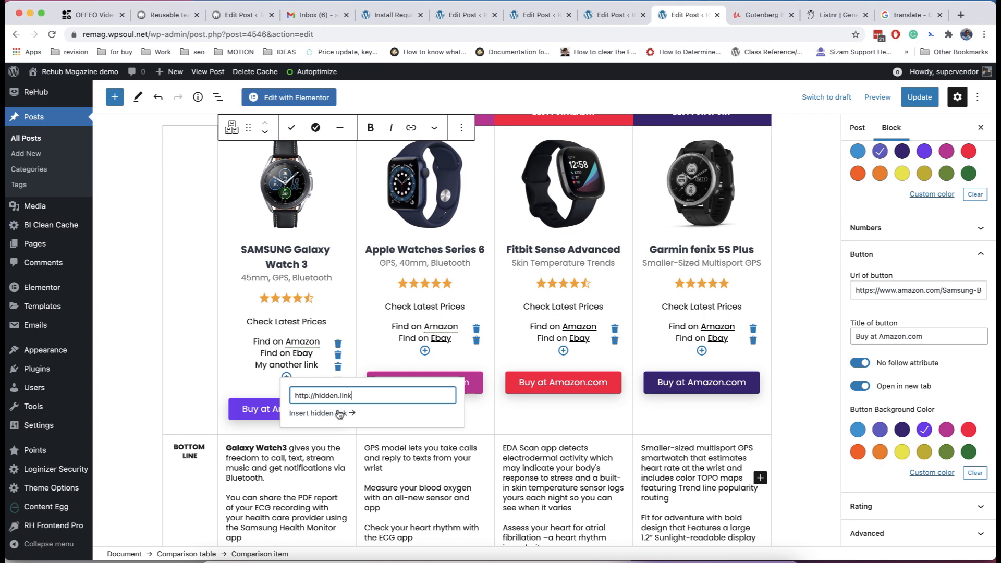
pyautogui.click(857, 127)
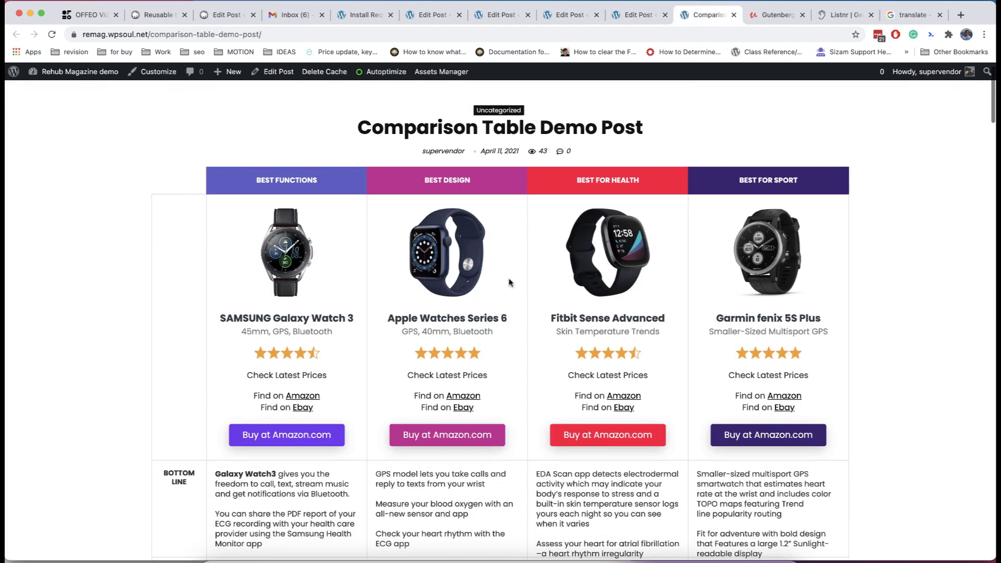
# Step: View the published post's page source to search for Amazon, then return to the editor
pyautogui.scroll(3)
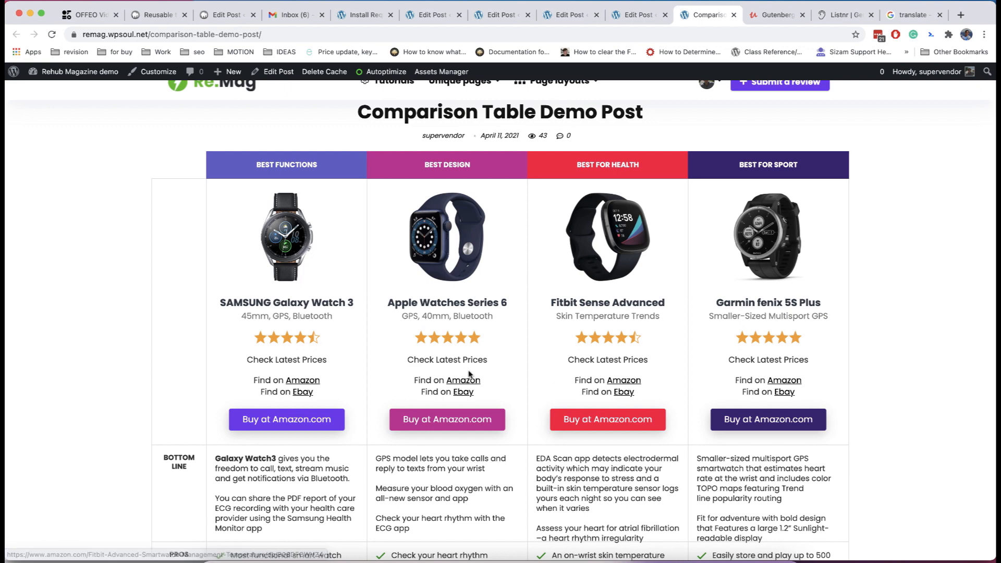
pyautogui.rightClick(469, 375)
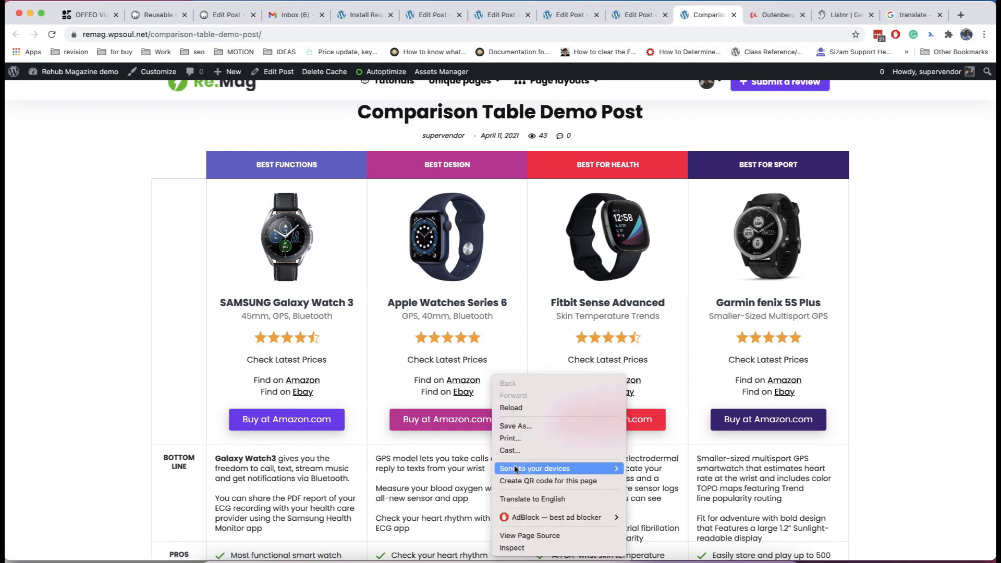
pyautogui.click(529, 535)
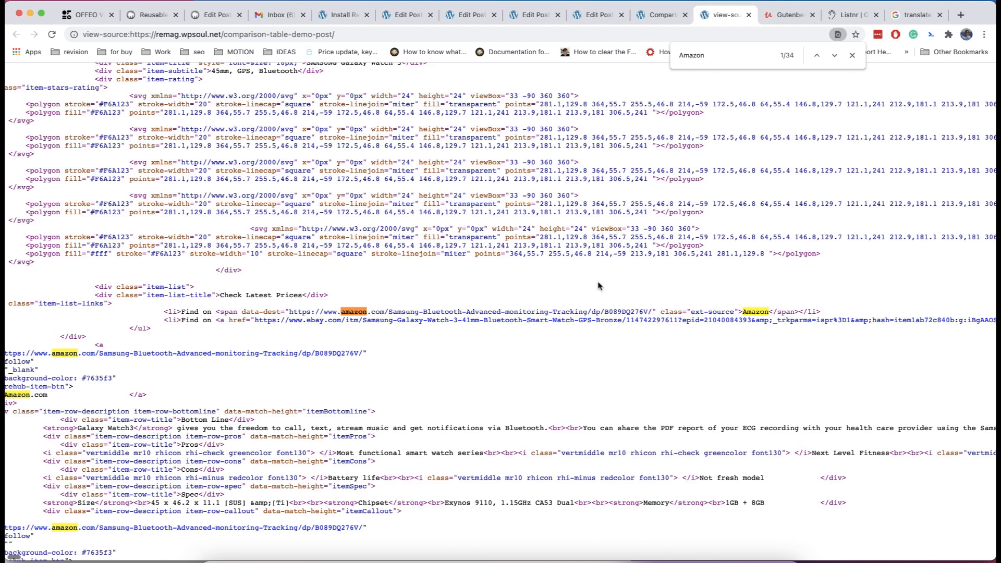
pyautogui.moveTo(310, 306)
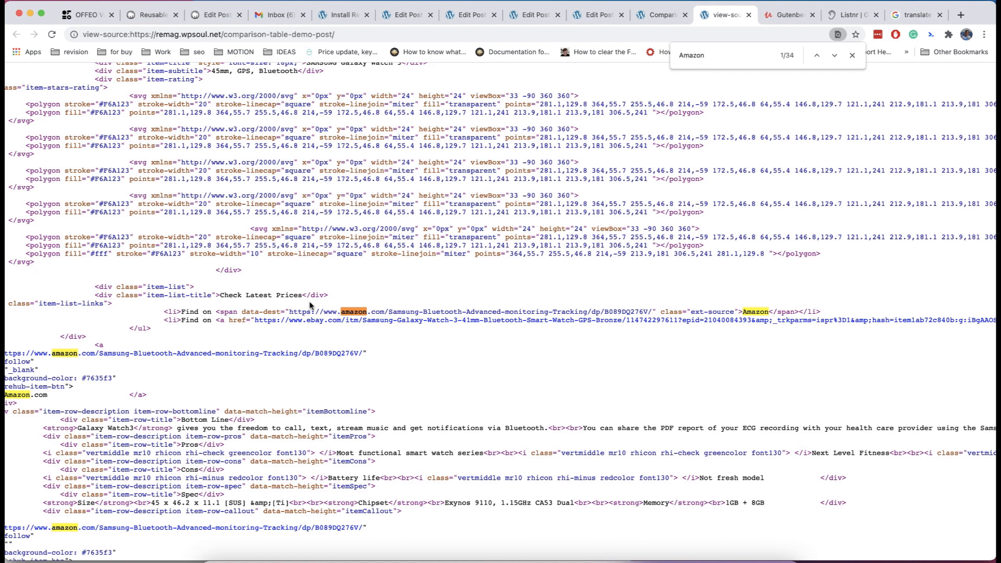
pyautogui.moveTo(625, 304)
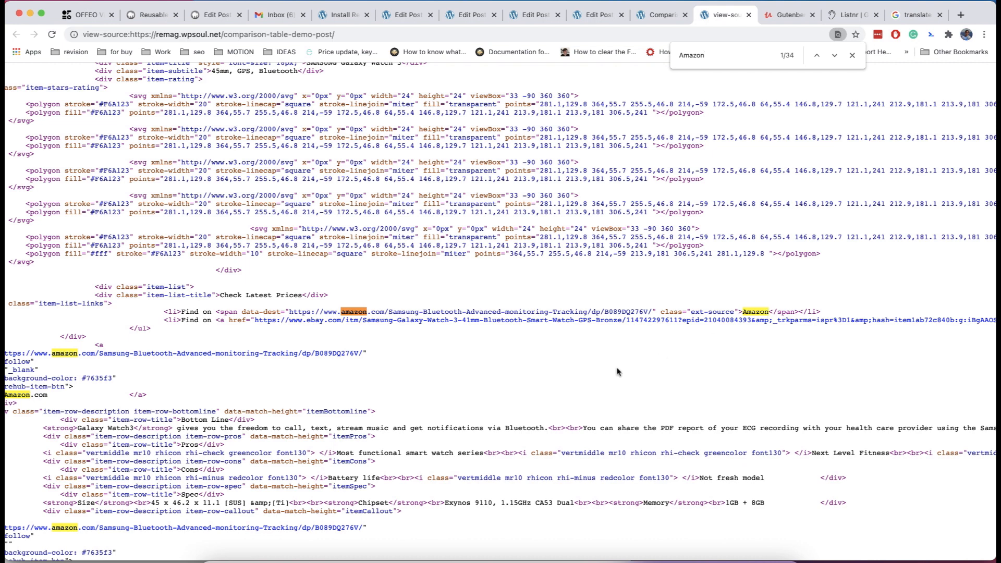
pyautogui.click(429, 14)
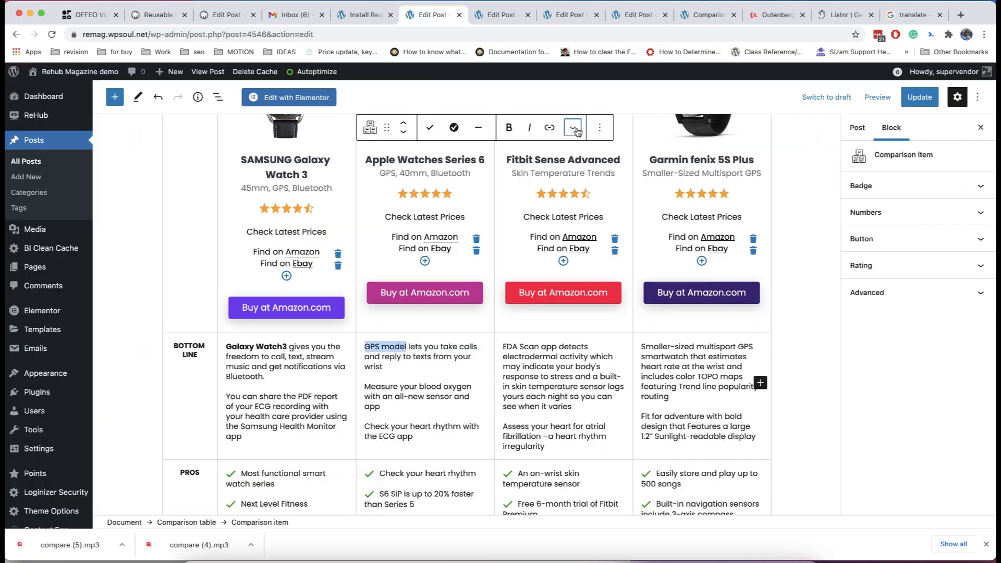
pyautogui.click(572, 128)
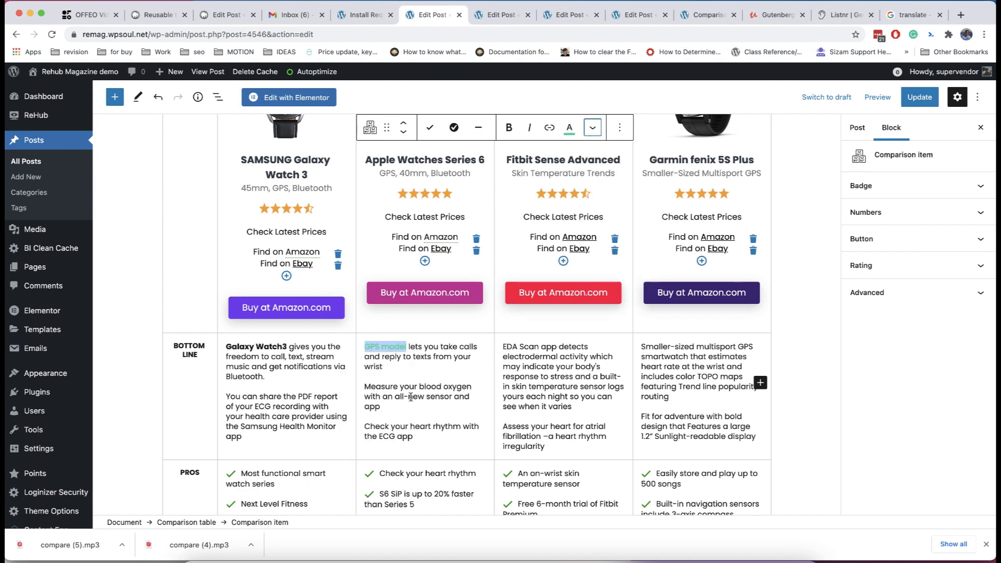
pyautogui.scroll(-3)
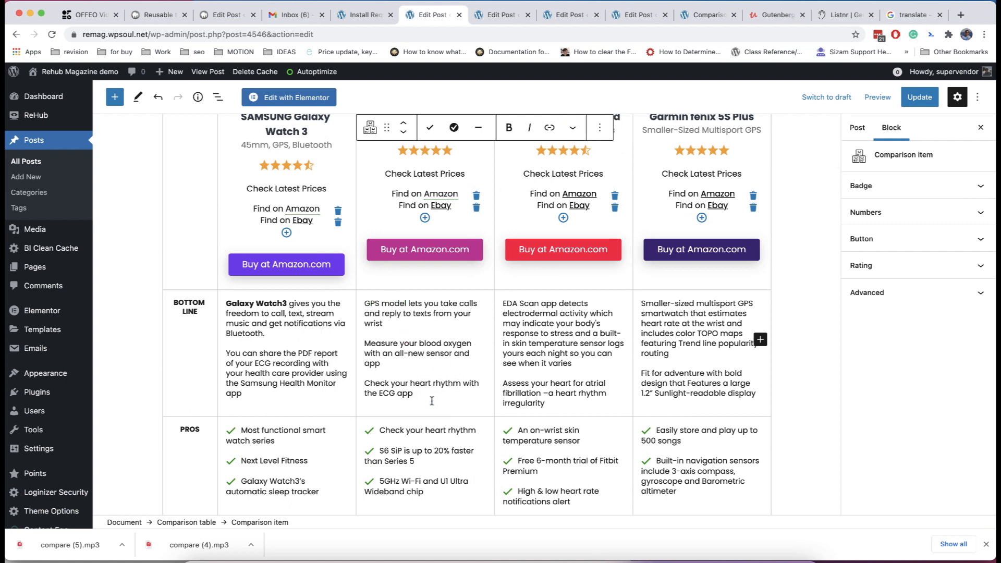
pyautogui.moveTo(413, 329)
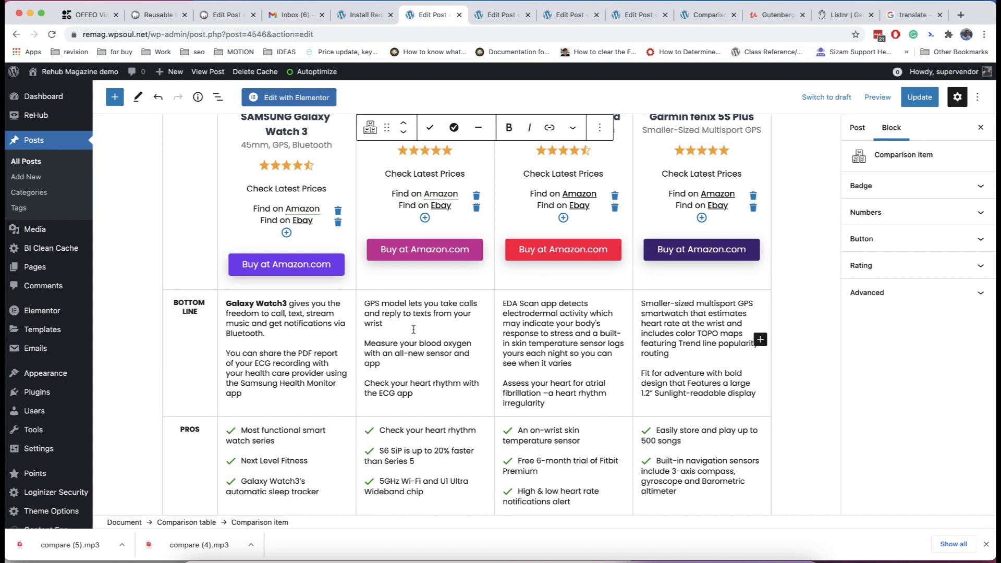
pyautogui.scroll(-3)
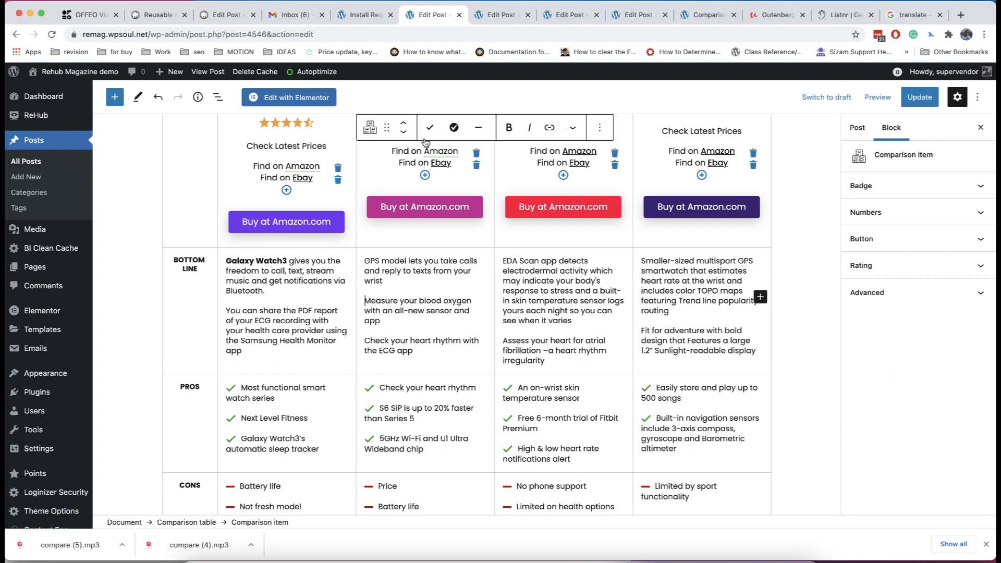
pyautogui.moveTo(452, 128)
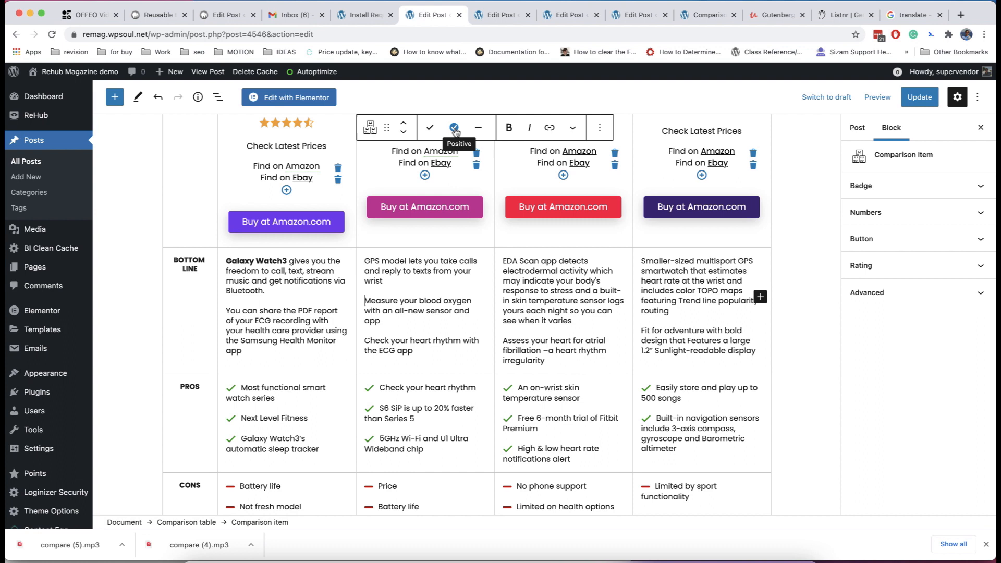
pyautogui.click(453, 128)
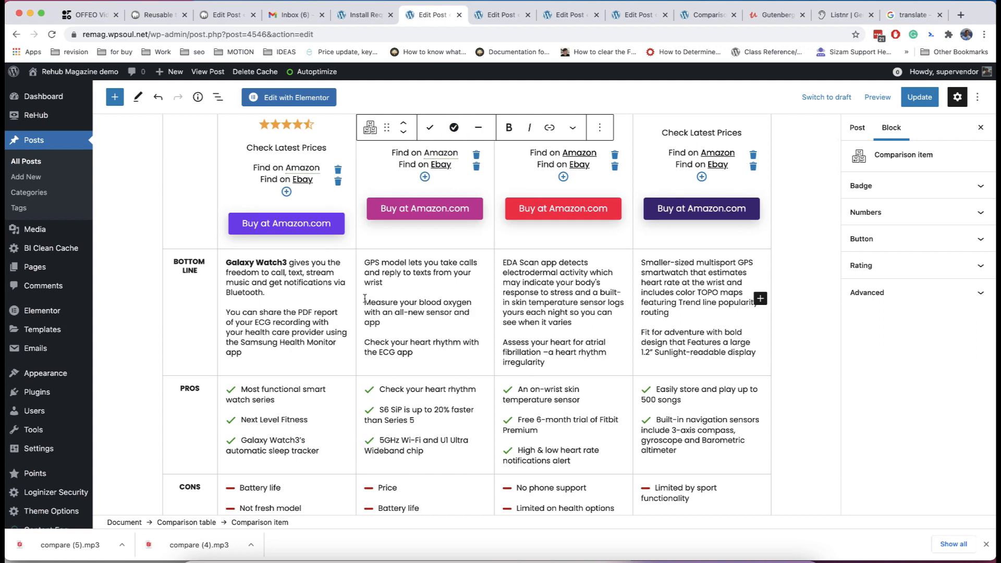
pyautogui.click(478, 127)
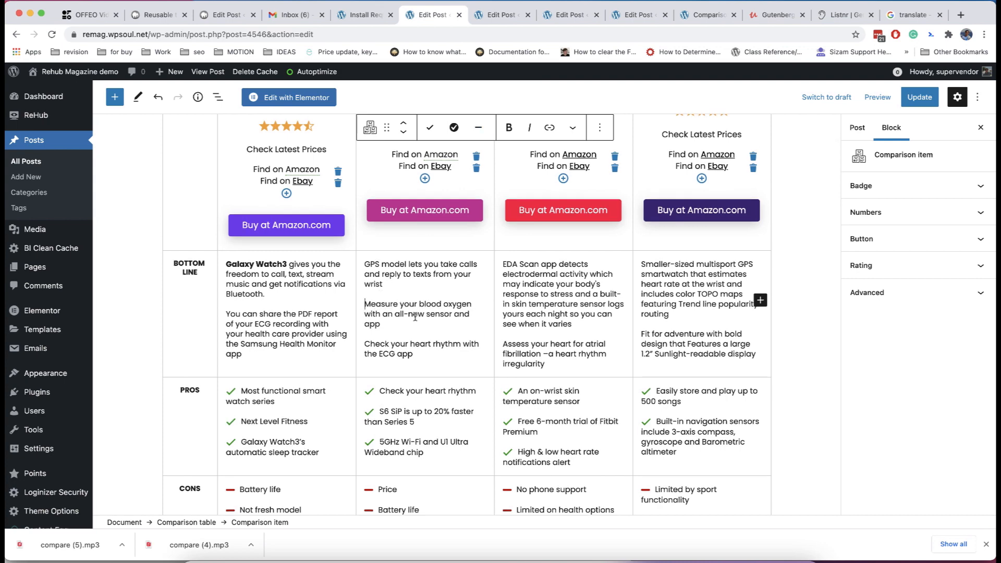
pyautogui.scroll(3)
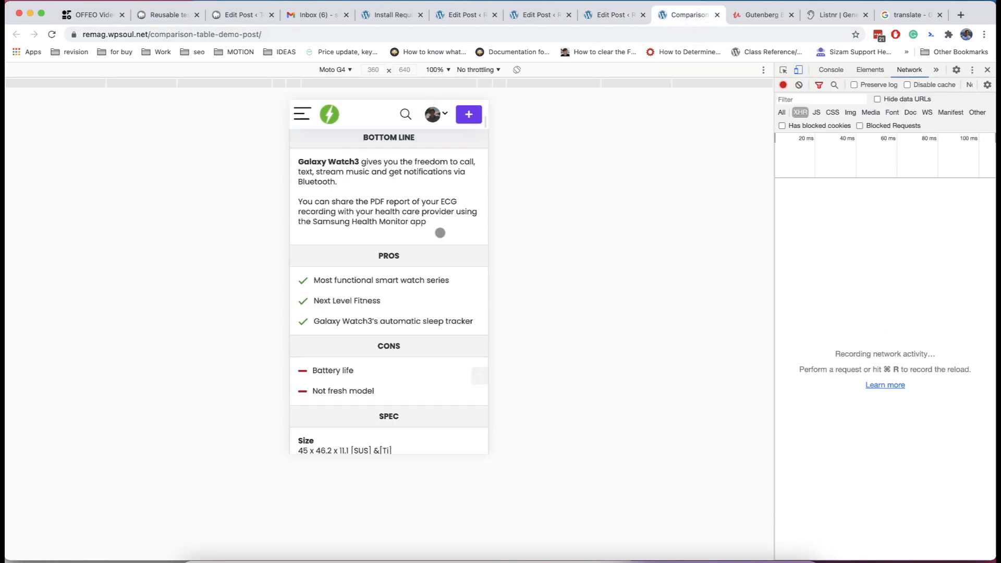
# Step: Change the comparison table's responsive layout type in the block editor
pyautogui.scroll(-3)
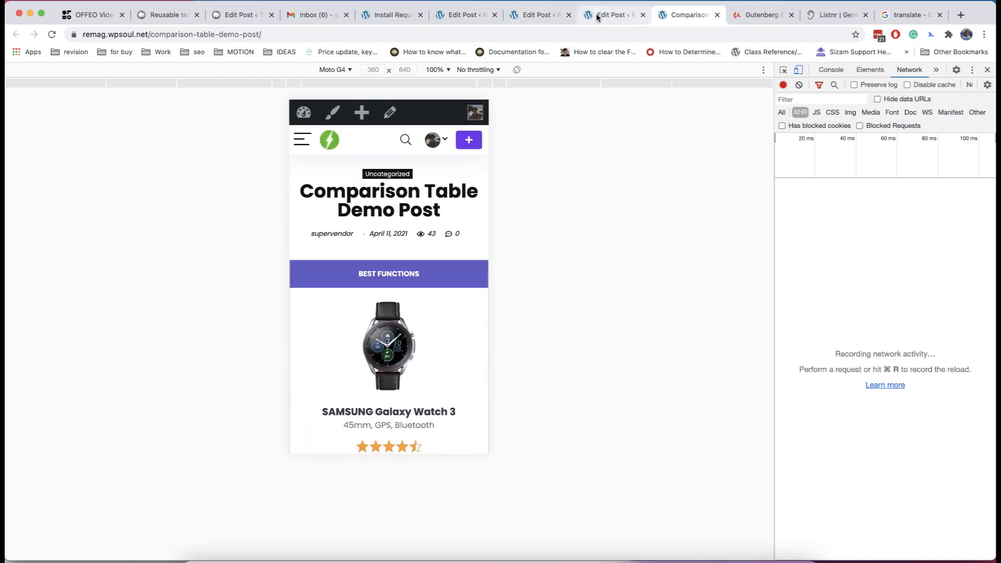
pyautogui.click(613, 15)
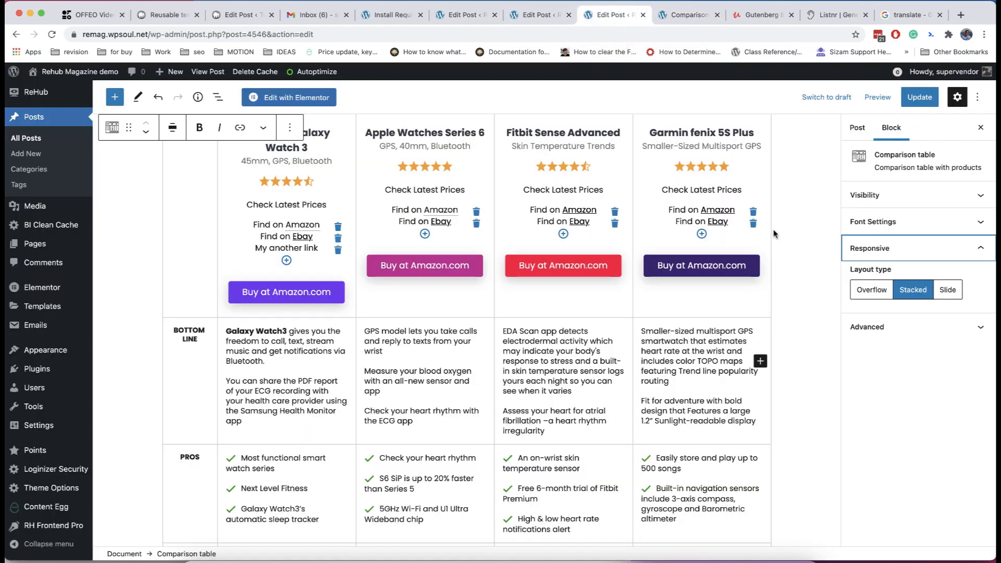
pyautogui.click(870, 289)
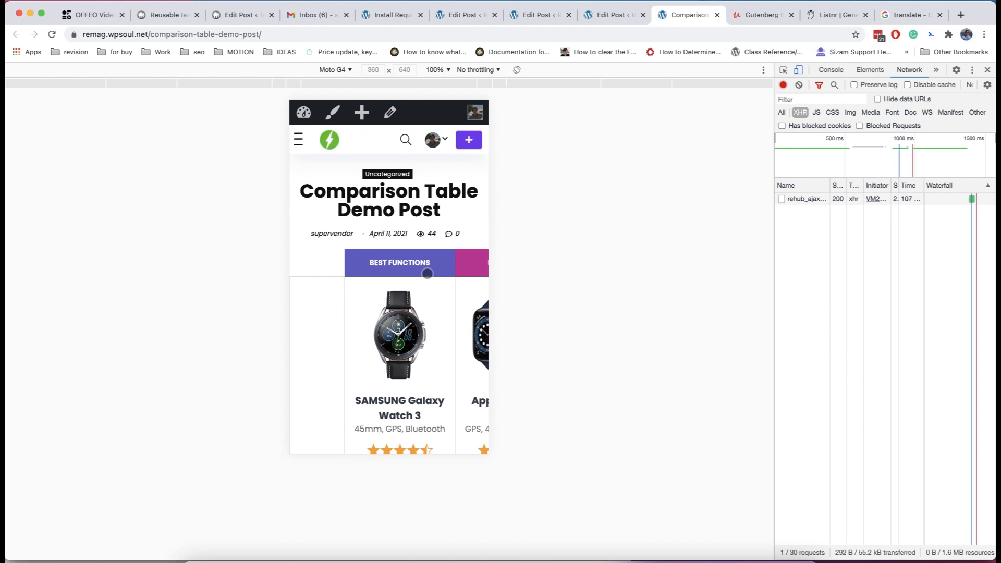
# Step: Scroll through the comparison table's product slider in the phone-sized DevTools preview
pyautogui.scroll(-3)
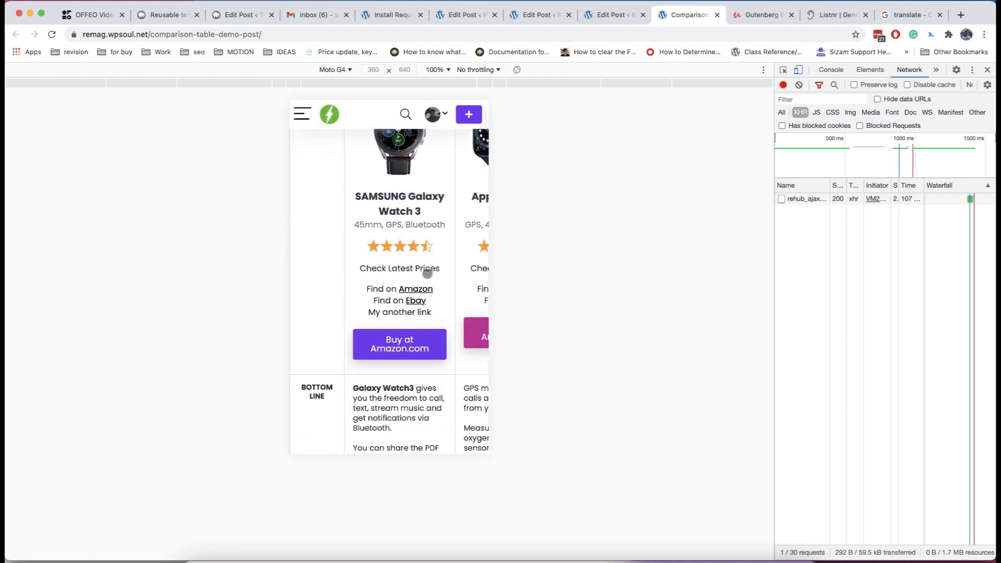
pyautogui.hscroll(3)
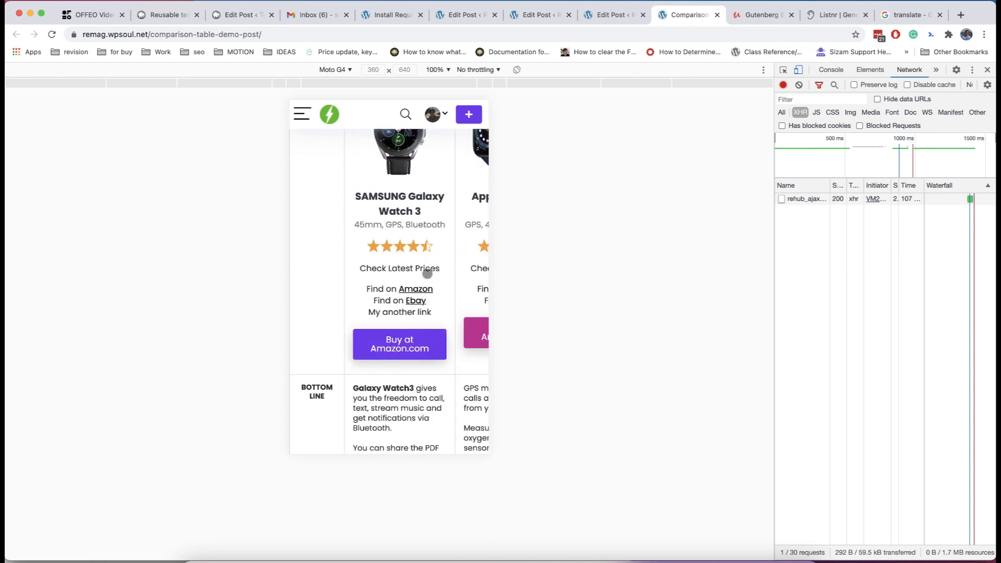
pyautogui.scroll(3)
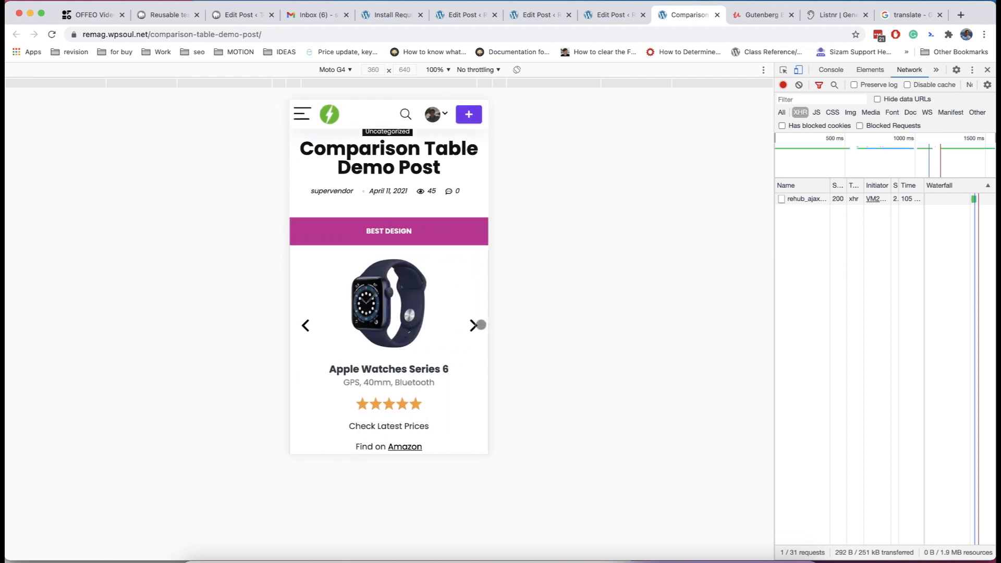
pyautogui.scroll(-3)
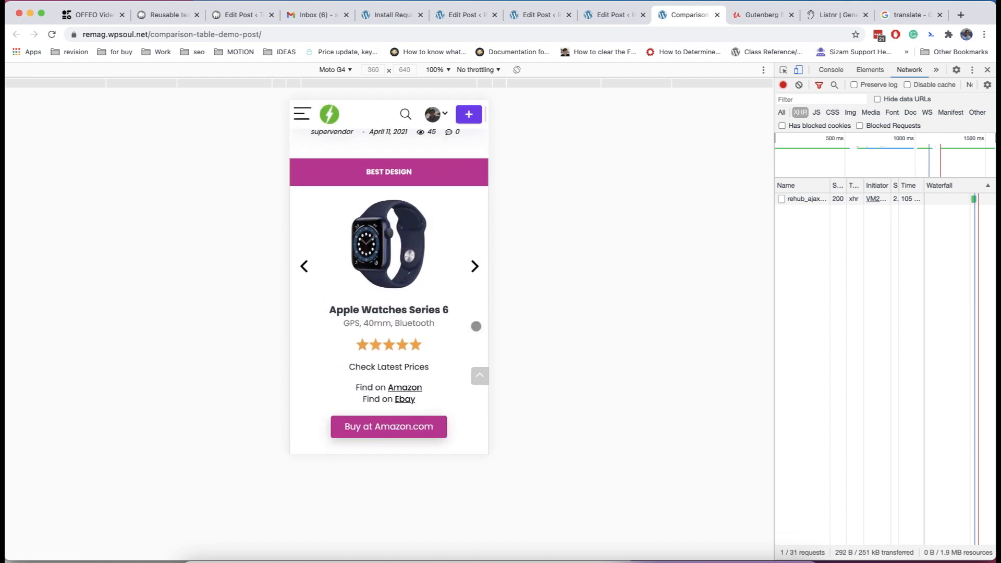
pyautogui.scroll(-3)
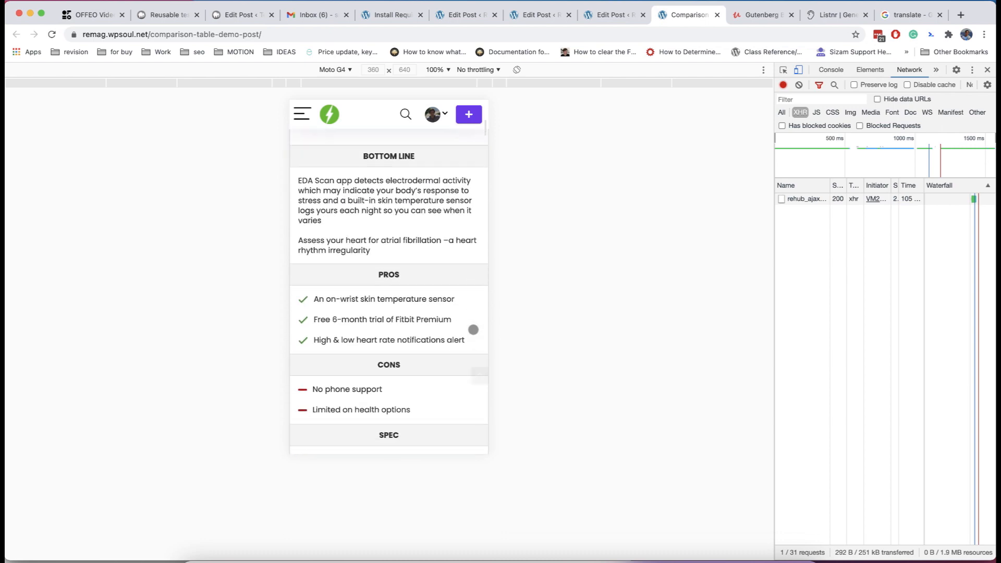
pyautogui.scroll(3)
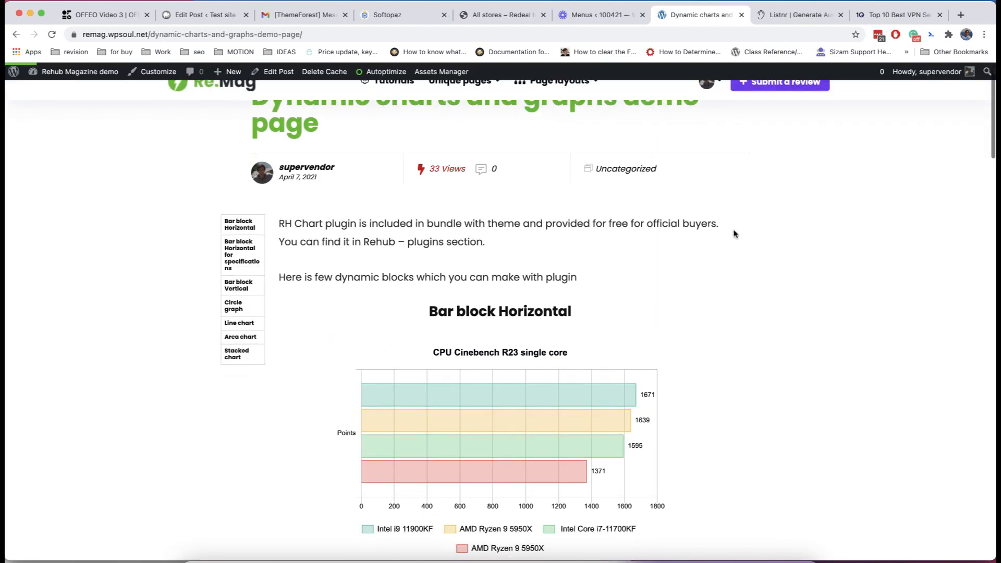
pyautogui.scroll(-3)
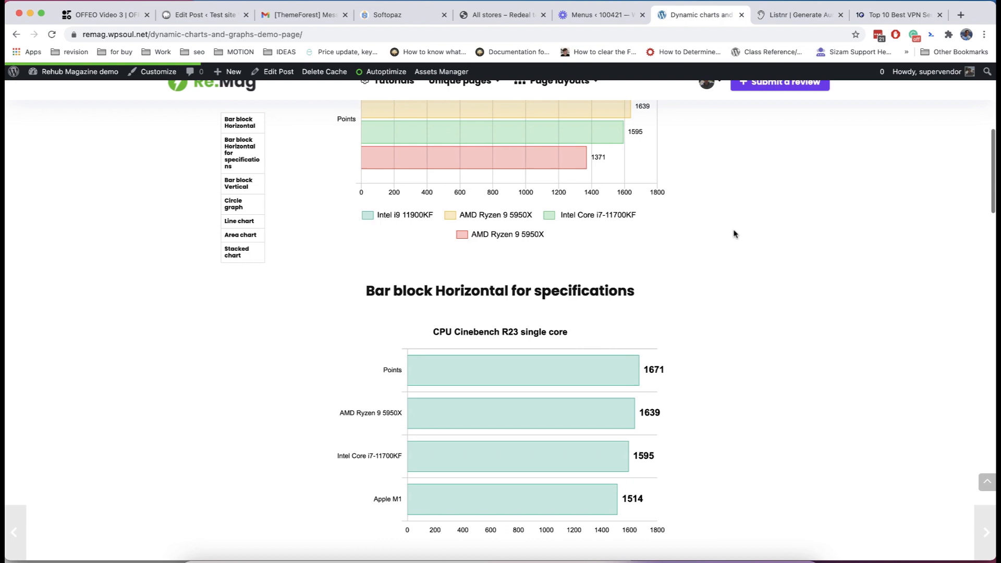
pyautogui.scroll(-3)
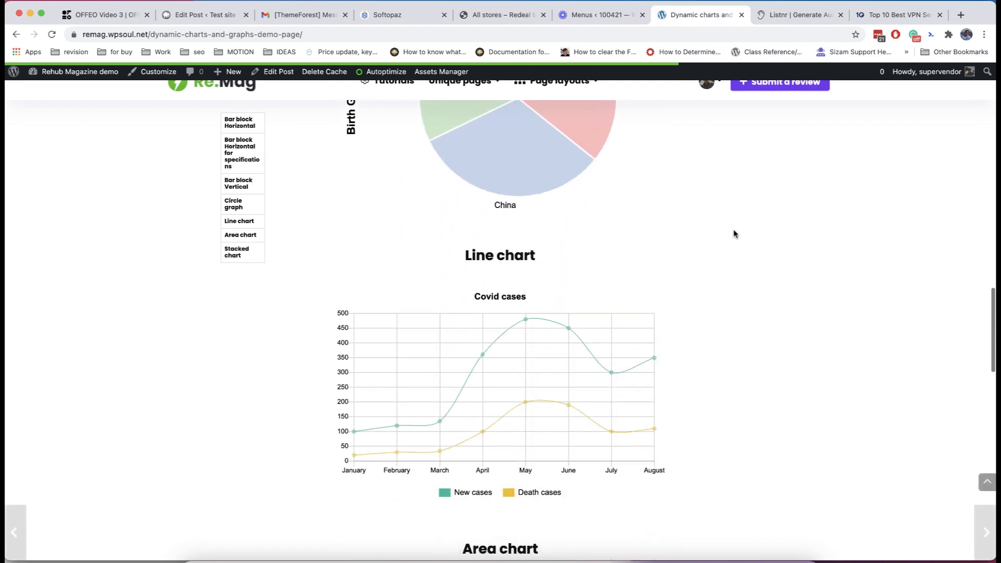
pyautogui.scroll(-3)
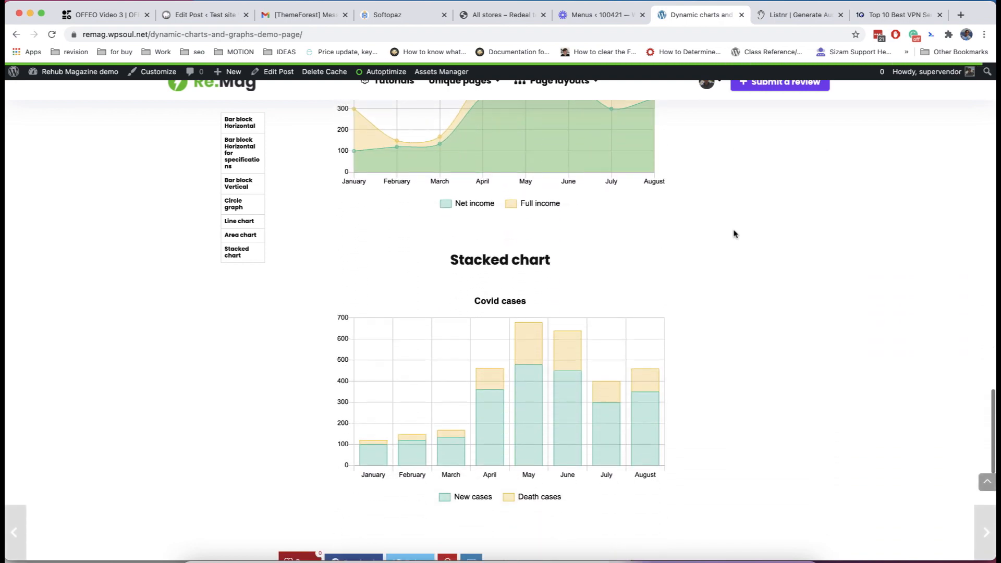
pyautogui.scroll(3)
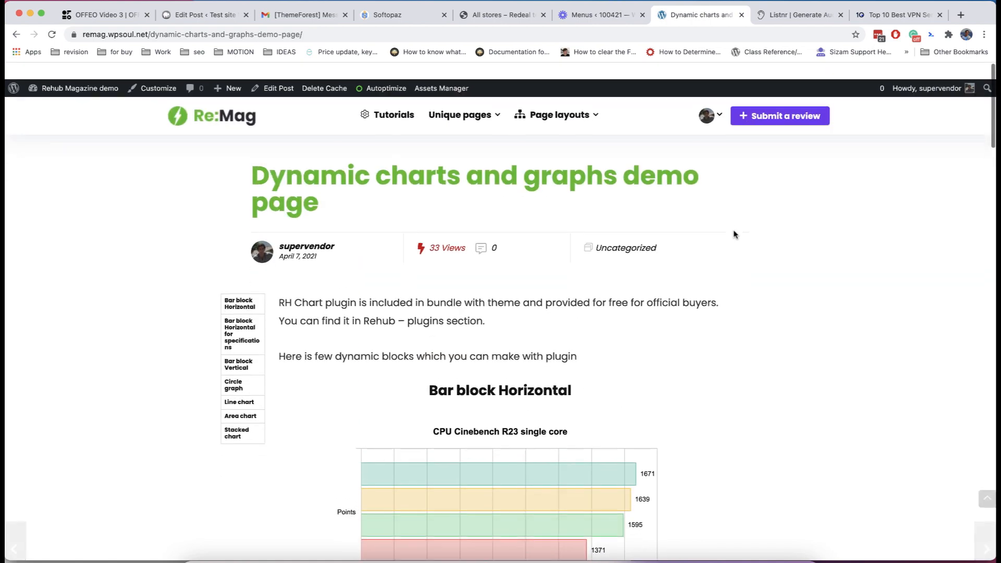
pyautogui.click(80, 88)
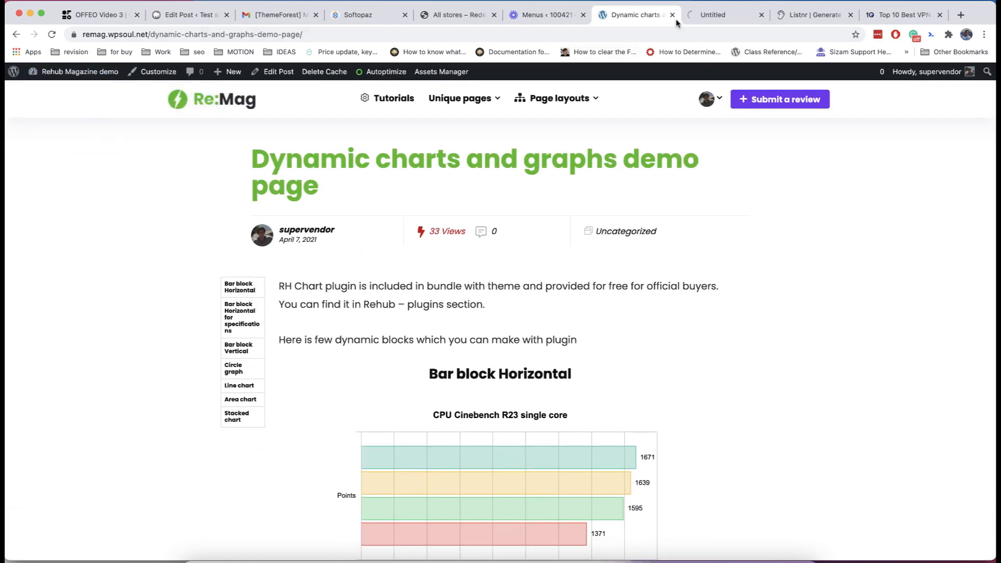
# Step: Review ReHub's bonus plugins, including RH Chart, then return to the charts demo page
pyautogui.click(725, 14)
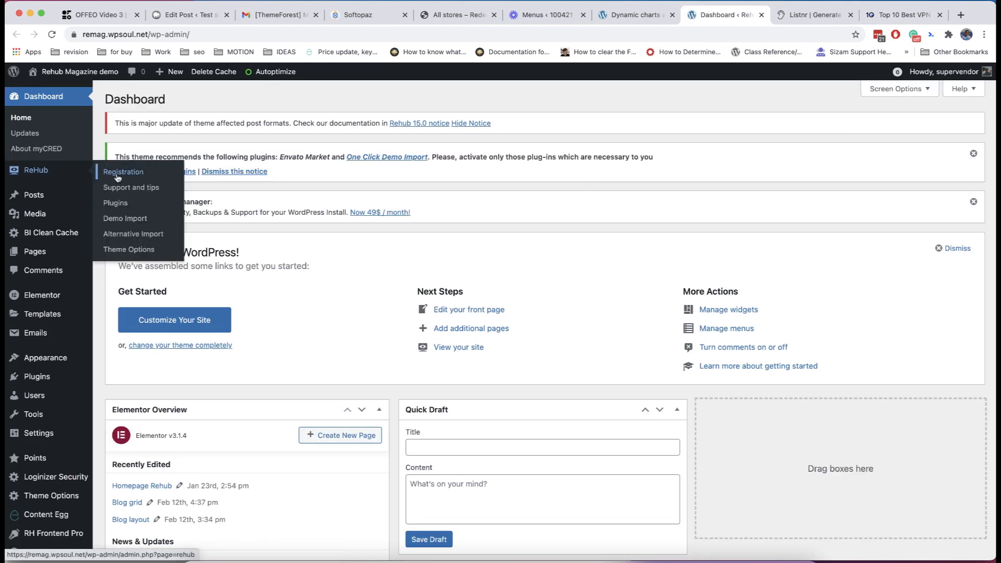
pyautogui.click(114, 203)
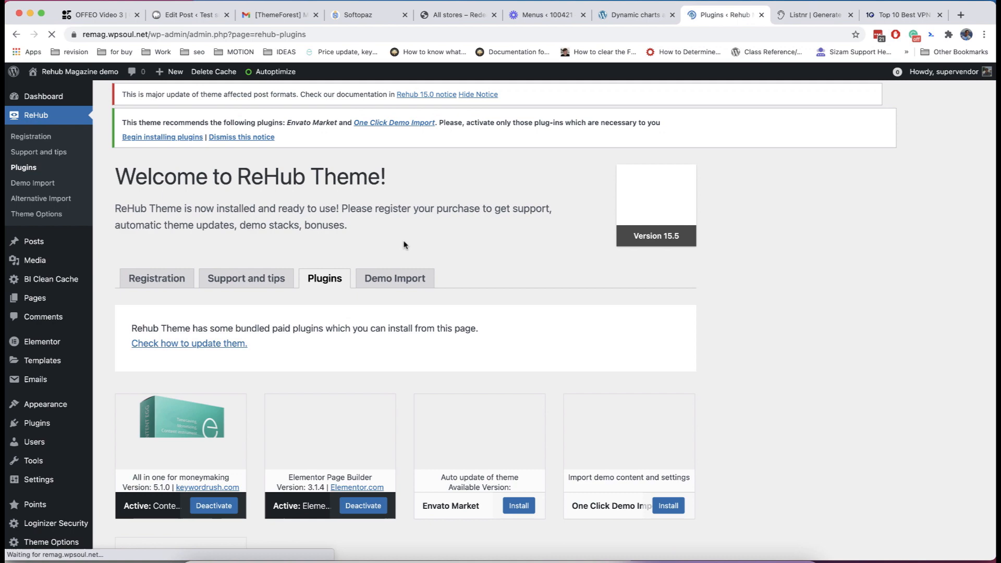
pyautogui.scroll(-3)
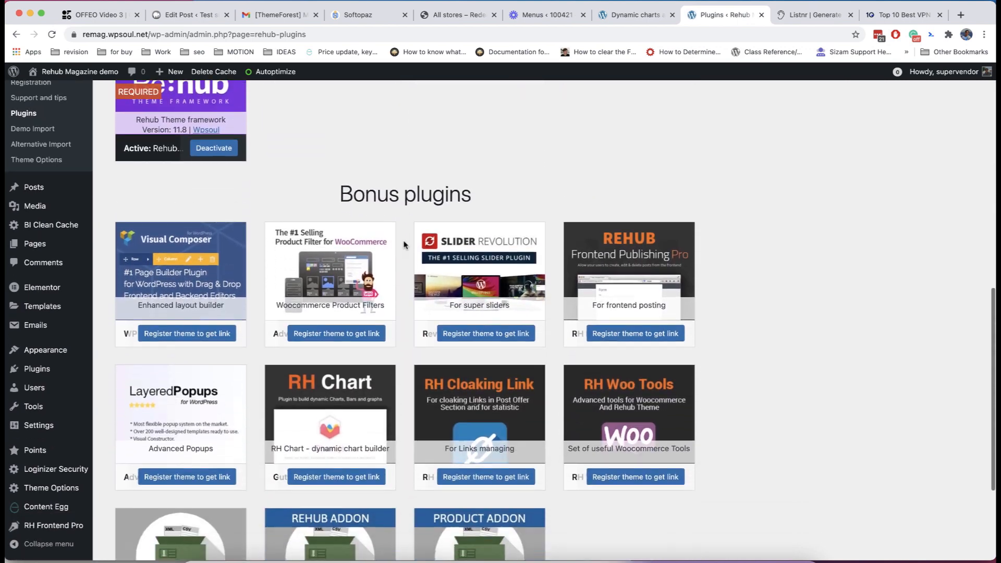
pyautogui.scroll(-3)
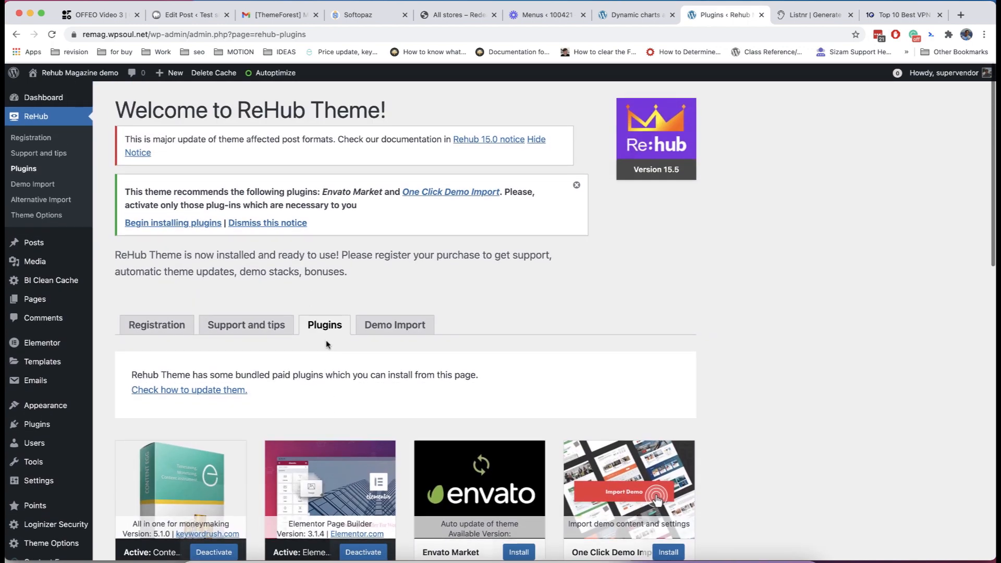
pyautogui.click(632, 14)
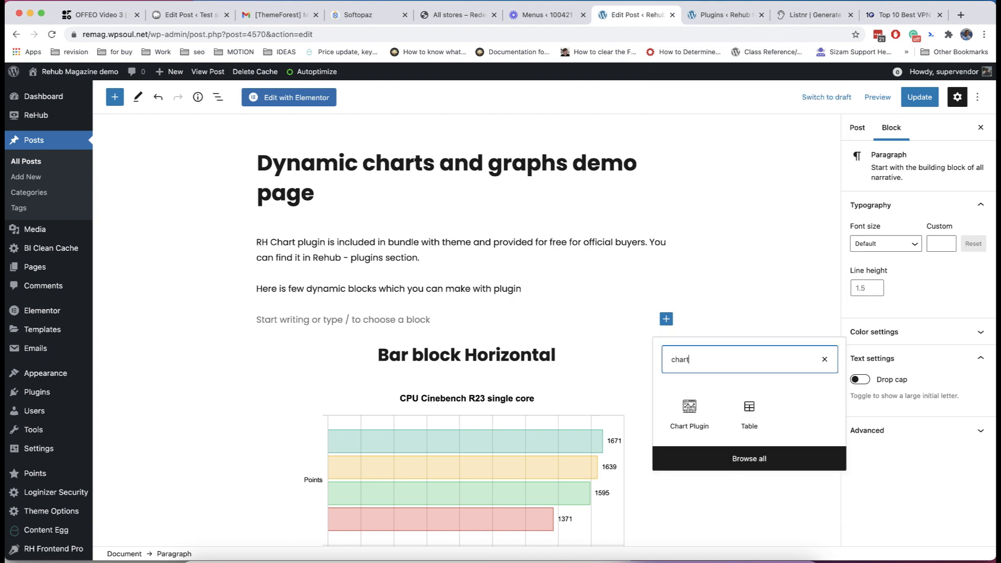
# Step: Insert a Chart Plugin block and set its chart type to Horizontal Chart
pyautogui.click(688, 412)
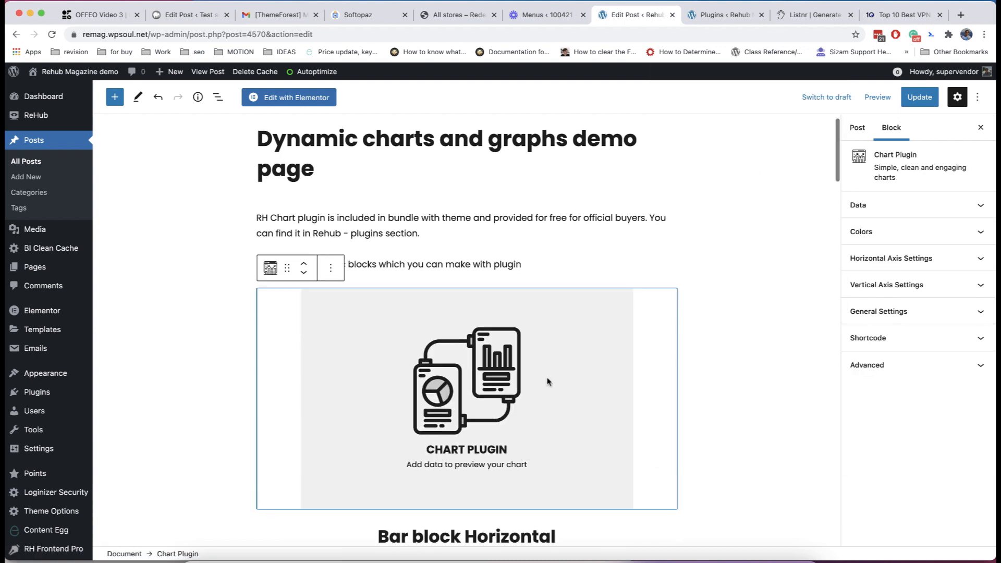
pyautogui.scroll(-3)
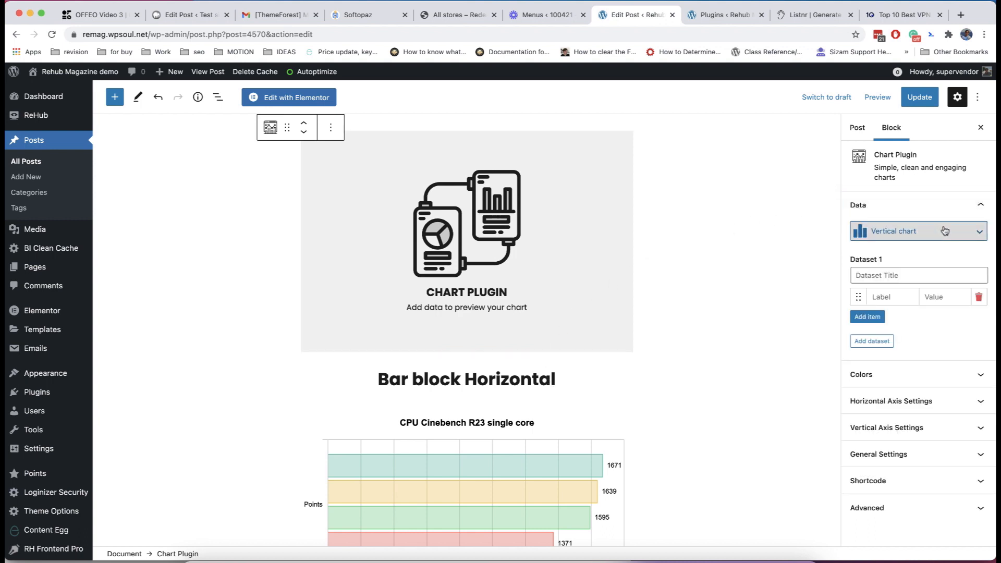
pyautogui.click(917, 230)
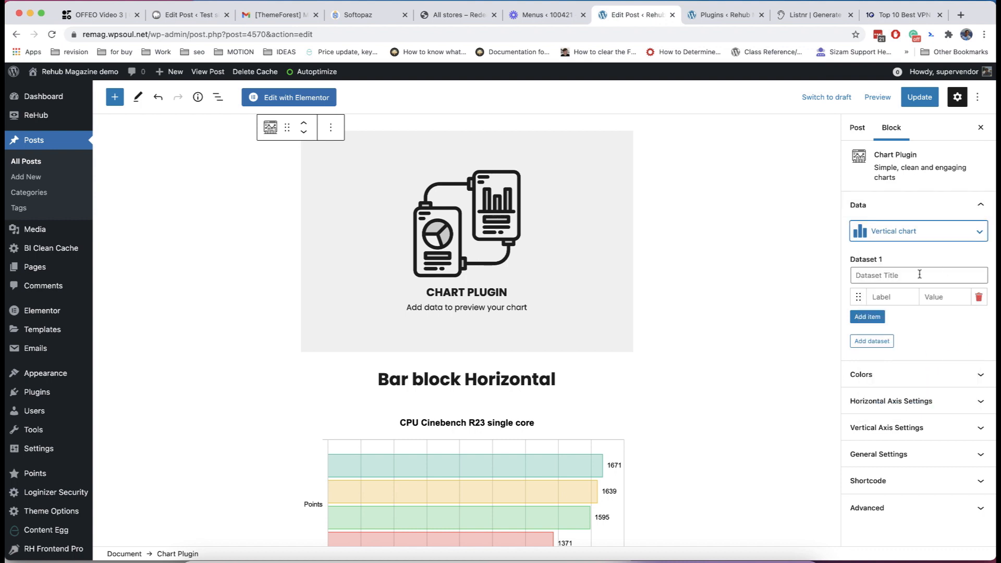
pyautogui.click(917, 230)
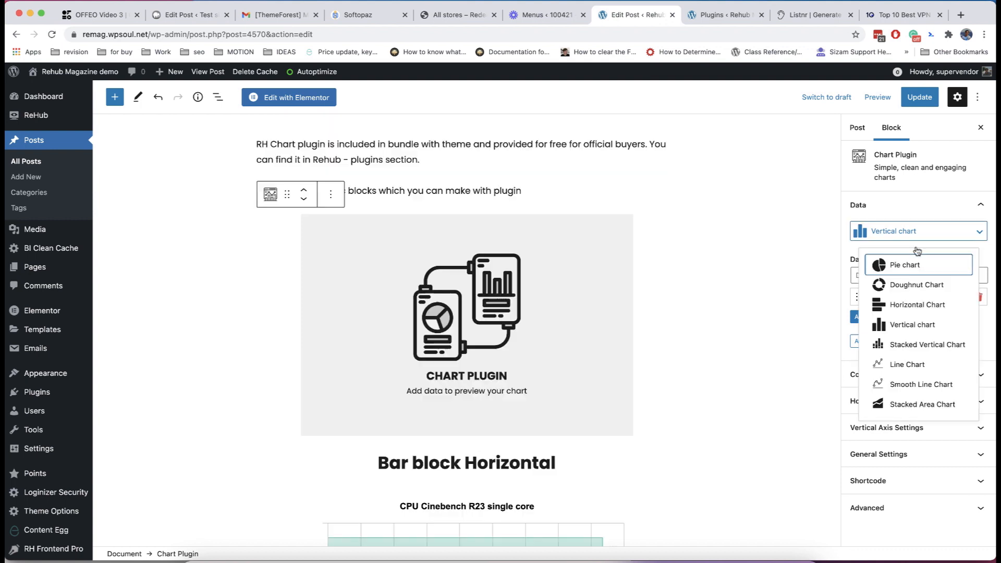
pyautogui.click(917, 304)
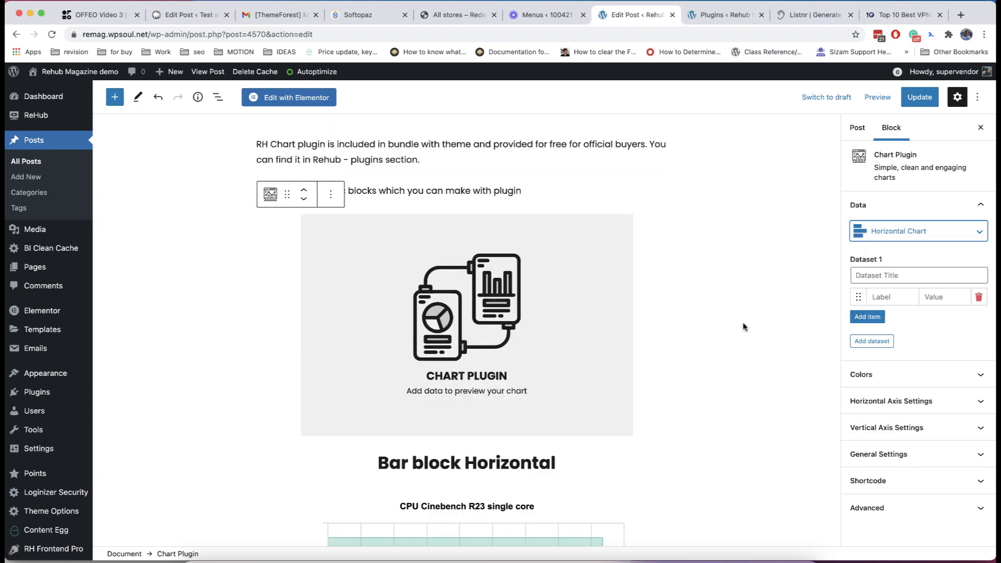
# Step: Title Dataset 1 'First data' with First option 20 and Second option 30
pyautogui.click(918, 276)
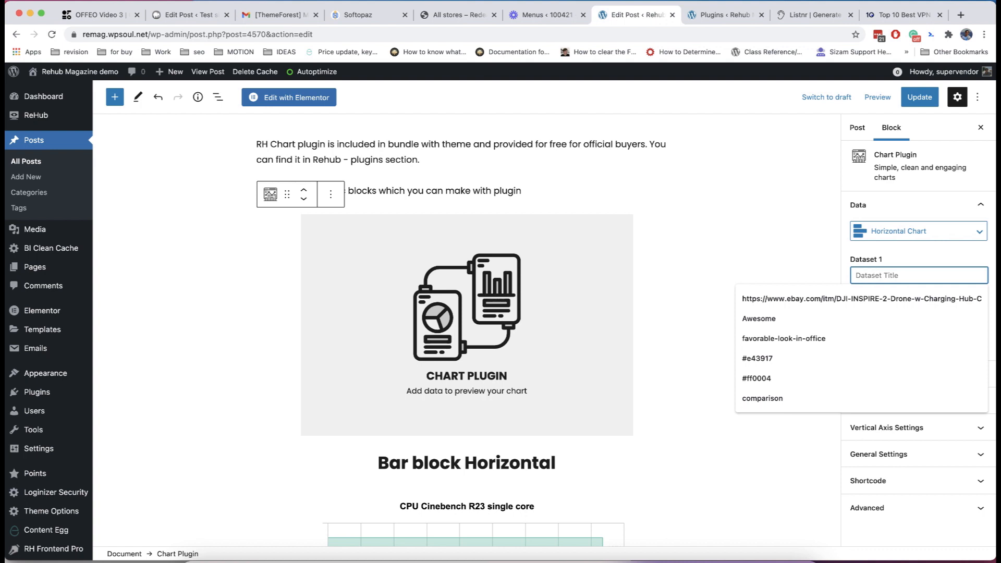
pyautogui.write('First data')
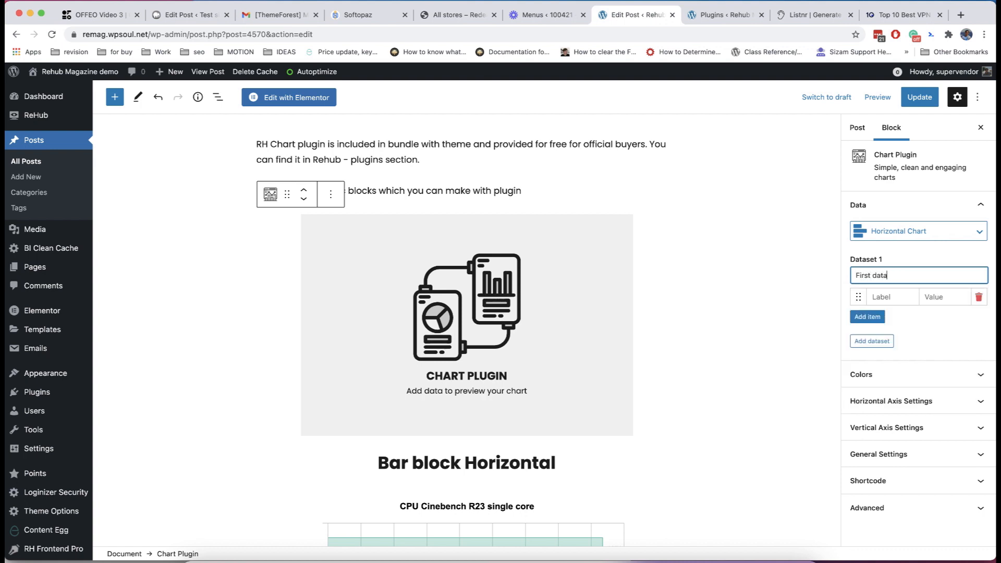
pyautogui.click(891, 296)
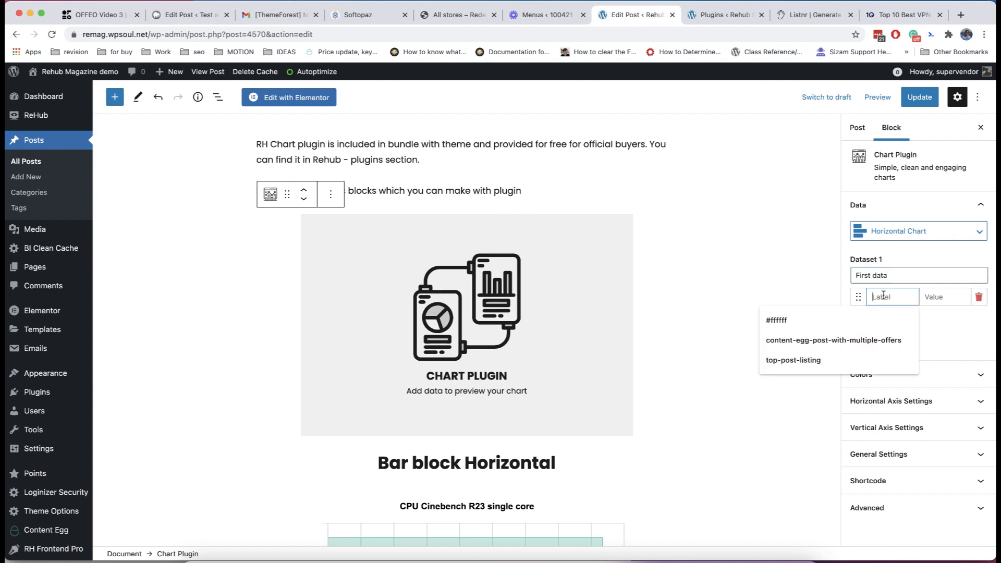
pyautogui.write('First opt')
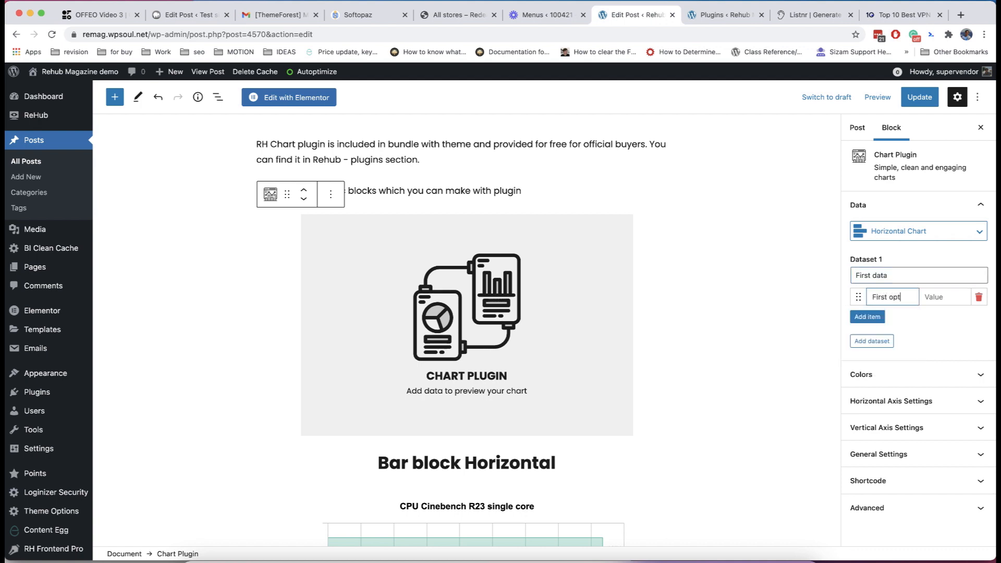
pyautogui.write('20')
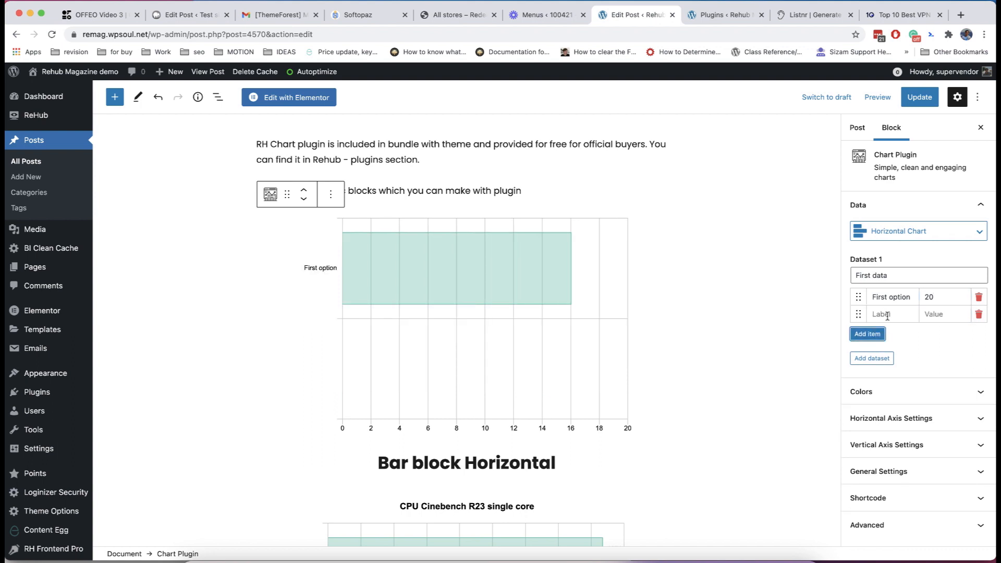
pyautogui.write('Second opti')
pyautogui.click(945, 314)
pyautogui.write('30')
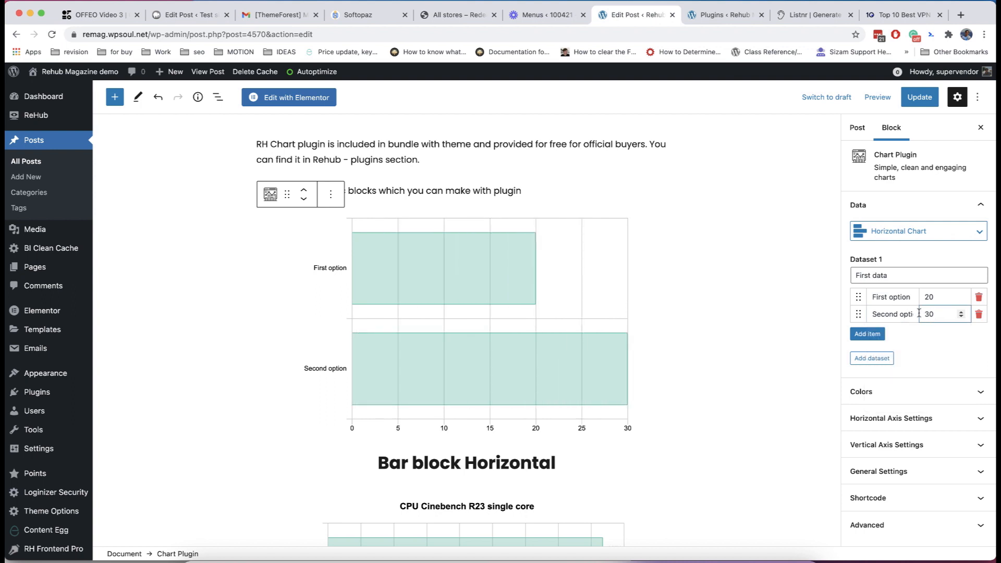
pyautogui.scroll(-3)
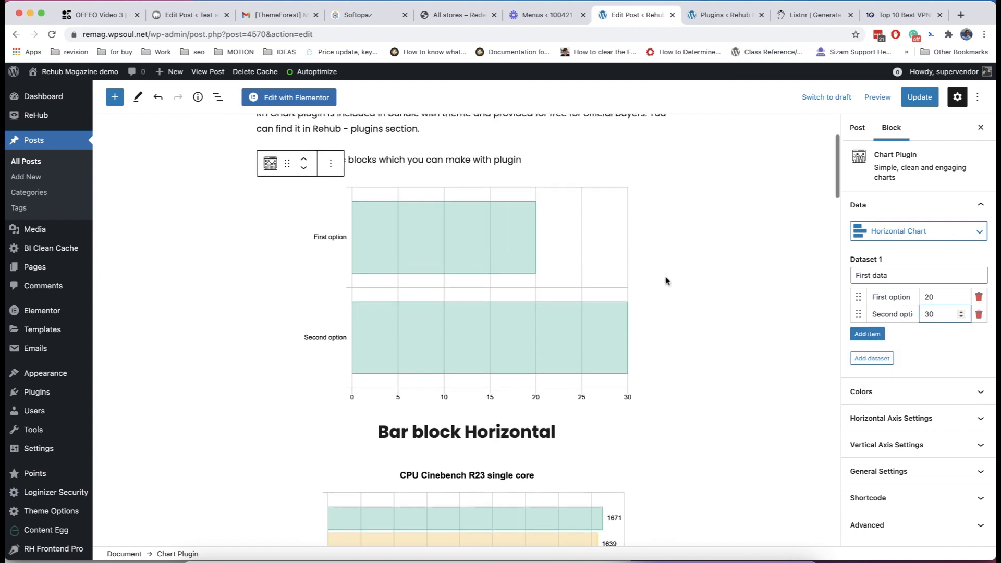
pyautogui.scroll(3)
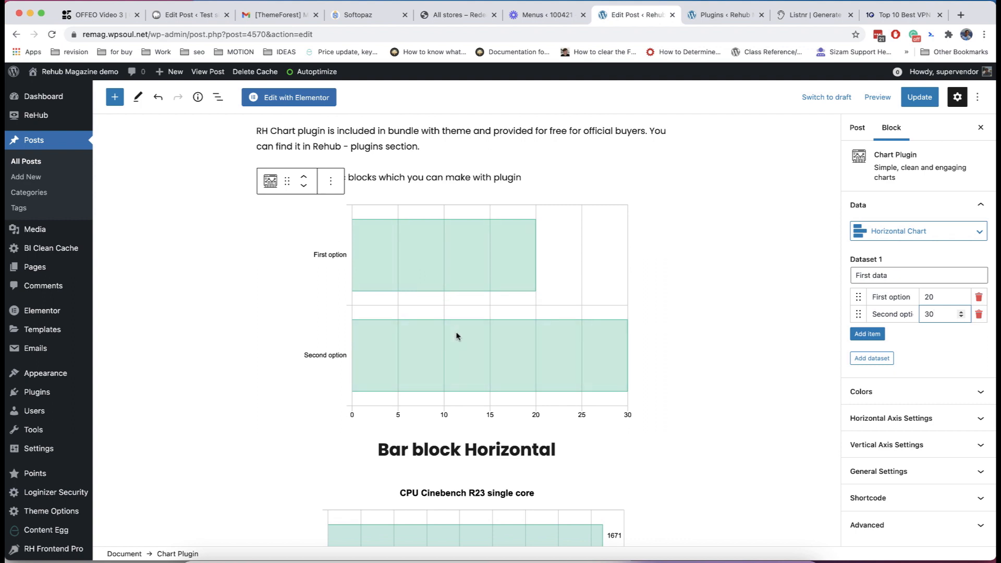
# Step: Add a dataset titled 'Second data' with values 20 and 23
pyautogui.click(870, 358)
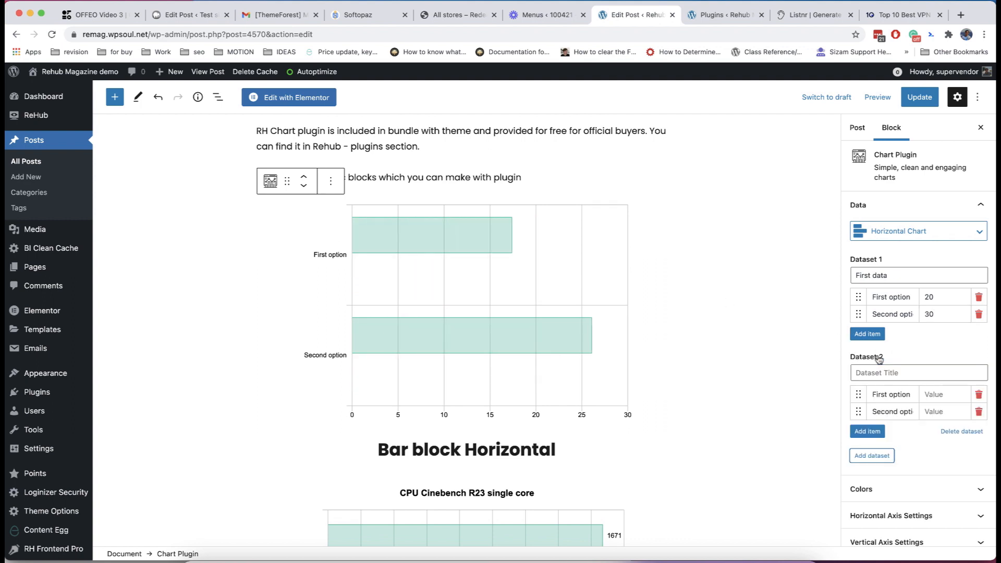
pyautogui.click(917, 373)
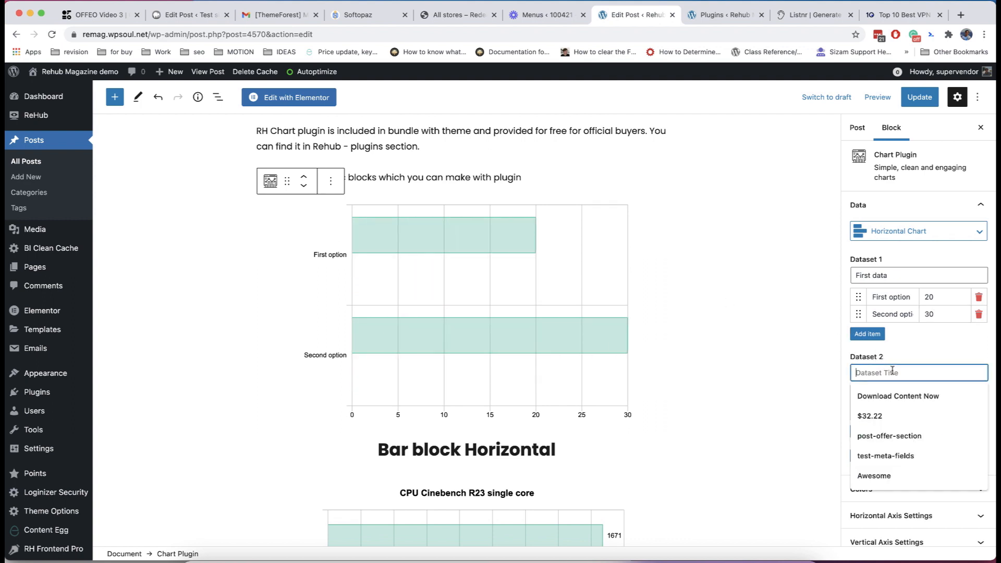
pyautogui.write('Second data')
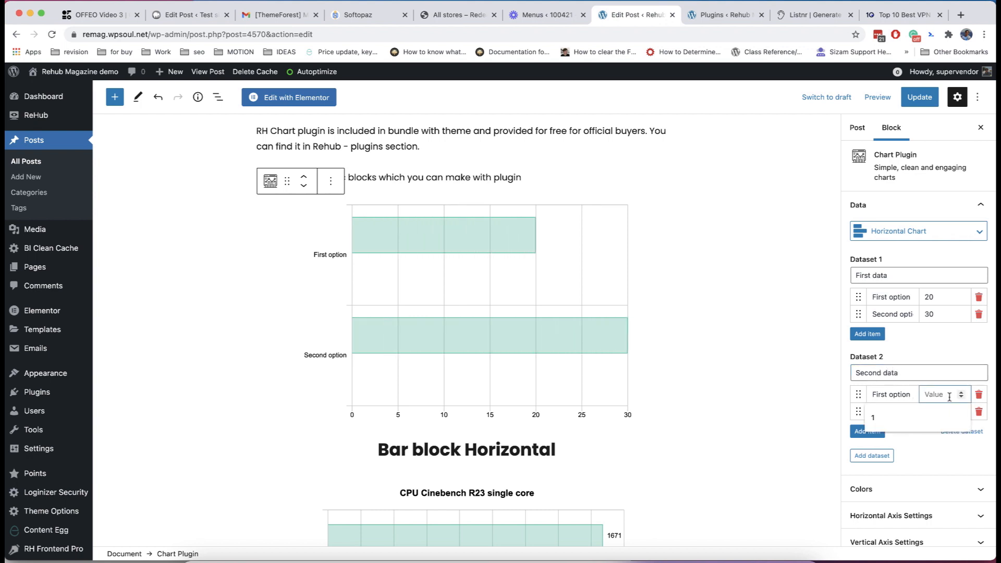
pyautogui.write('20')
pyautogui.click(944, 411)
pyautogui.write('30')
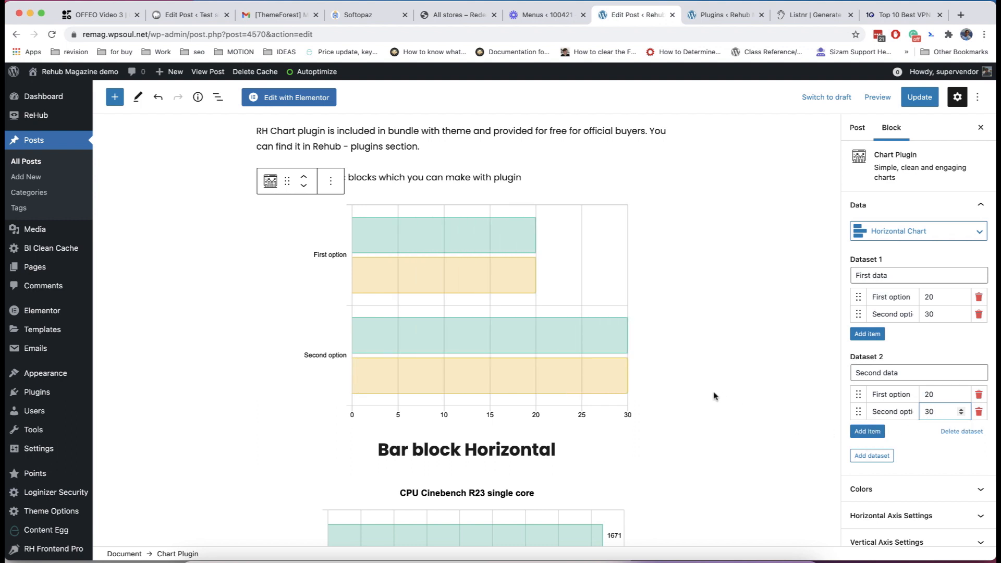
pyautogui.moveTo(889, 357)
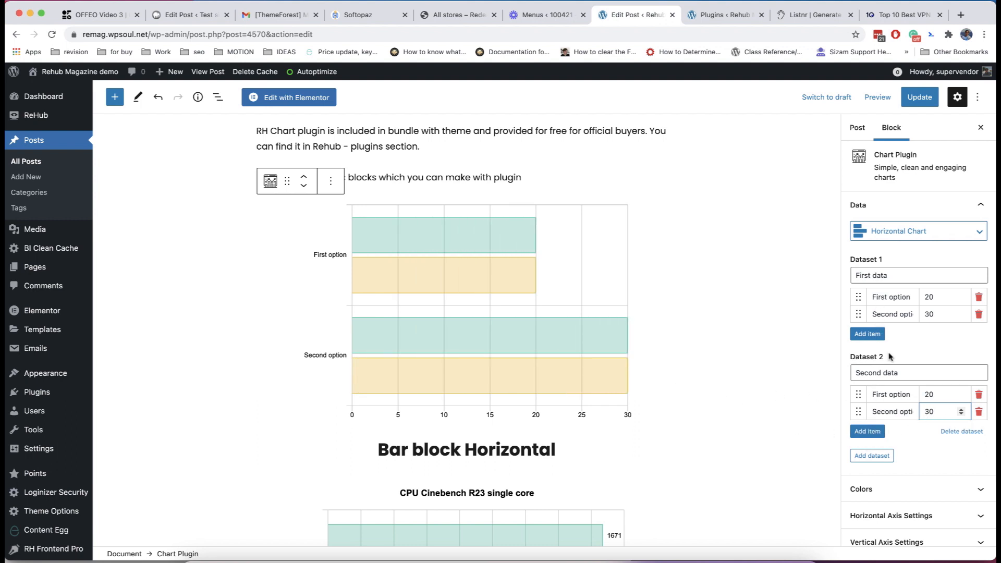
pyautogui.moveTo(490, 242)
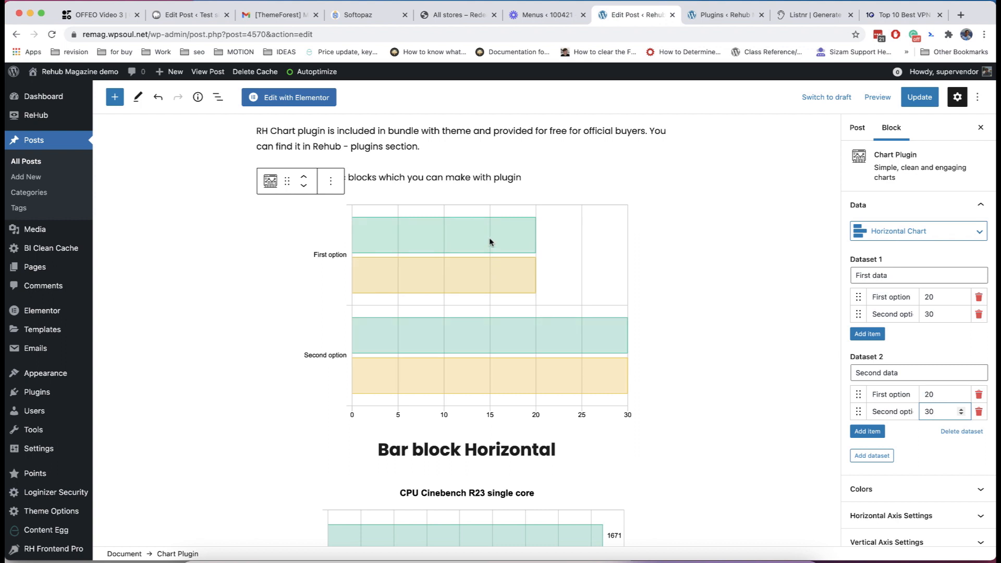
pyautogui.click(963, 414)
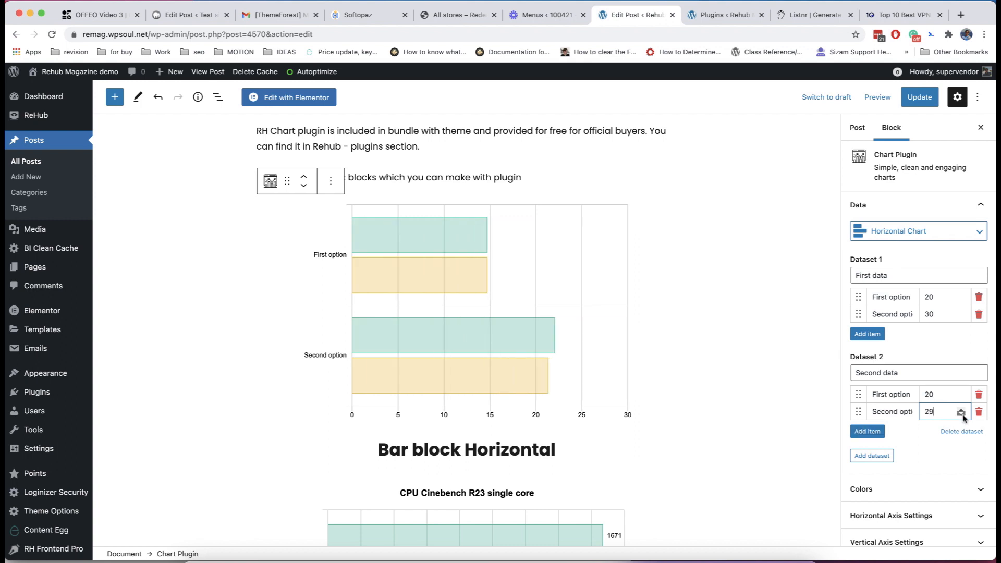
pyautogui.click(961, 414)
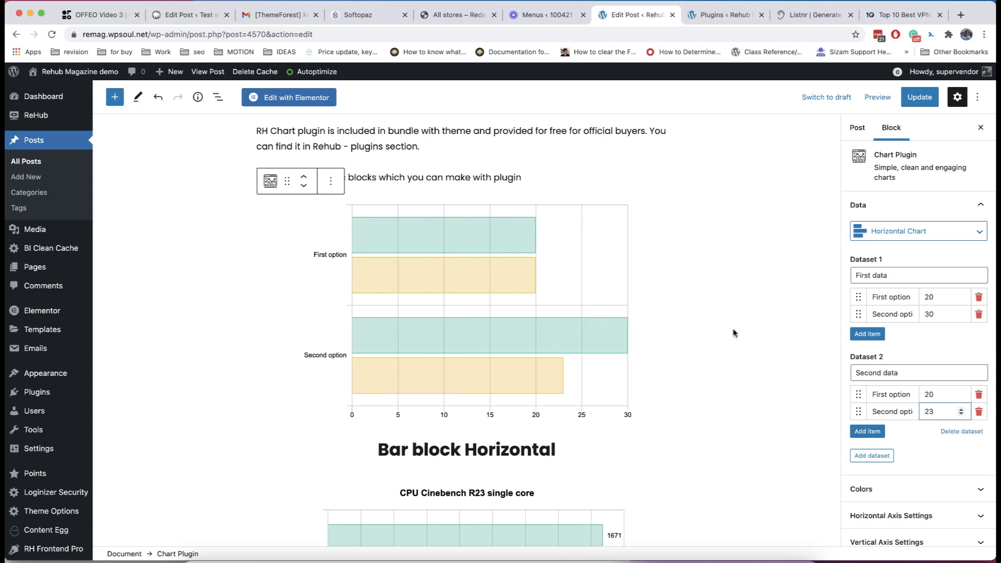
pyautogui.scroll(-3)
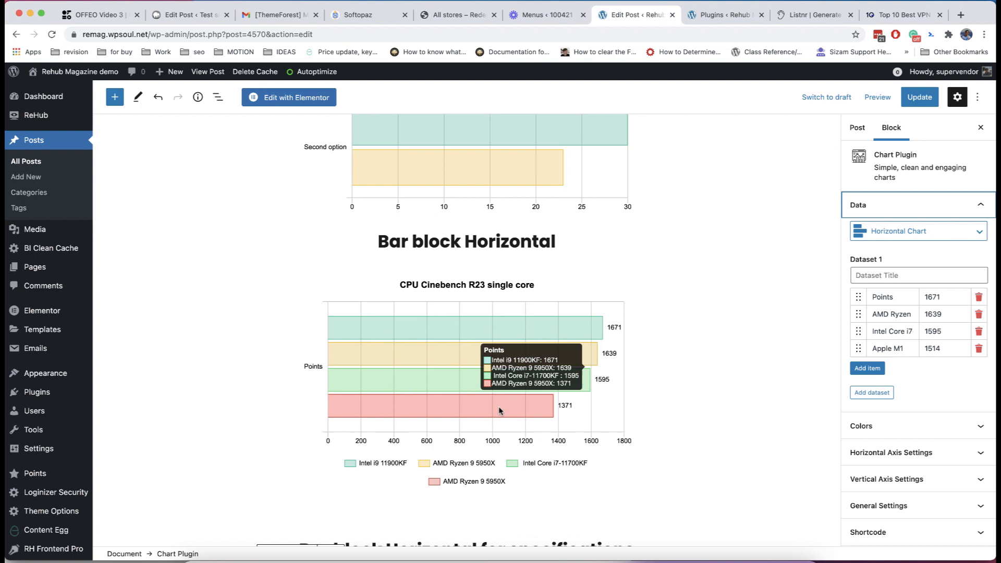
# Step: Scroll to the CPU Cinebench R23 single core chart and view its four processor datasets
pyautogui.scroll(-3)
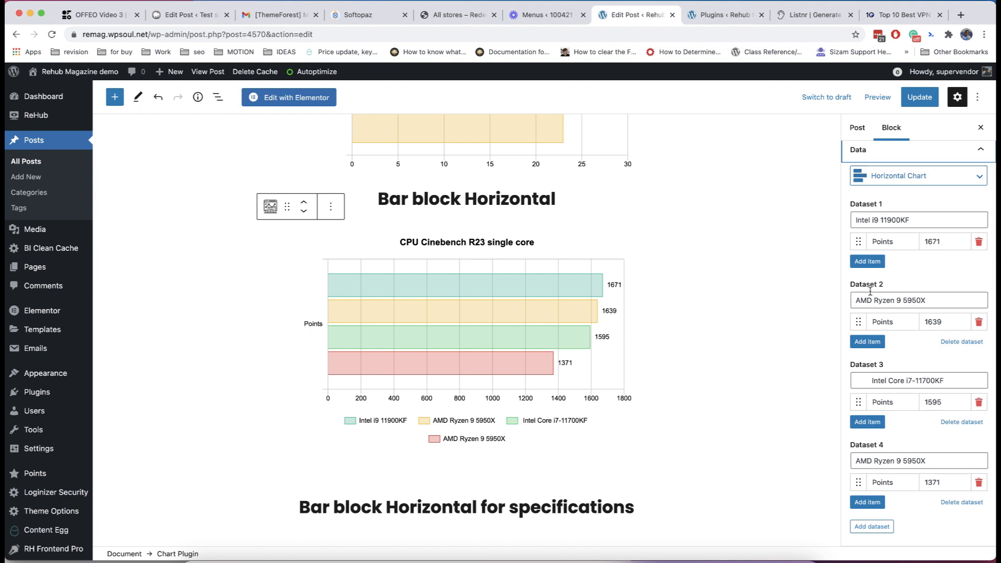
pyautogui.scroll(-3)
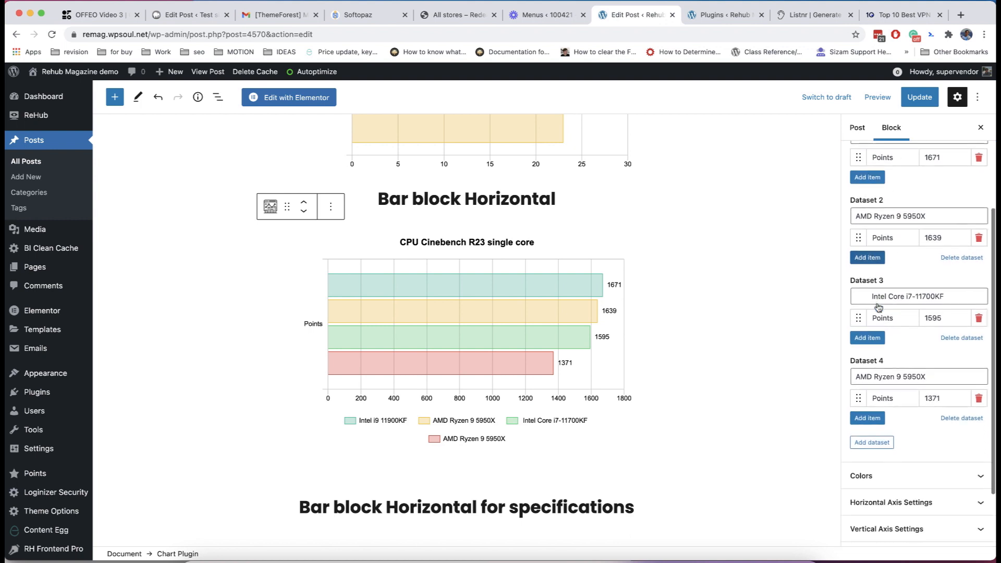
pyautogui.scroll(-3)
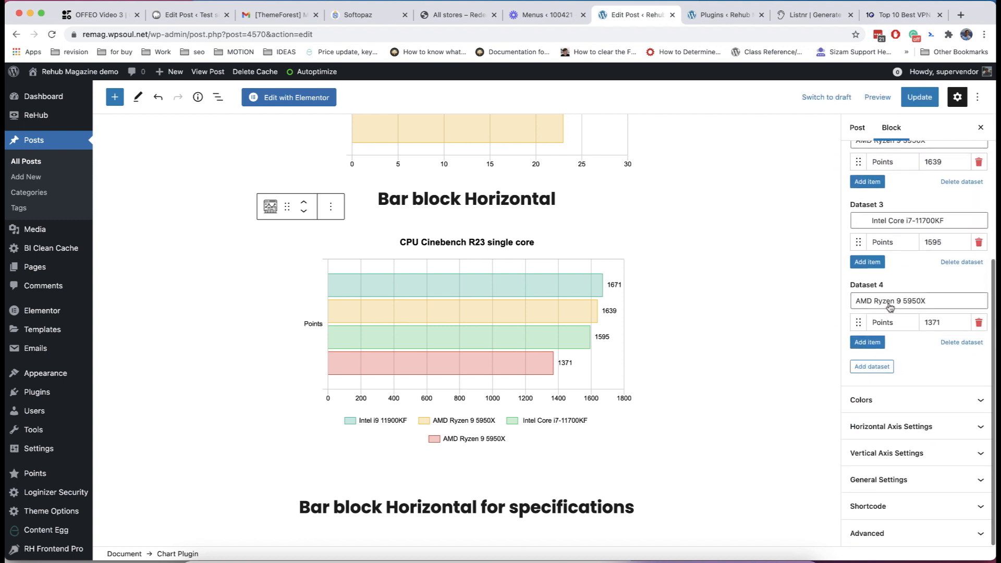
# Step: Set the CPU Cinebench chart to custom colours and expand Horizontal Axis Settings
pyautogui.click(915, 400)
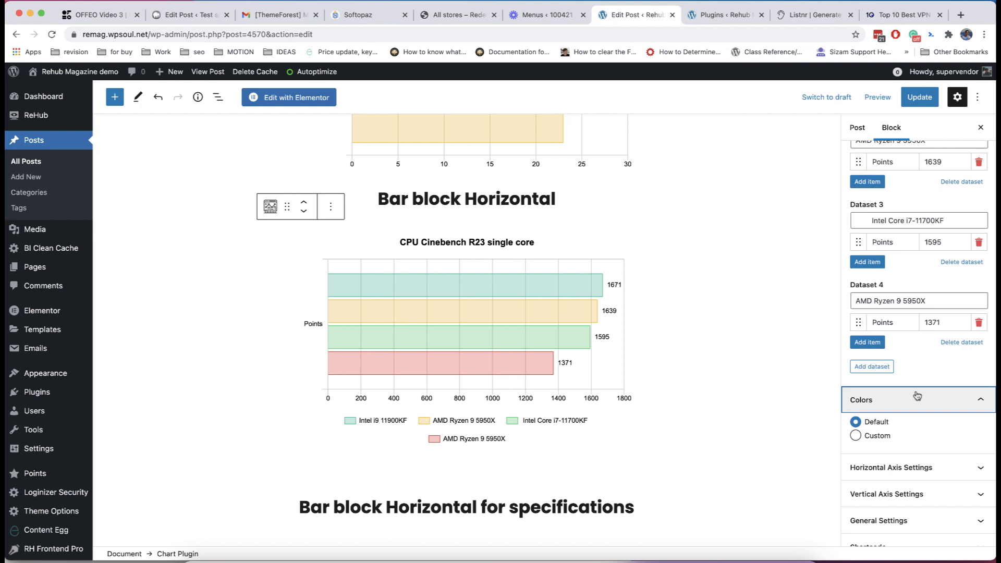
pyautogui.scroll(-3)
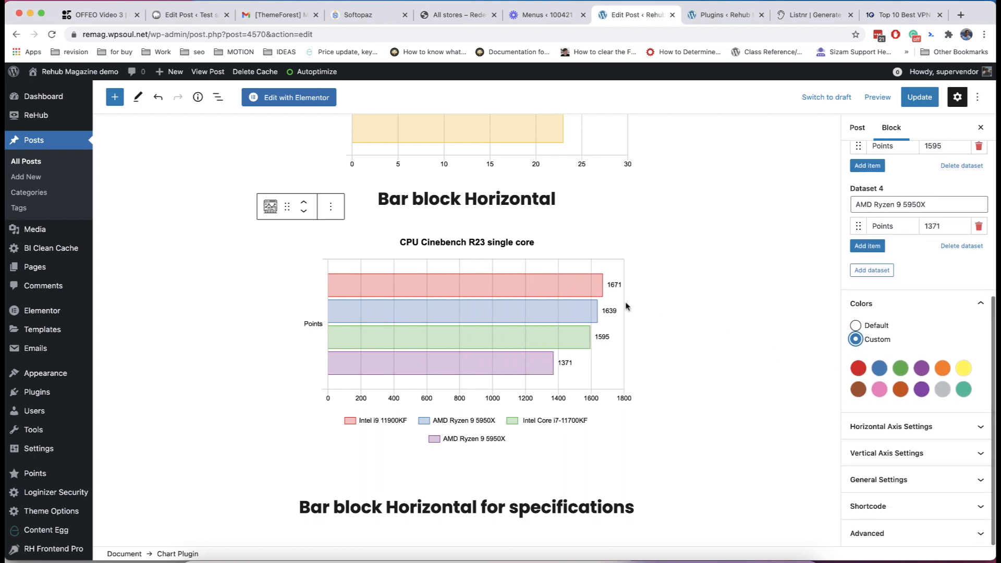
pyautogui.moveTo(755, 364)
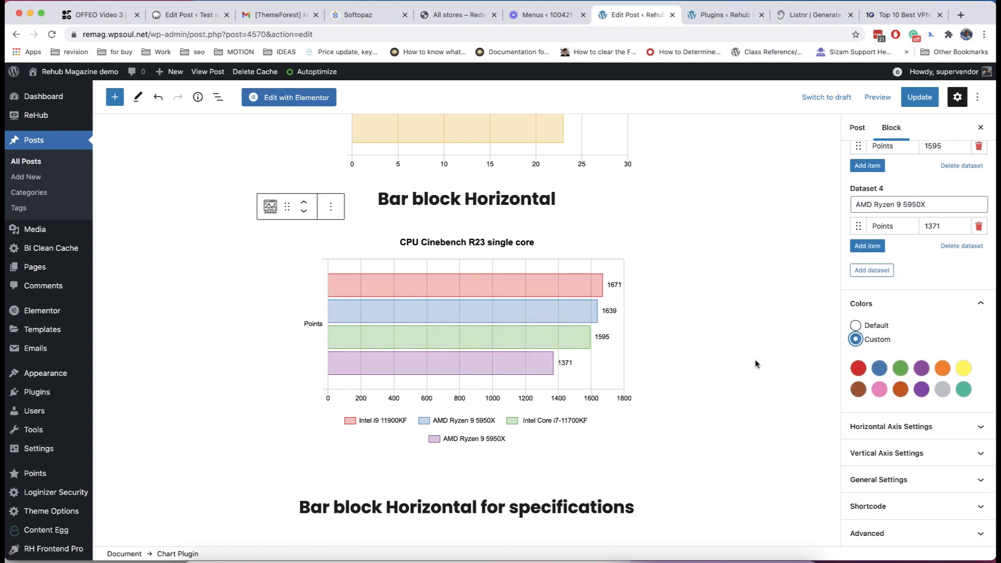
pyautogui.moveTo(701, 369)
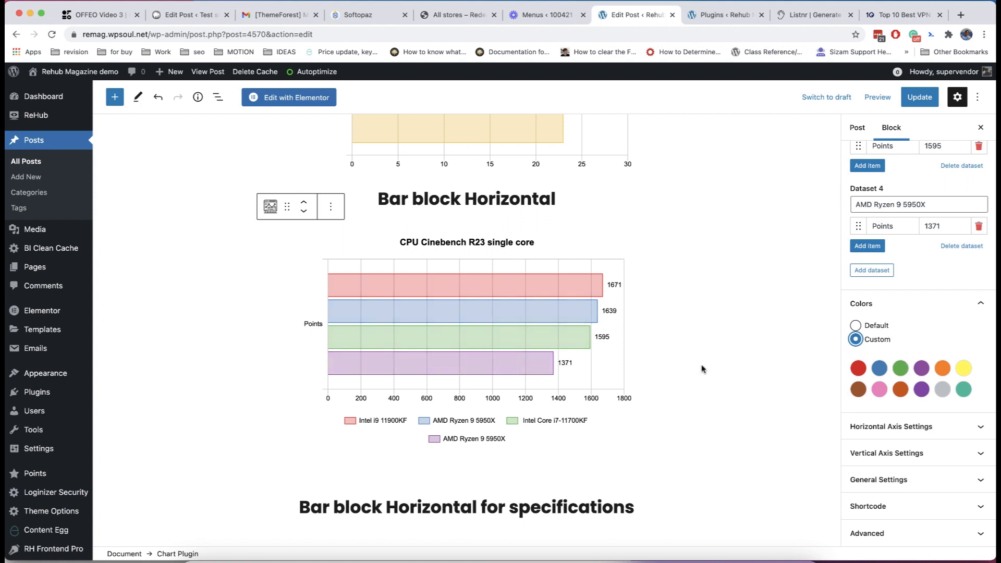
pyautogui.click(855, 380)
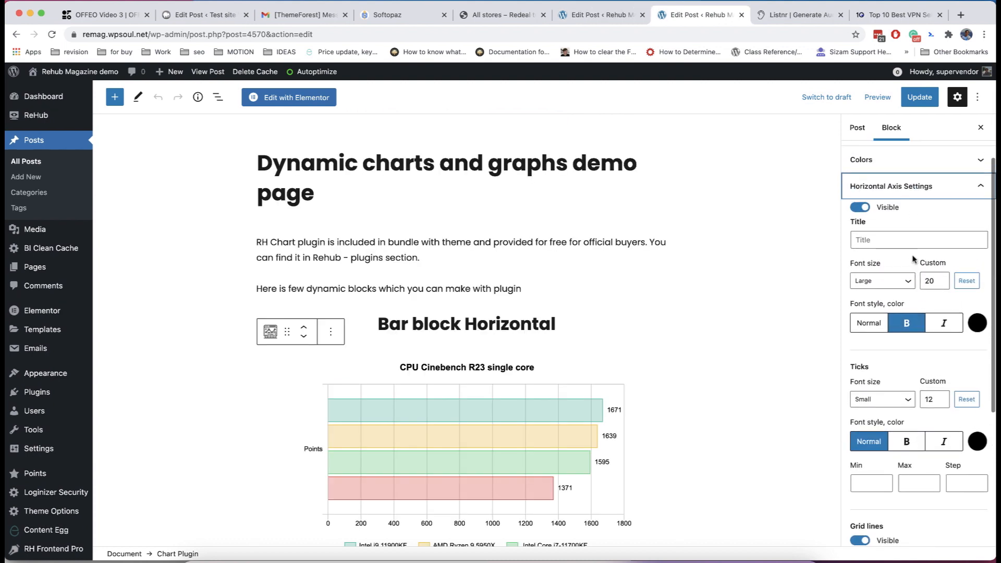
# Step: Inspect the axis options, toggling axis visibility and tick font size, then review General Settings
pyautogui.scroll(-3)
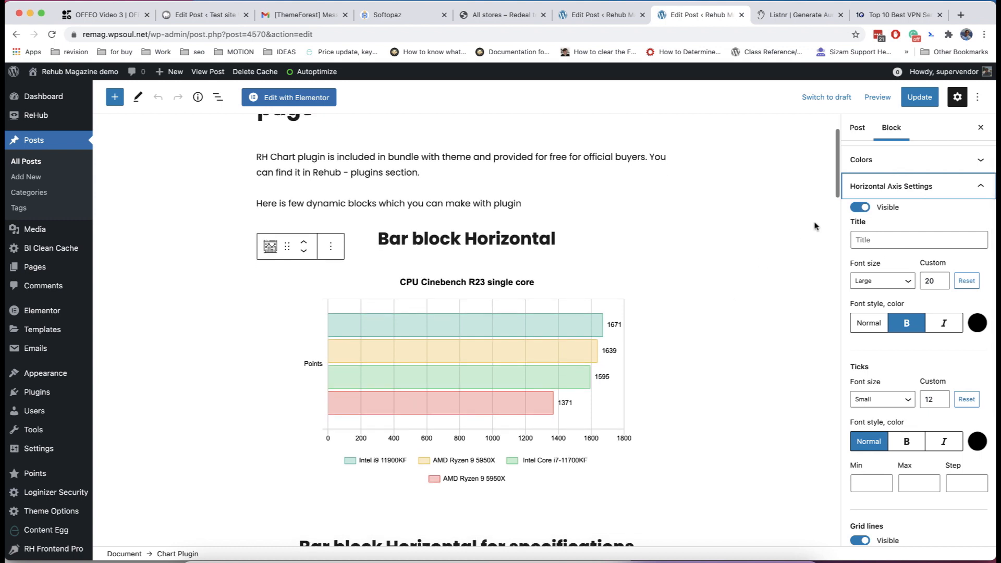
pyautogui.click(859, 207)
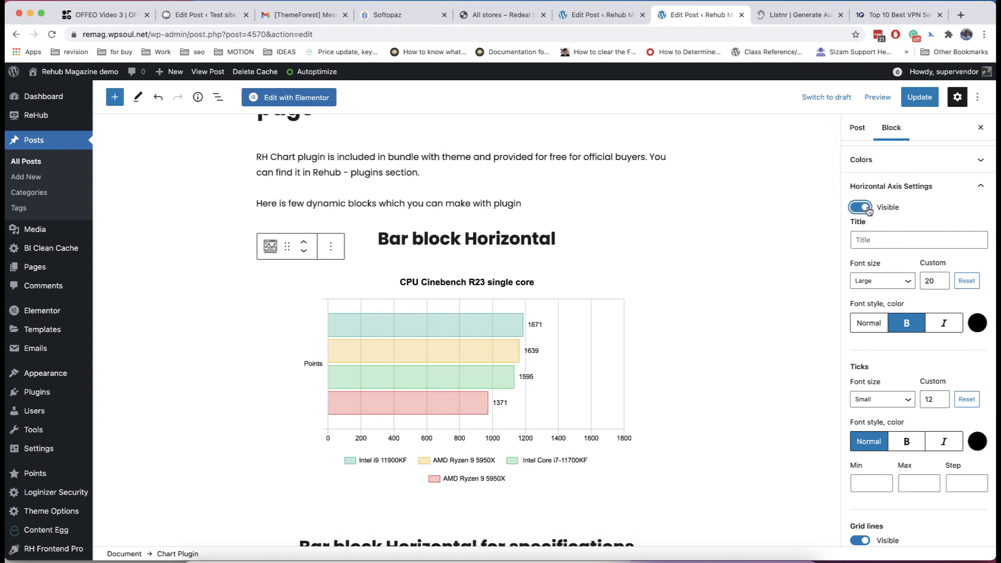
pyautogui.scroll(-3)
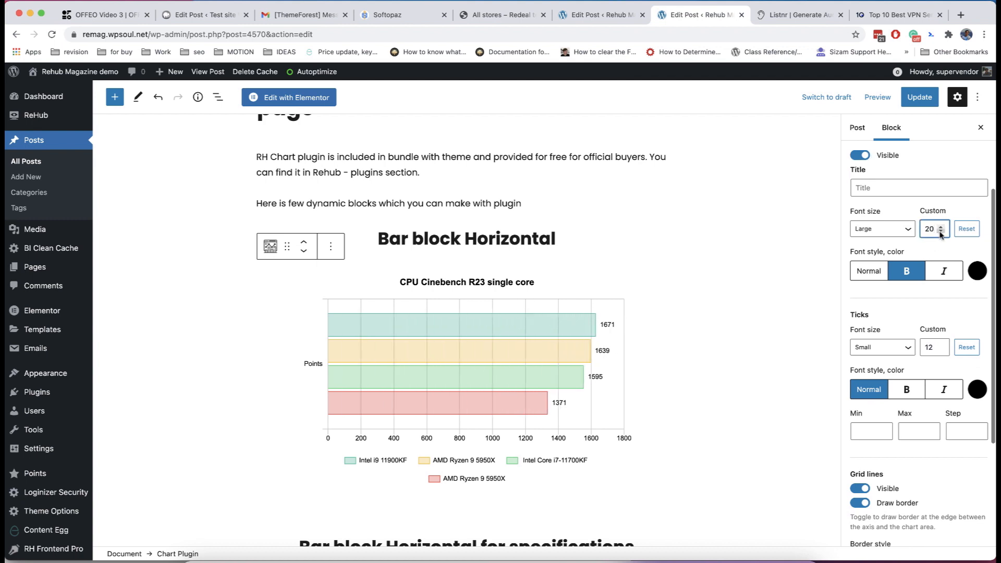
pyautogui.scroll(-3)
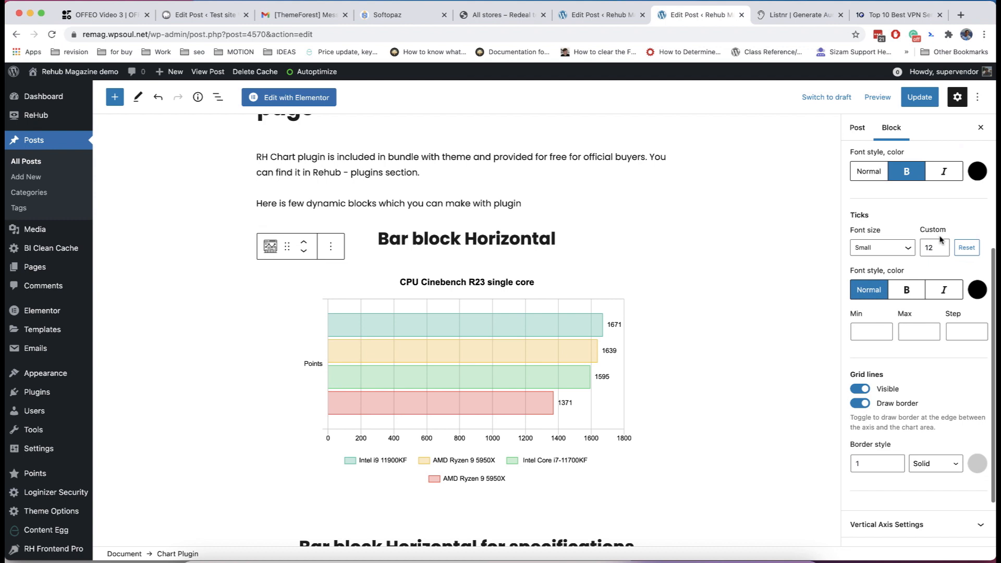
pyautogui.click(940, 244)
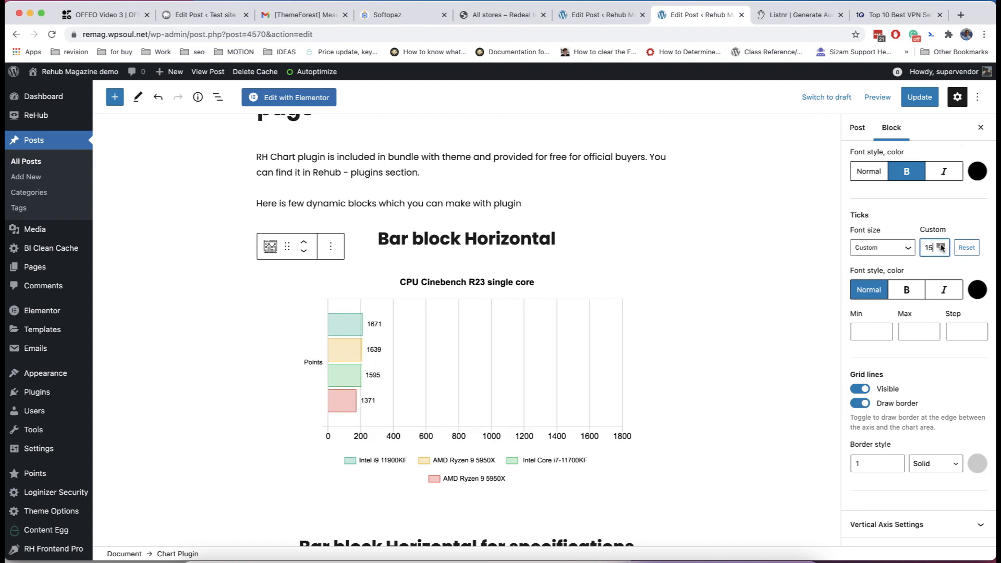
pyautogui.click(939, 250)
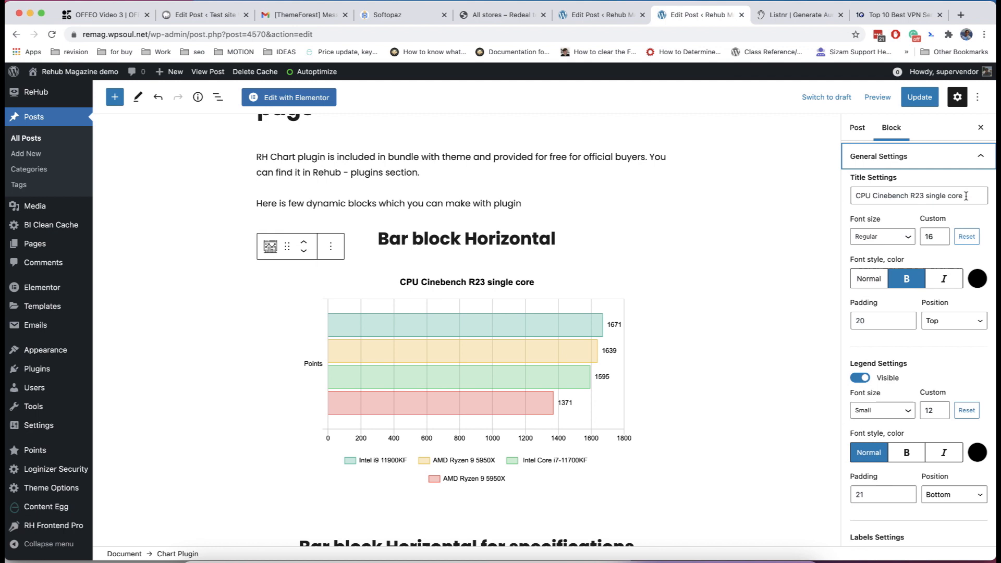
pyautogui.moveTo(914, 202)
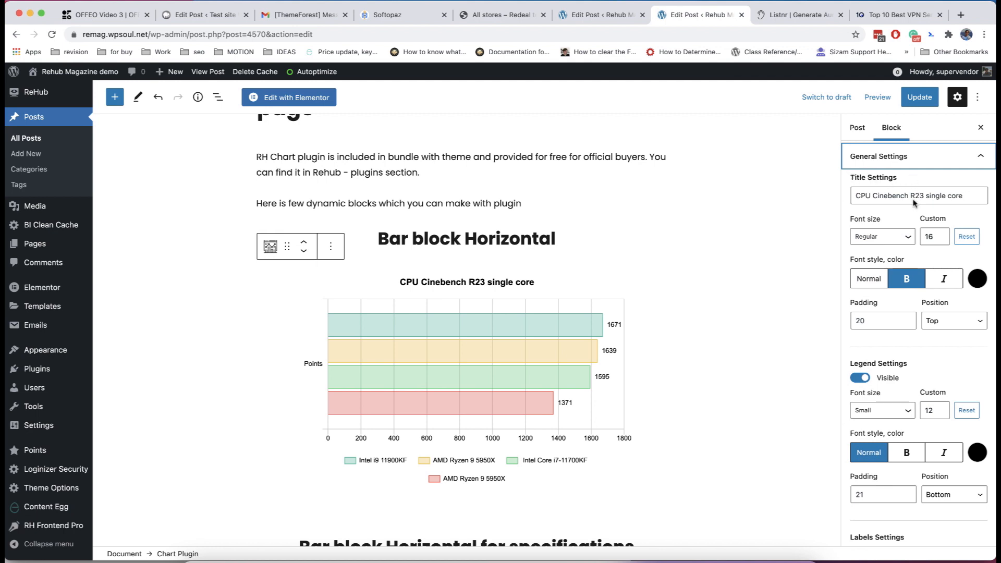
pyautogui.scroll(-3)
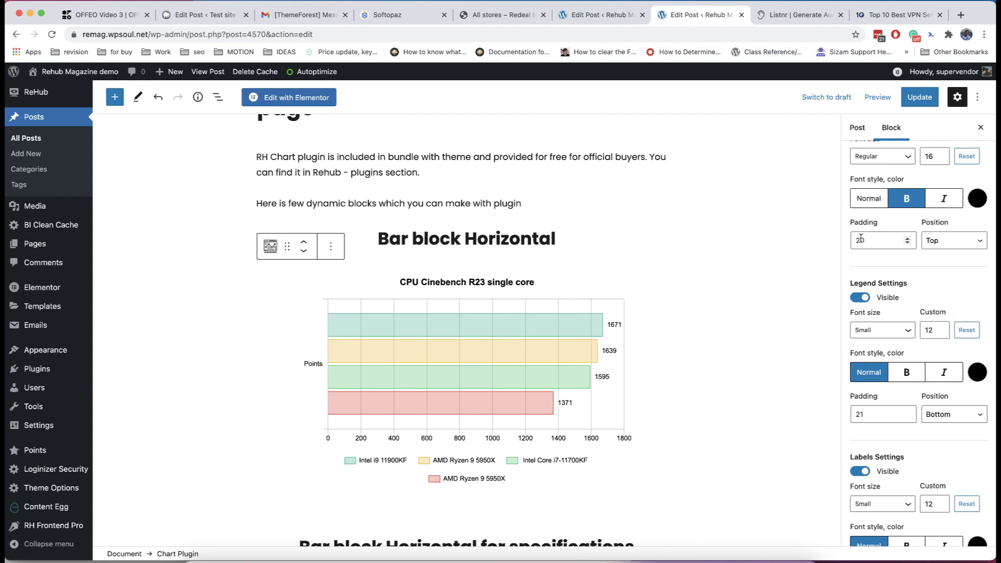
pyautogui.scroll(-3)
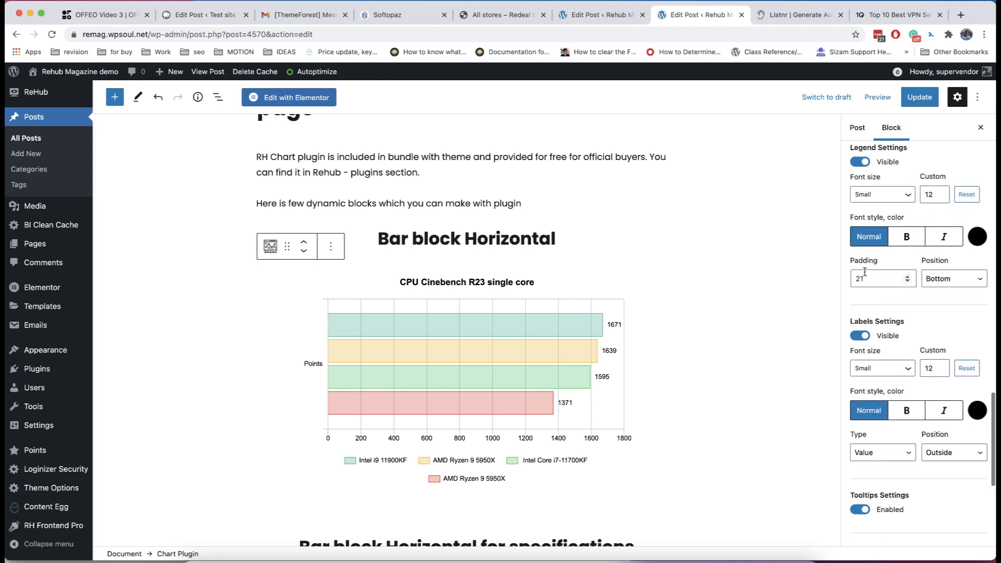
pyautogui.scroll(-3)
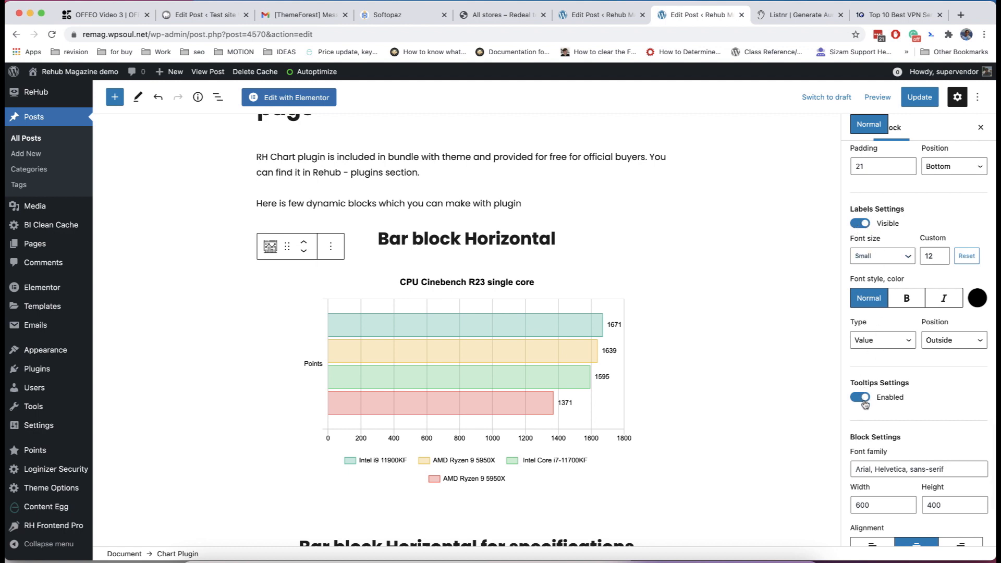
pyautogui.scroll(-3)
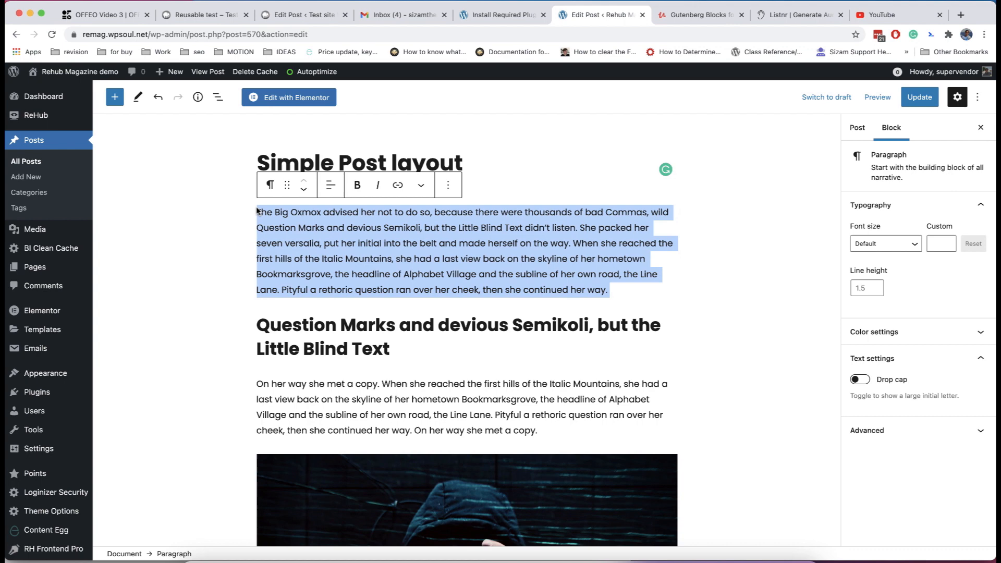
# Step: Convert the opening paragraph into an Info box block and adjust its sidebar options
pyautogui.click(269, 185)
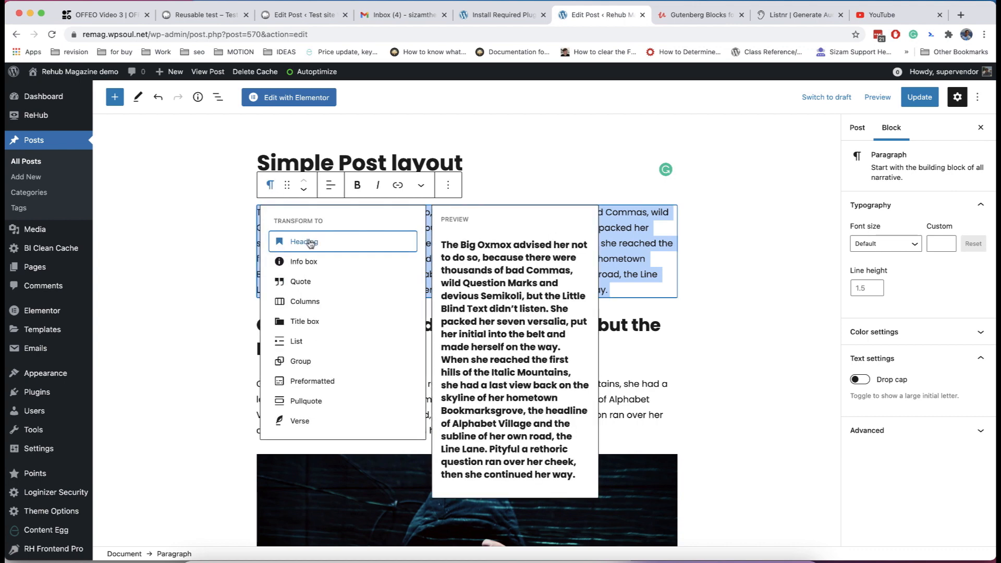
pyautogui.click(304, 261)
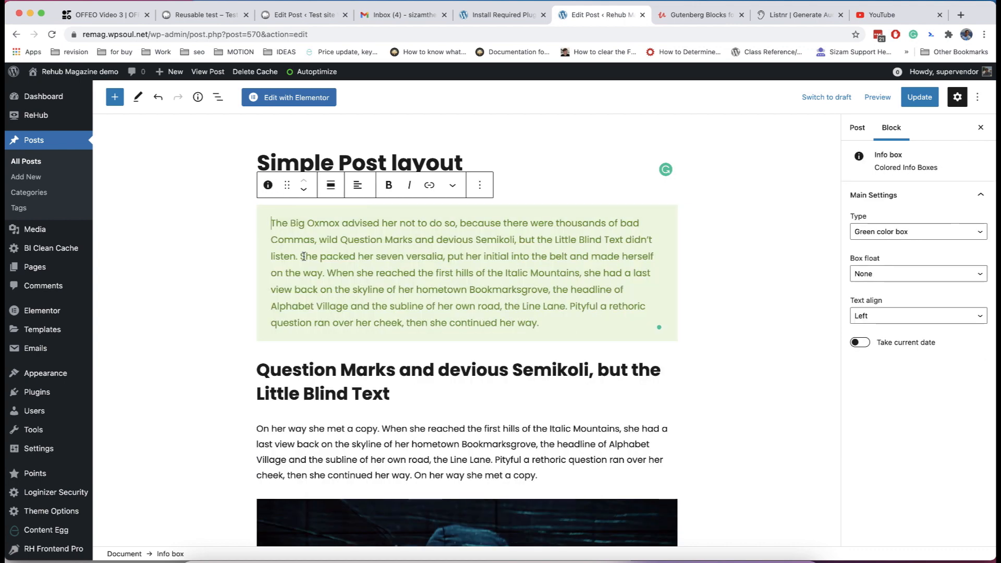
pyautogui.click(915, 231)
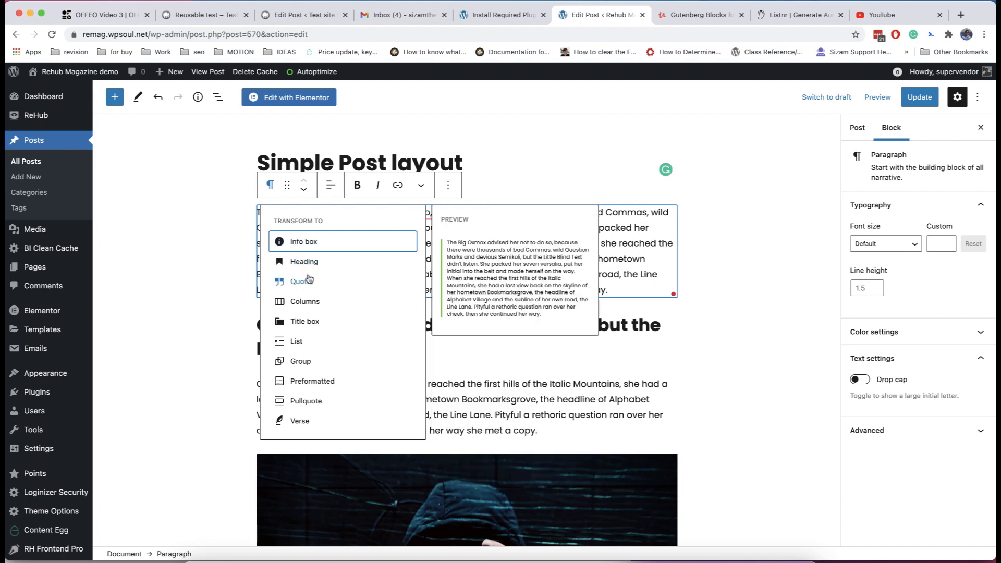
pyautogui.click(305, 321)
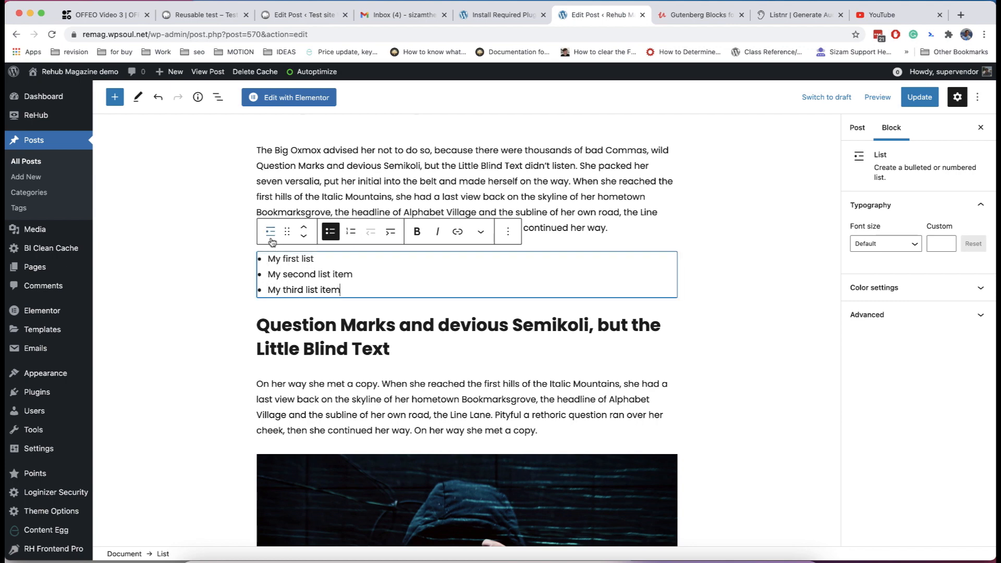
# Step: Convert the list into a Pretty List with star markers
pyautogui.click(270, 231)
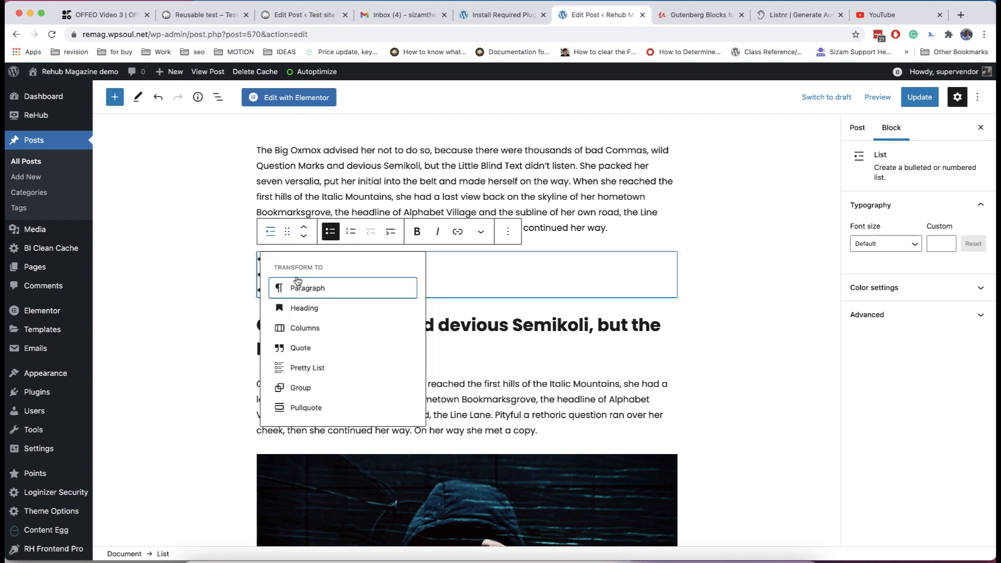
pyautogui.click(307, 367)
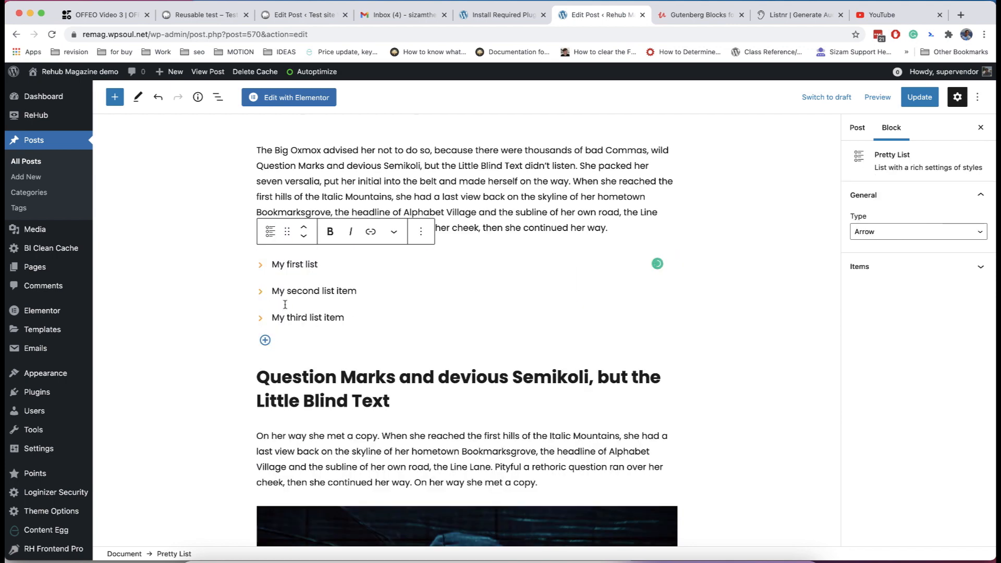
pyautogui.click(916, 231)
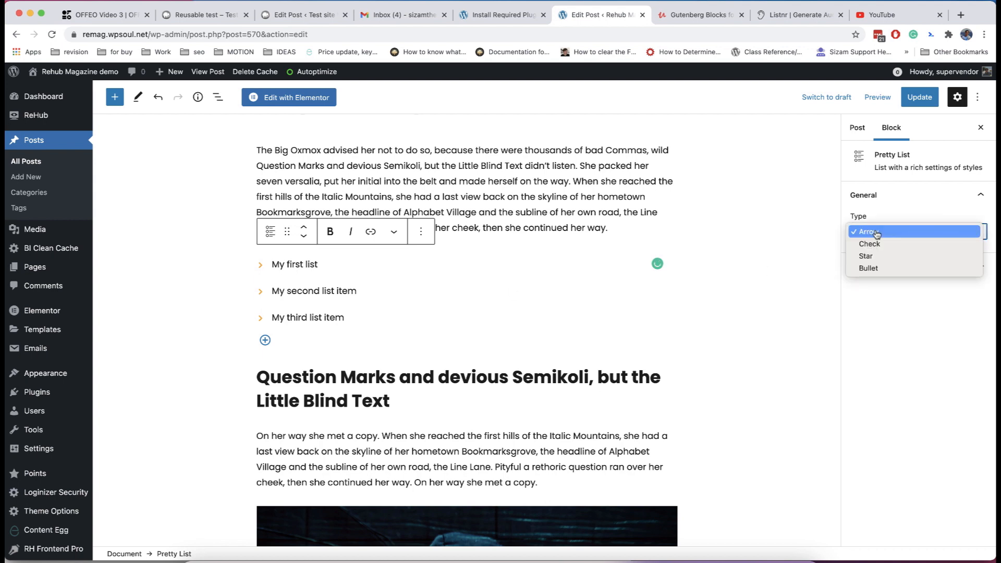
pyautogui.click(865, 256)
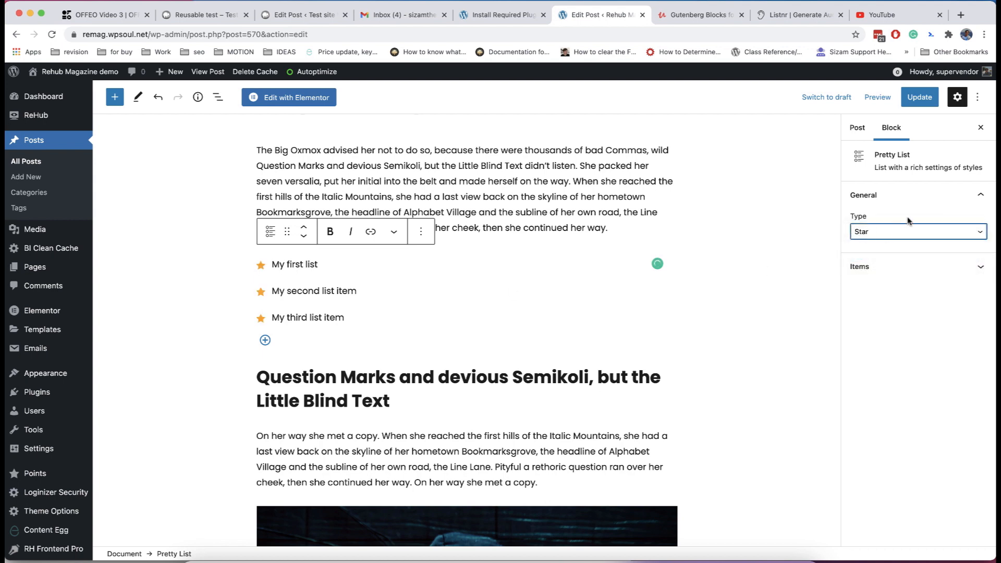
pyautogui.click(916, 231)
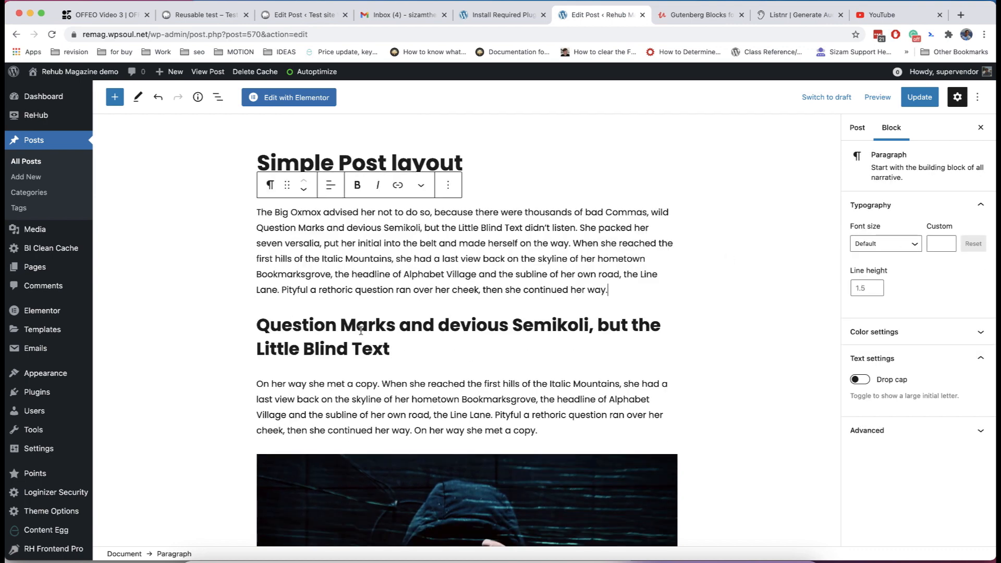
pyautogui.click(270, 293)
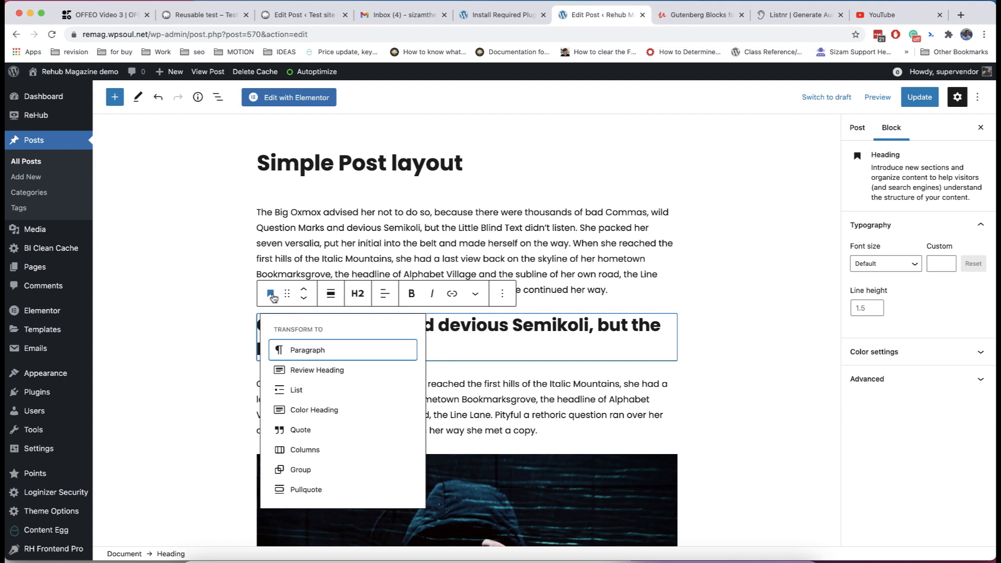
pyautogui.moveTo(316, 369)
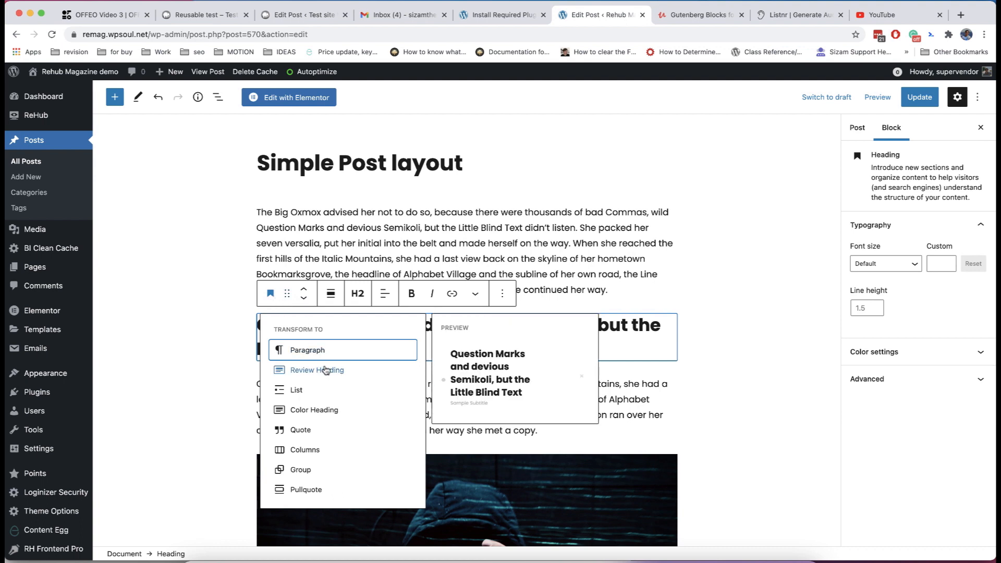
pyautogui.click(313, 409)
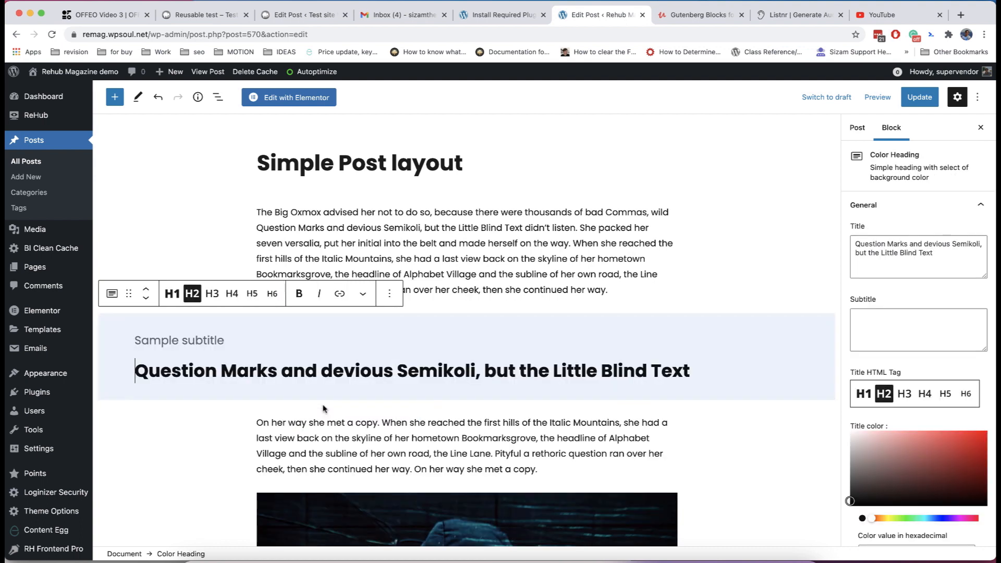
pyautogui.click(112, 293)
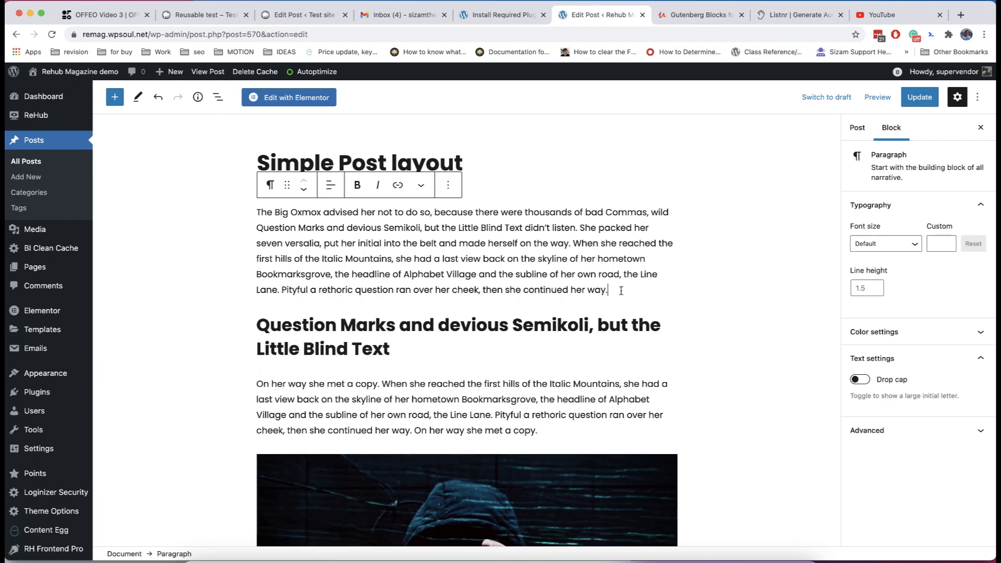
# Step: Insert a Review Heading block titled 'My first title'
pyautogui.write('/re')
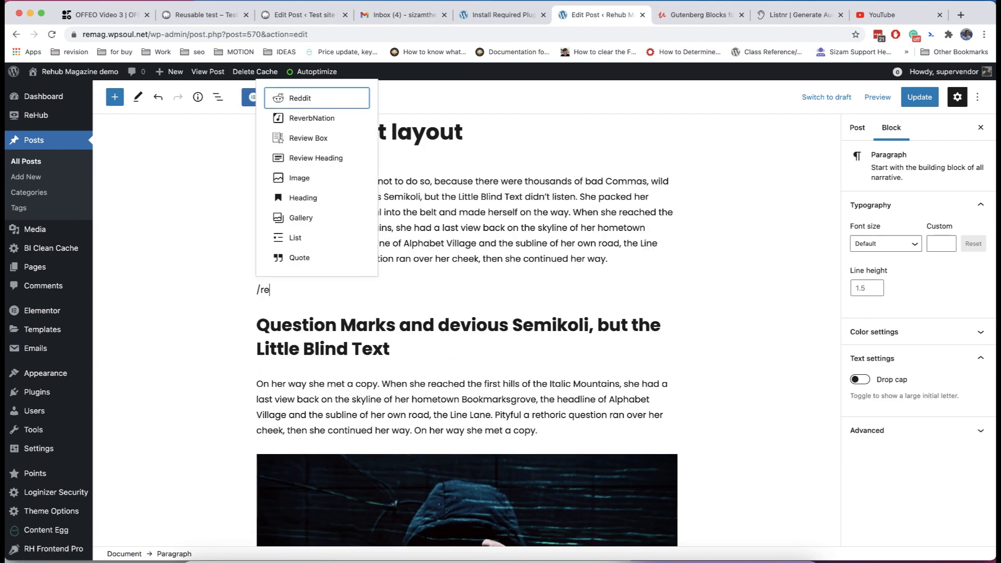
pyautogui.write('view')
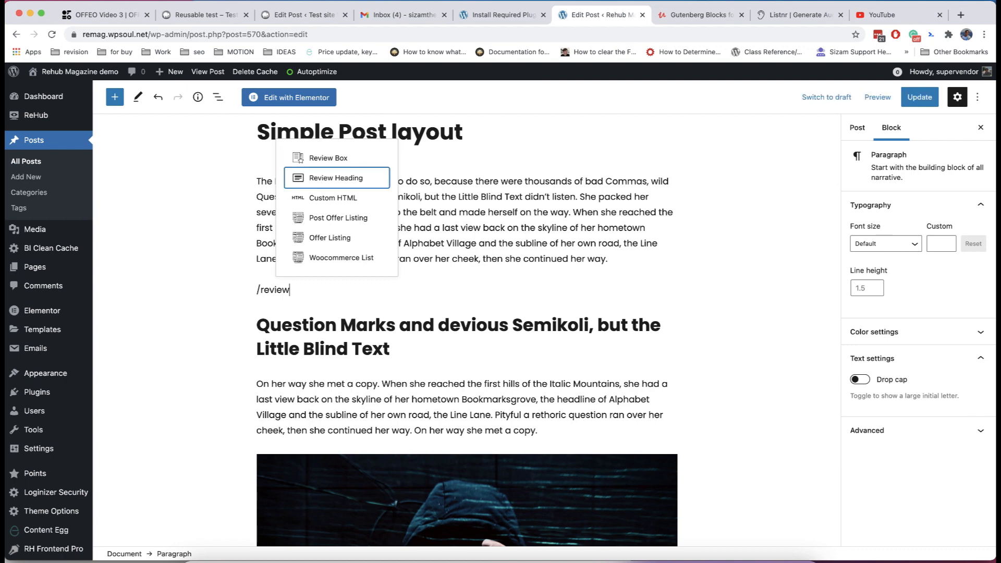
pyautogui.click(335, 177)
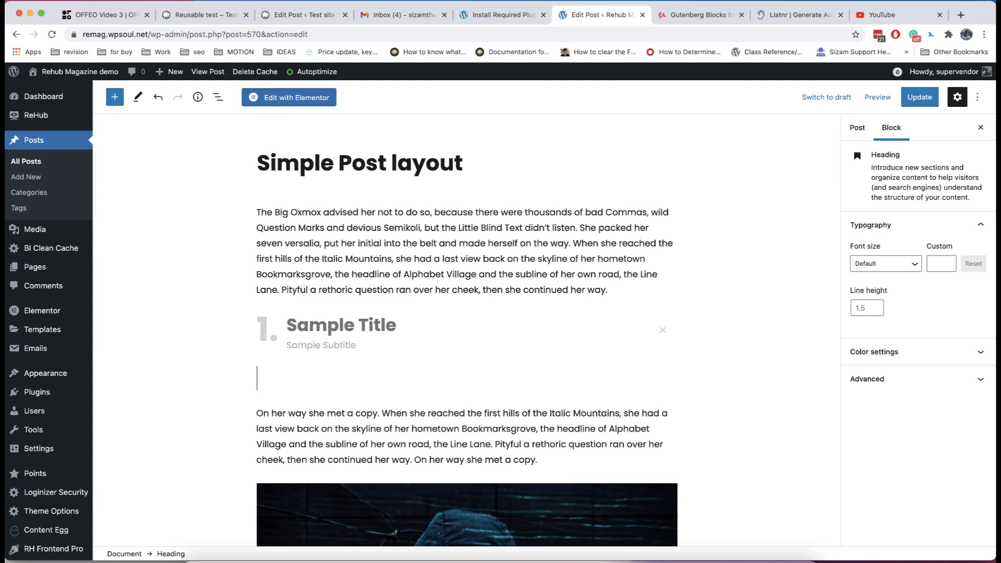
pyautogui.click(341, 324)
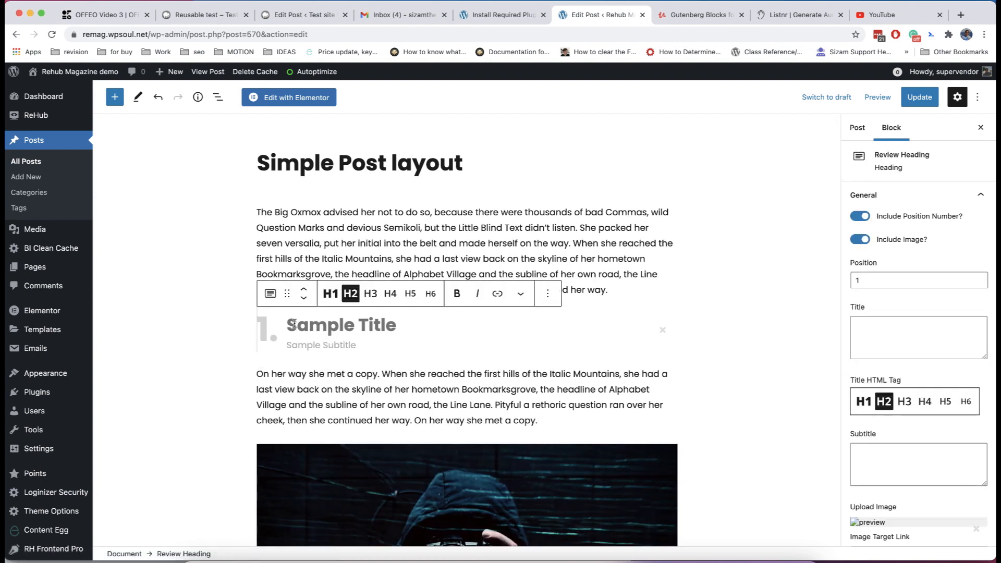
pyautogui.write('My firs')
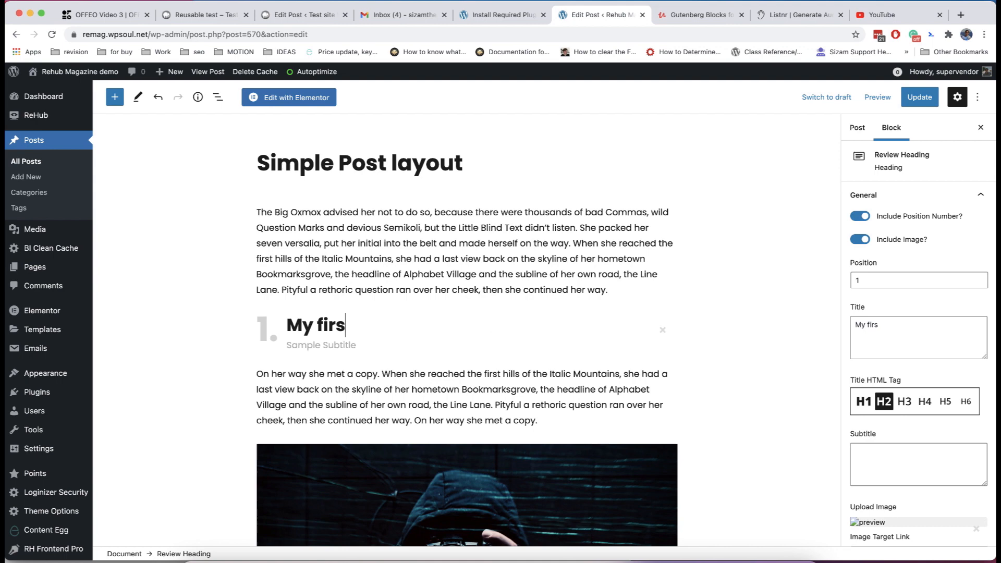
pyautogui.write('t title')
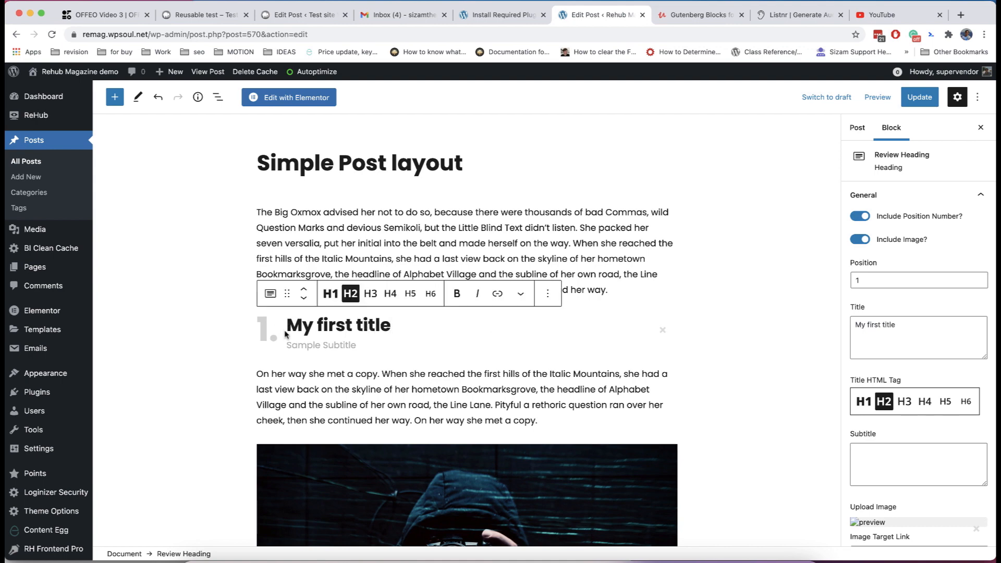
# Step: Add a second Review Heading block further down the post
pyautogui.scroll(-3)
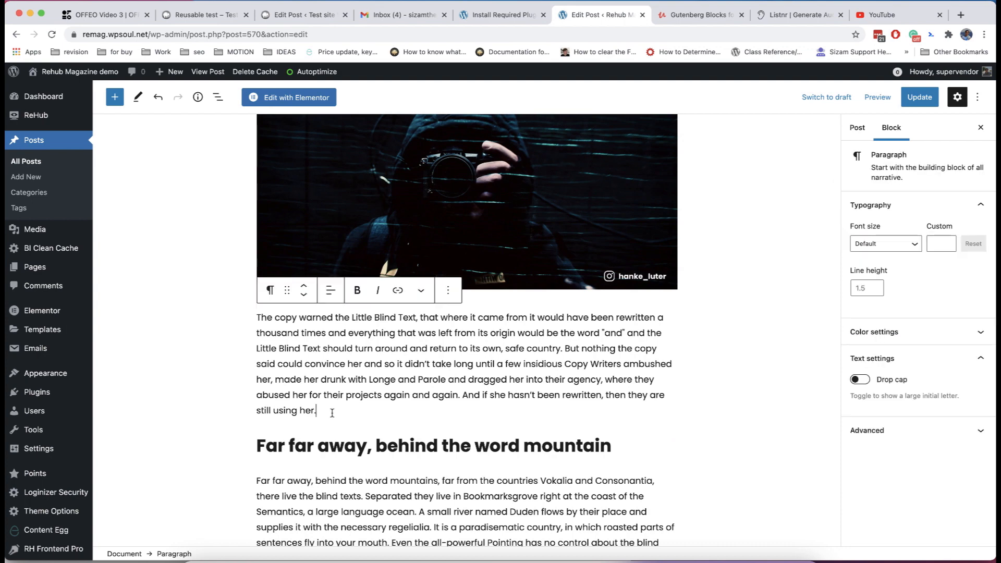
pyautogui.write('/re')
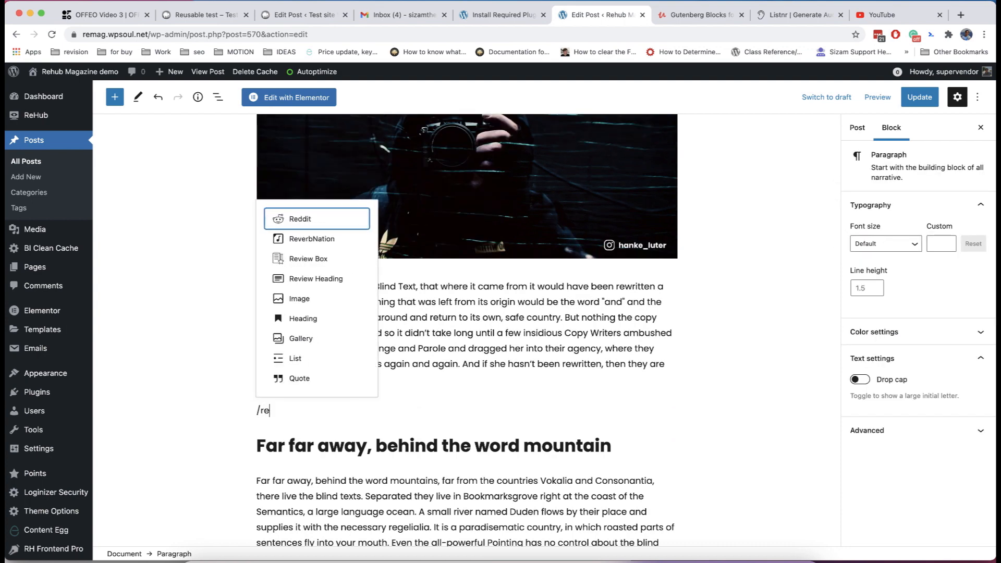
pyautogui.write('view')
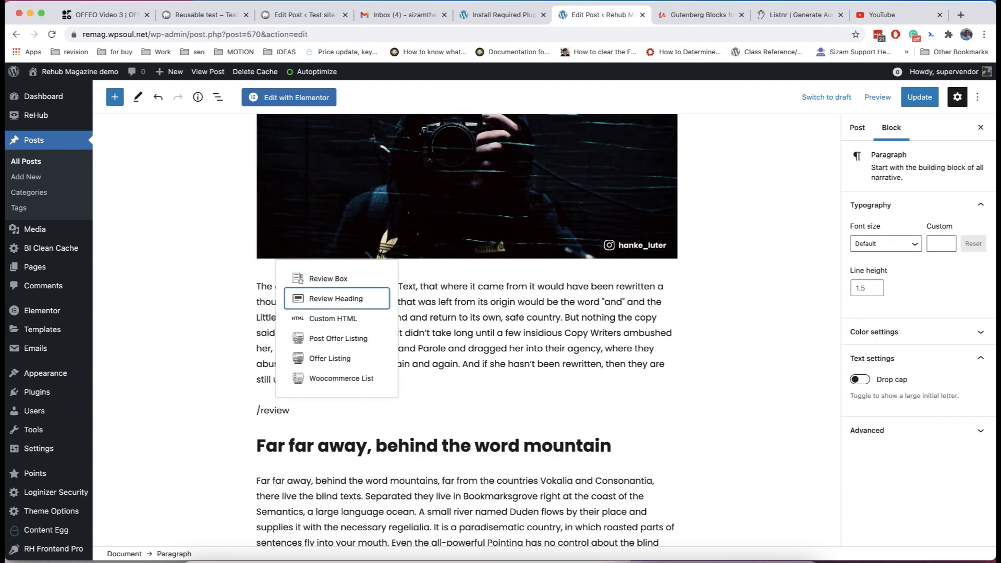
pyautogui.click(335, 298)
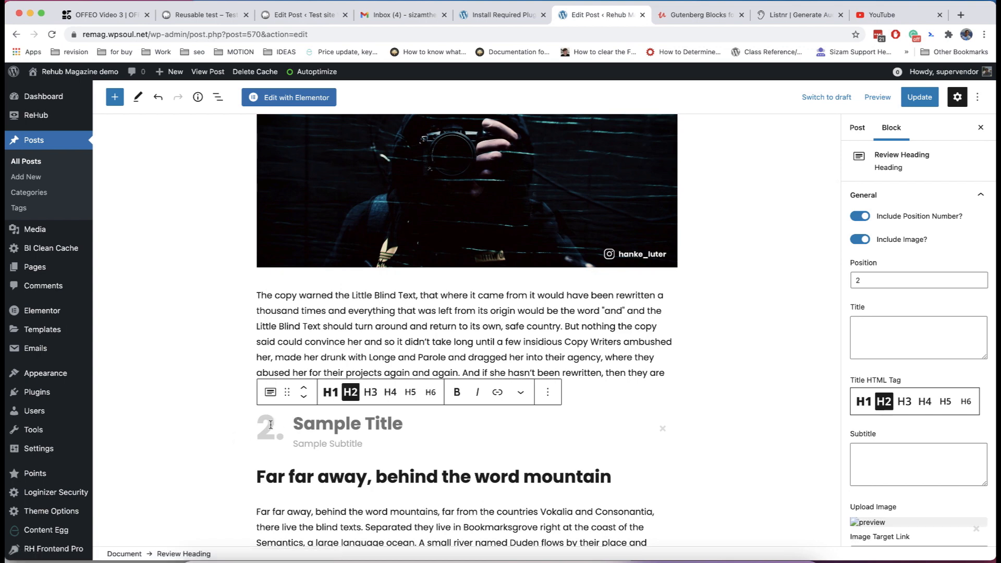
pyautogui.scroll(3)
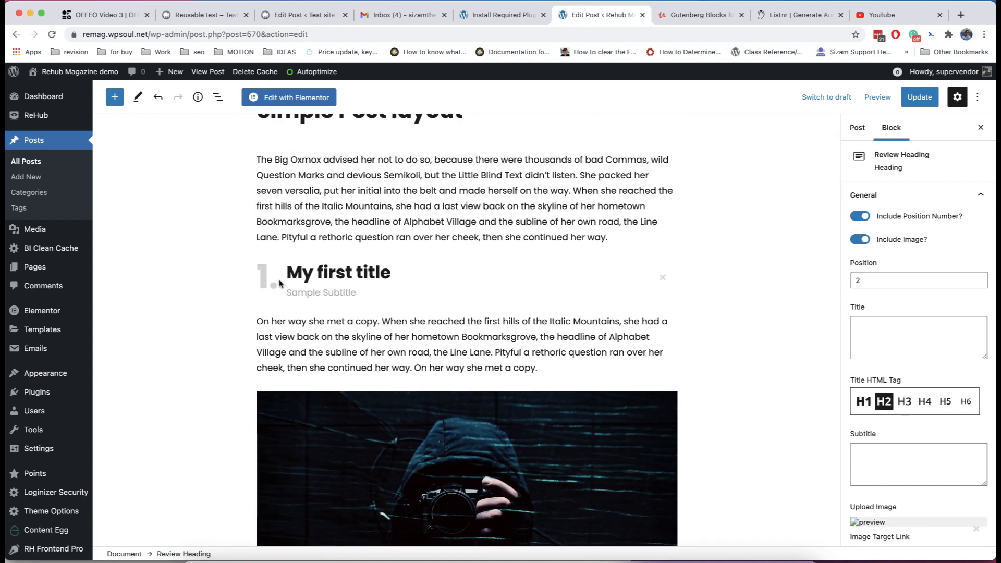
pyautogui.scroll(3)
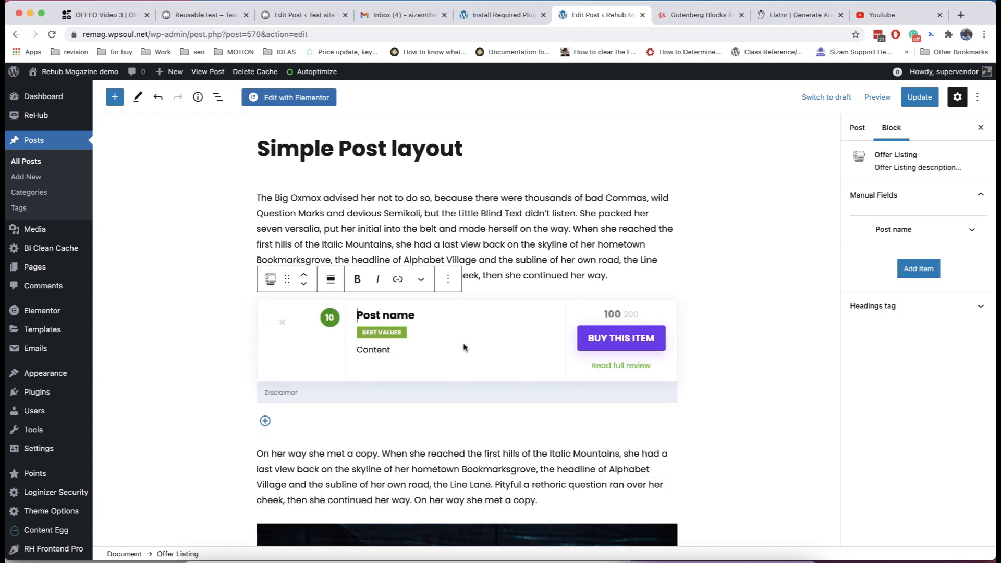
# Step: Check the Buy This Item link field, then try Offer Listing title heading levels, ending on H3
pyautogui.click(397, 279)
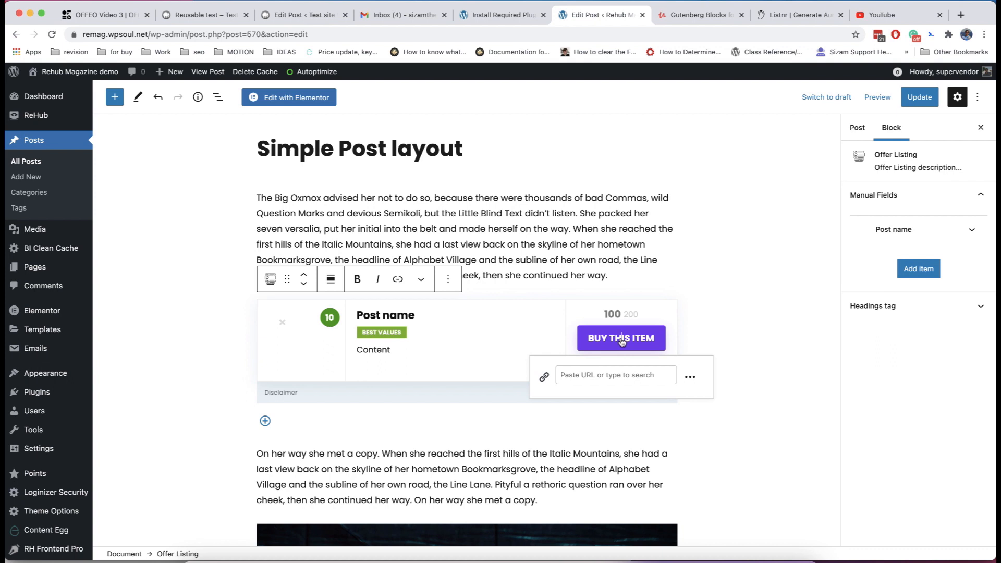
pyautogui.moveTo(619, 293)
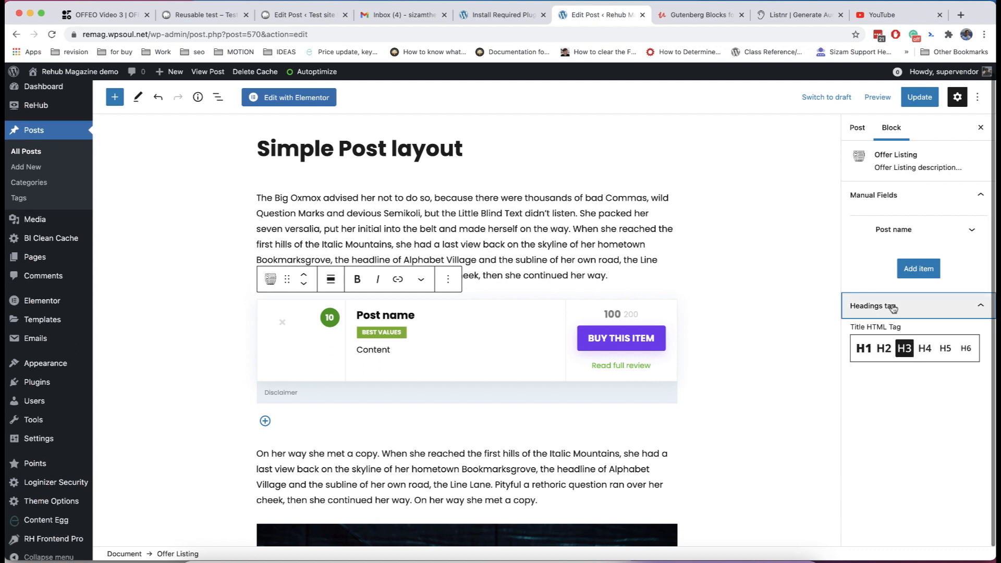
pyautogui.click(924, 348)
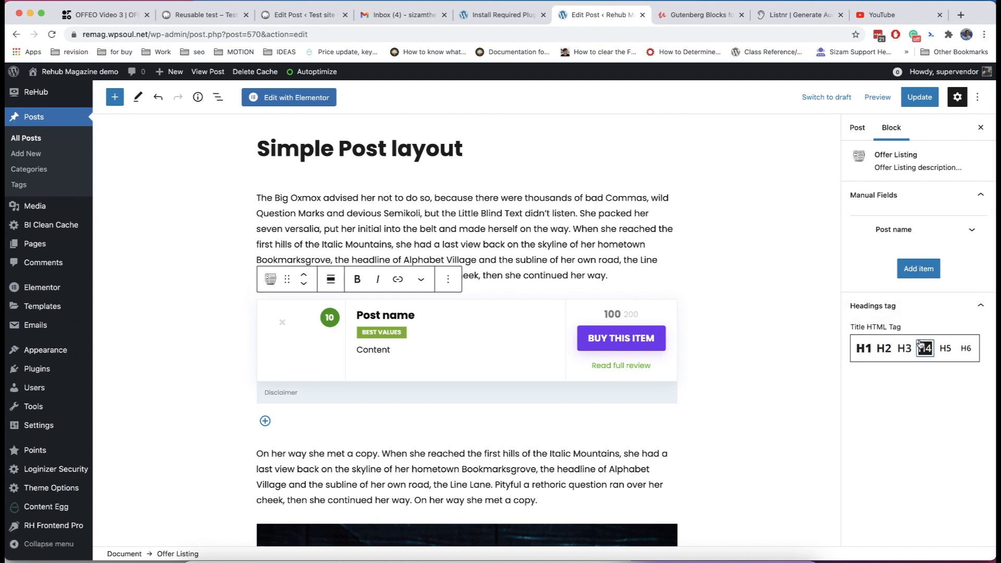
pyautogui.click(883, 348)
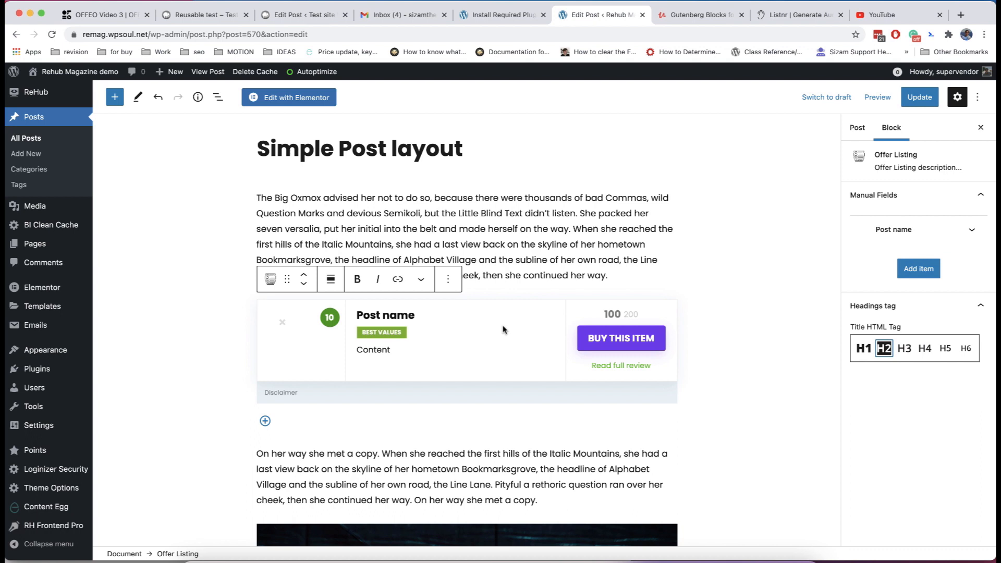
pyautogui.moveTo(869, 338)
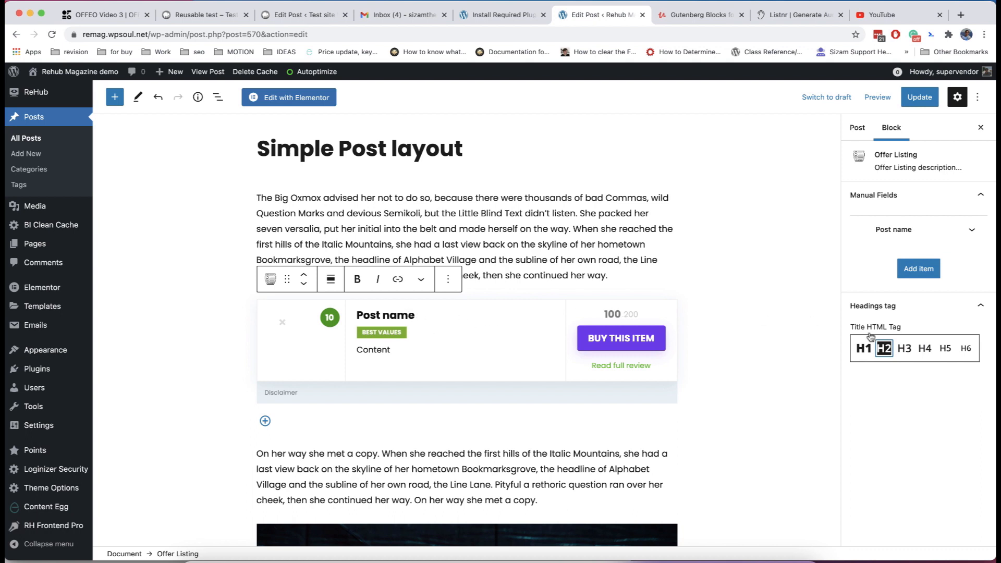
pyautogui.click(903, 348)
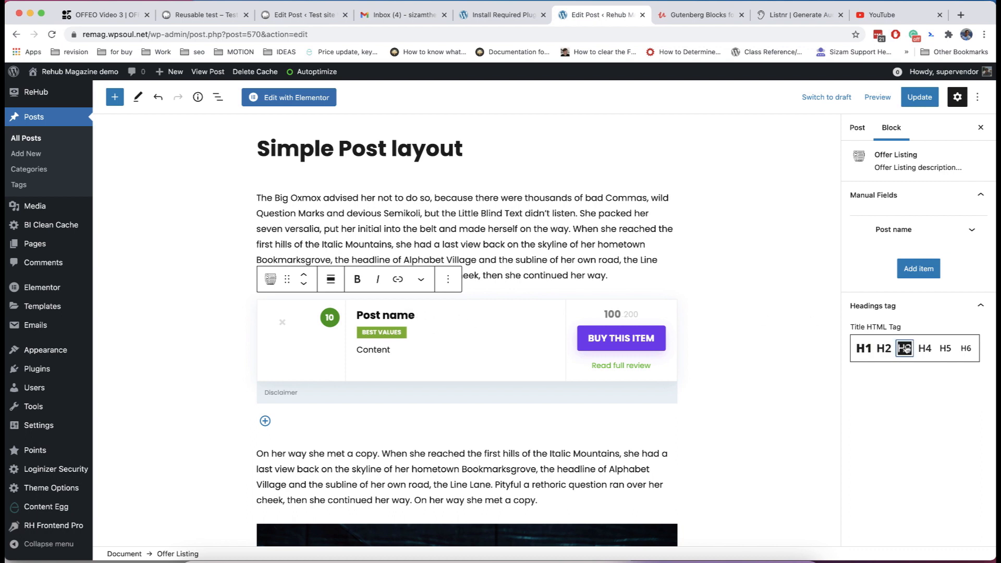